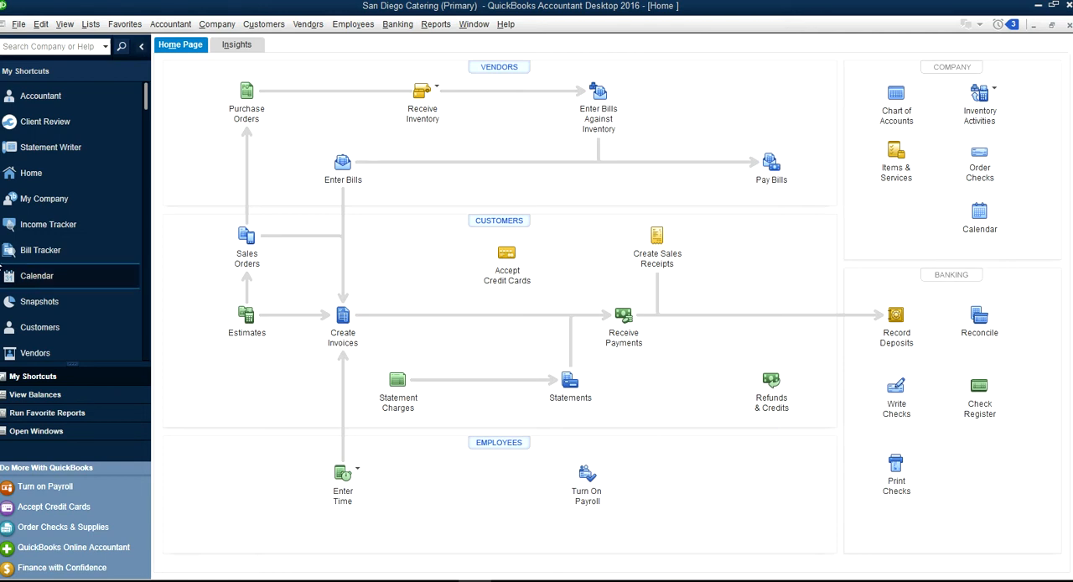
{"action": "mouse_move", "coordinate": [354, 56]}
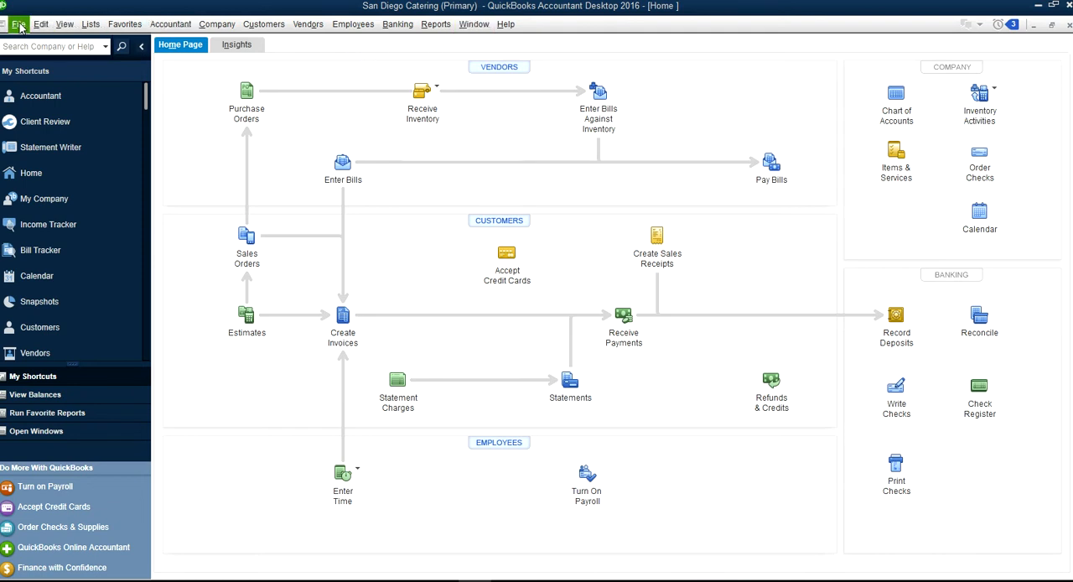
Step: Start a new company file from the File menu's New Company command
{"action": "left_click", "coordinate": [17, 24]}
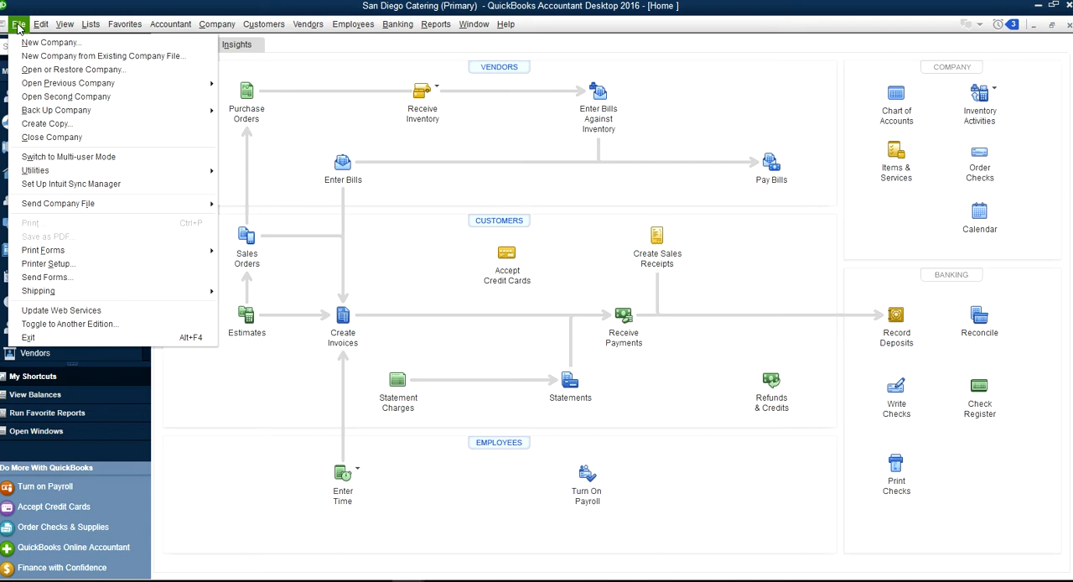
{"action": "mouse_move", "coordinate": [51, 42]}
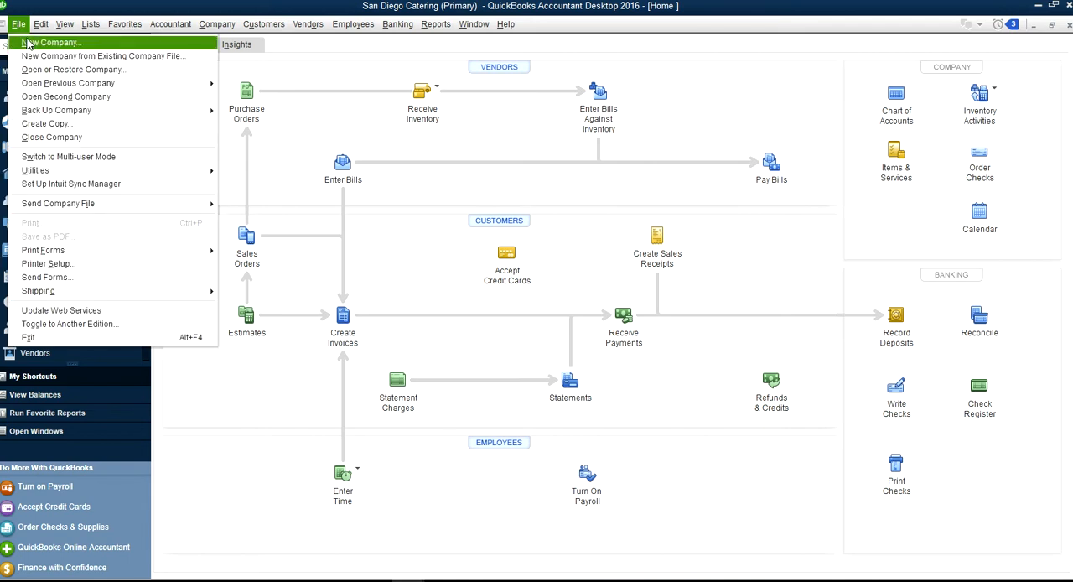
{"action": "left_click", "coordinate": [39, 250]}
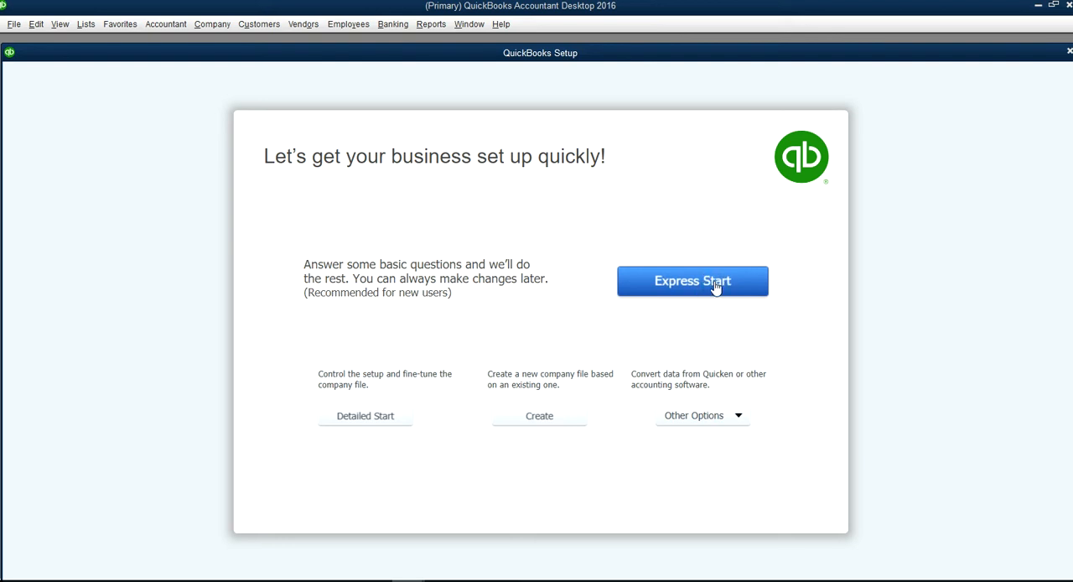
{"action": "mouse_move", "coordinate": [406, 424]}
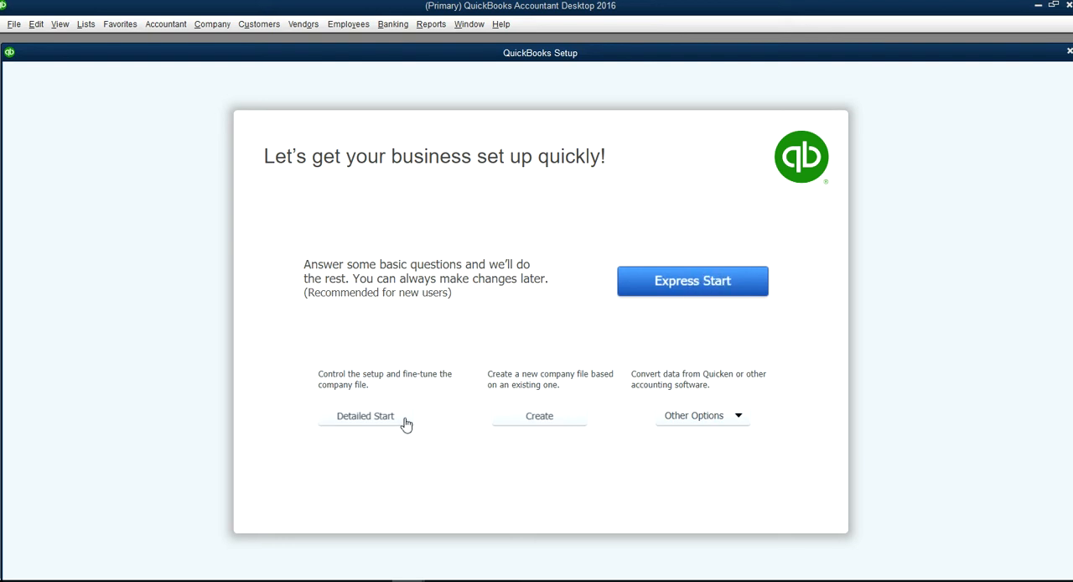
{"action": "mouse_move", "coordinate": [411, 426]}
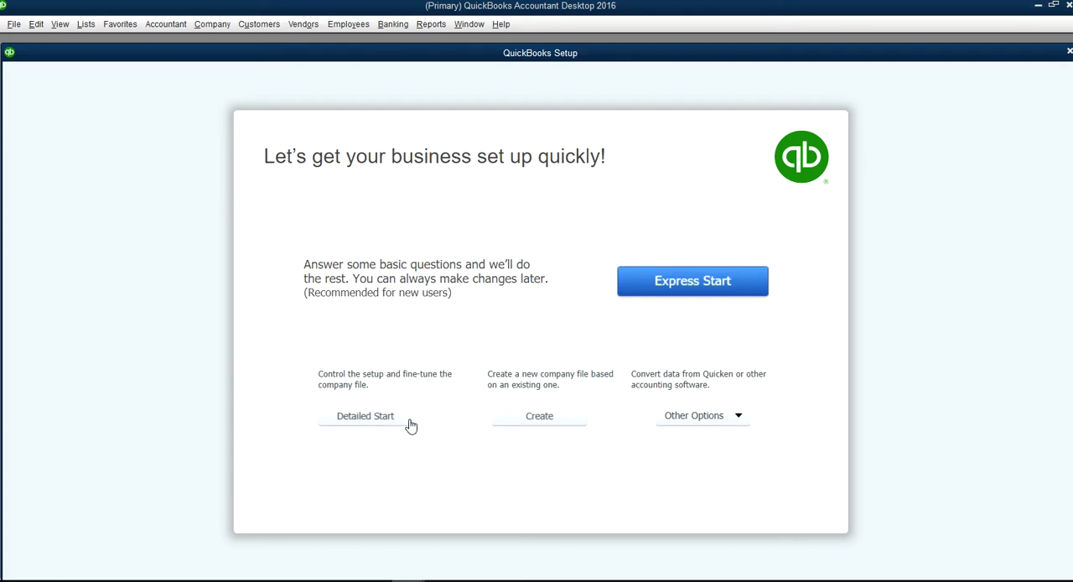
{"action": "mouse_move", "coordinate": [390, 423]}
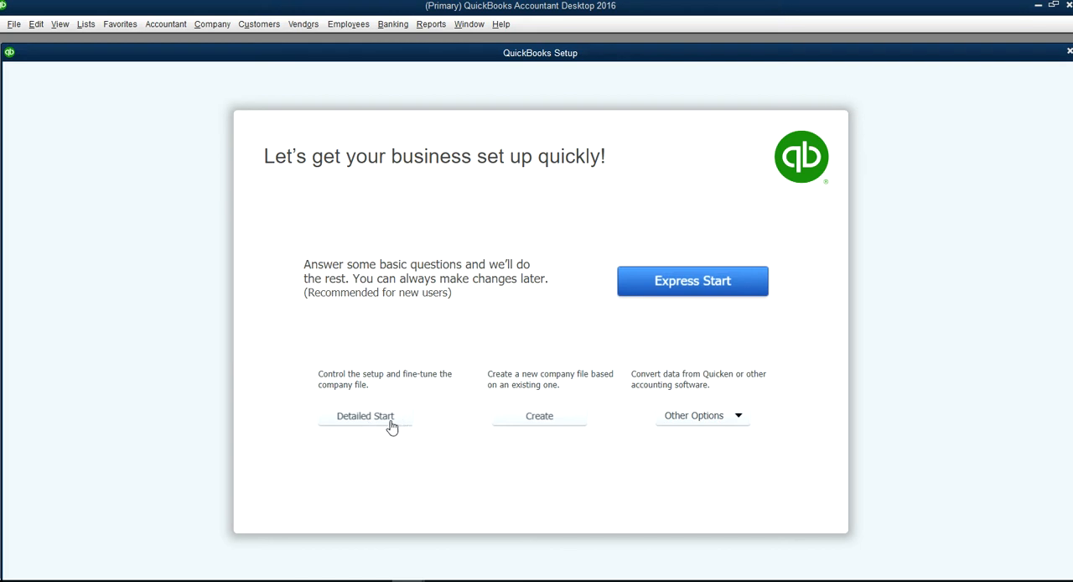
{"action": "mouse_move", "coordinate": [677, 314]}
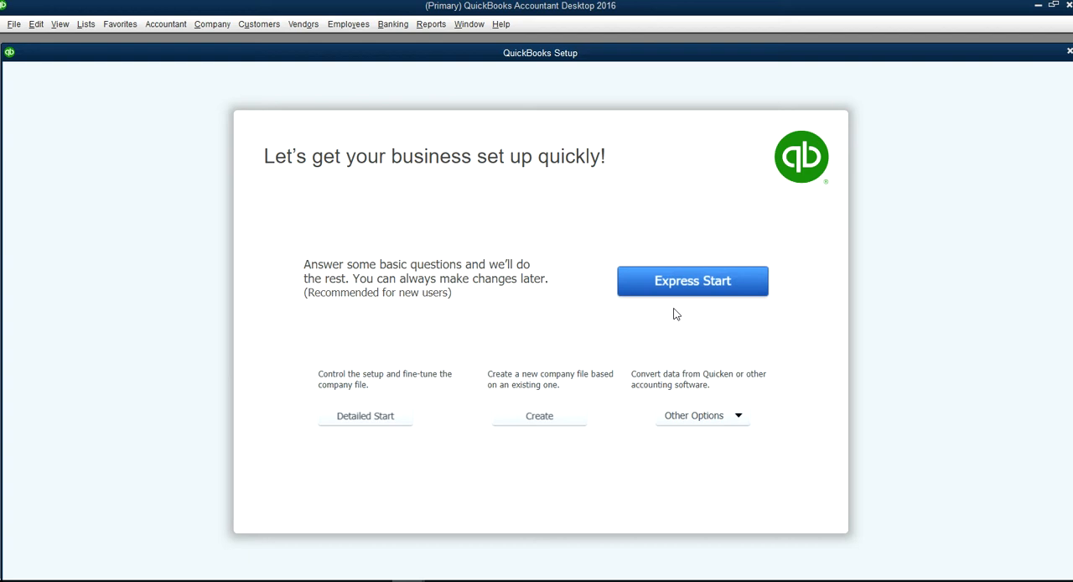
Step: Choose Express Start as the company setup route
{"action": "left_click", "coordinate": [692, 280]}
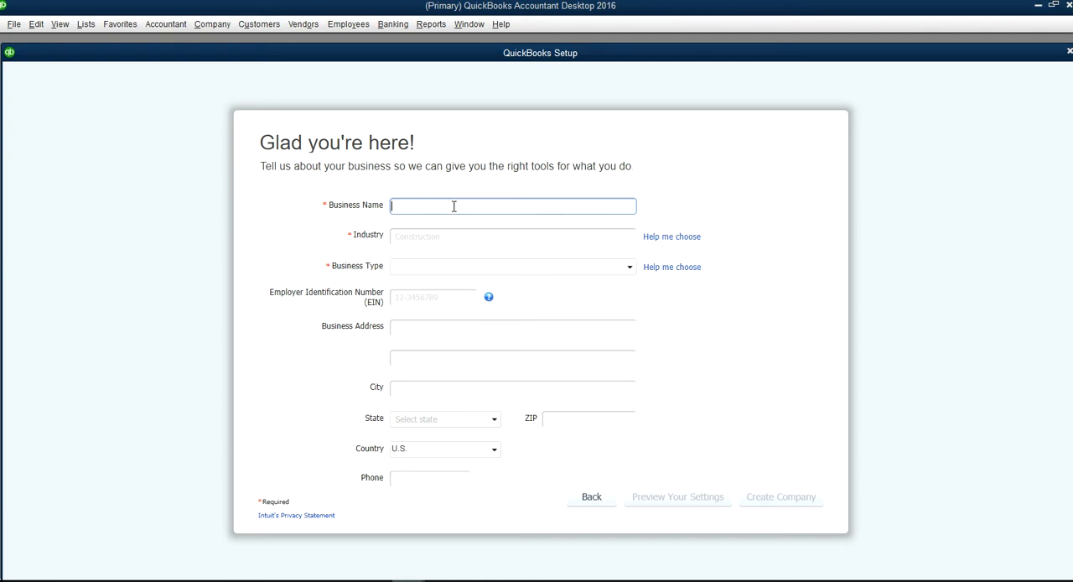
{"action": "mouse_move", "coordinate": [424, 212]}
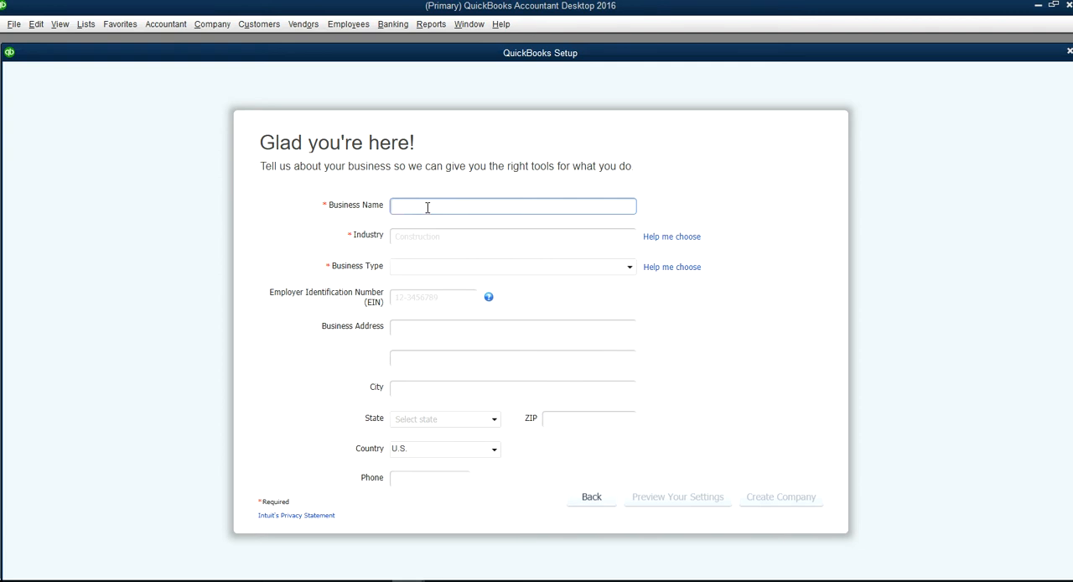
Step: Name the business San Diego Software and search the industry field for 'sof'
{"action": "type", "text": "San"}
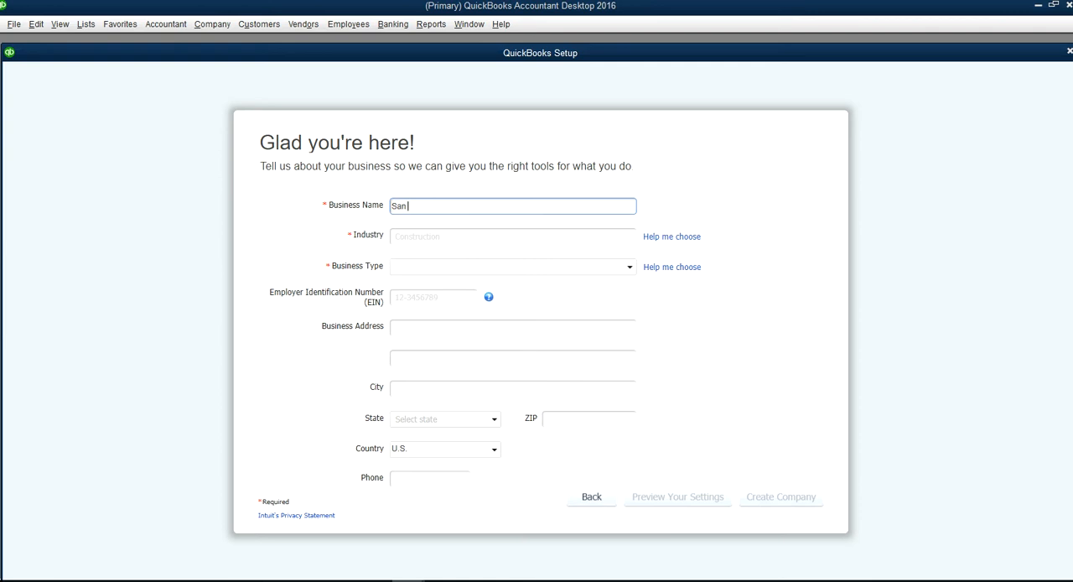
{"action": "type", "text": "Diego"}
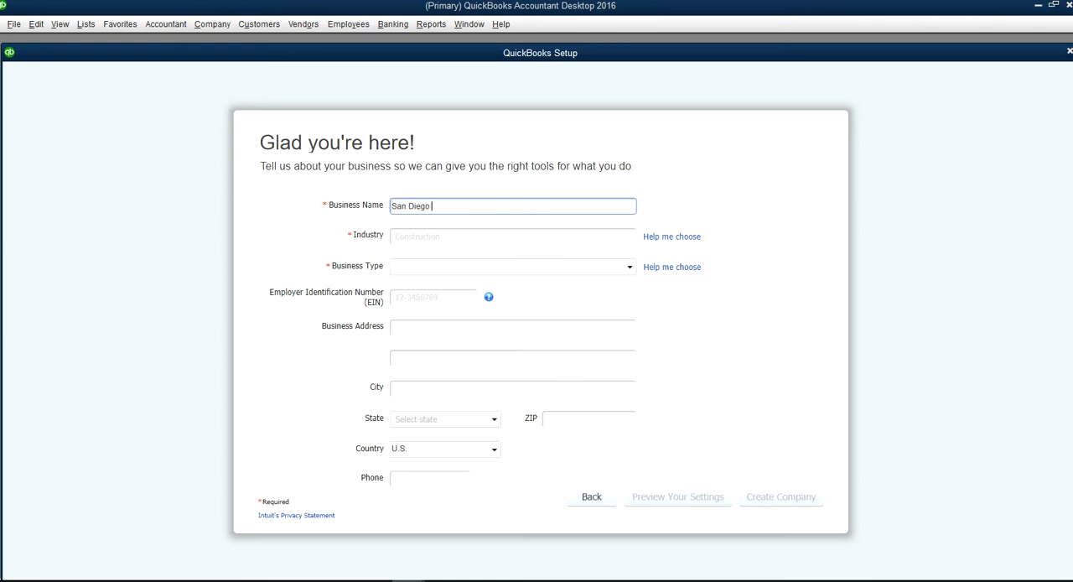
{"action": "type", "text": "Softw"}
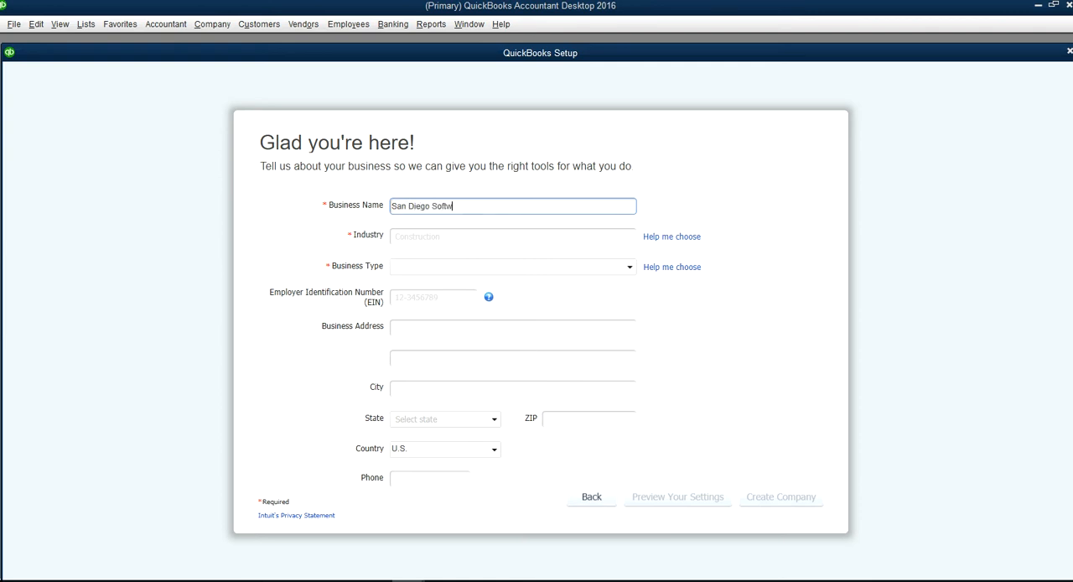
{"action": "left_click", "coordinate": [512, 236]}
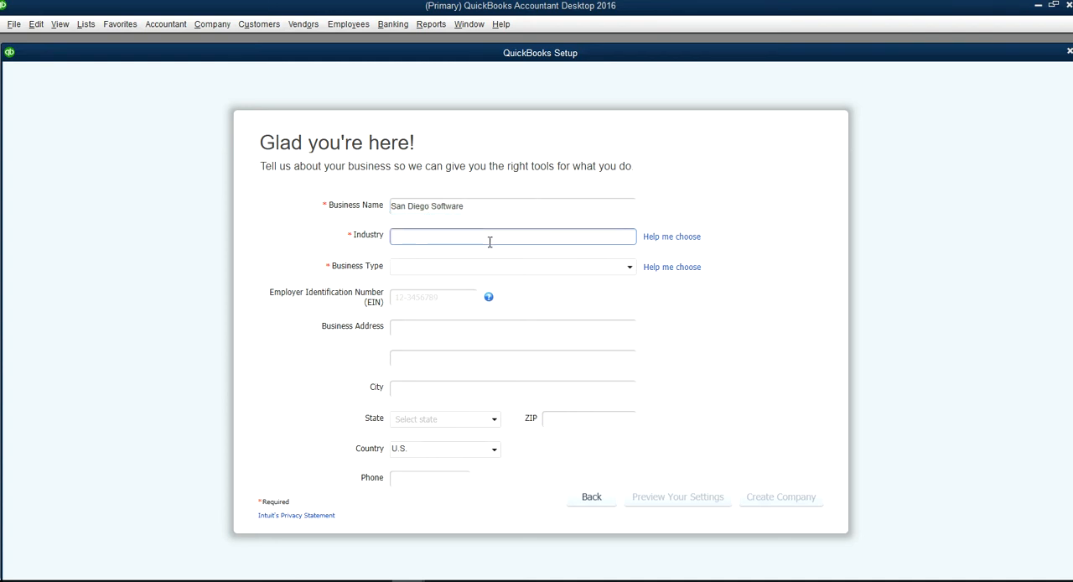
{"action": "type", "text": "sof"}
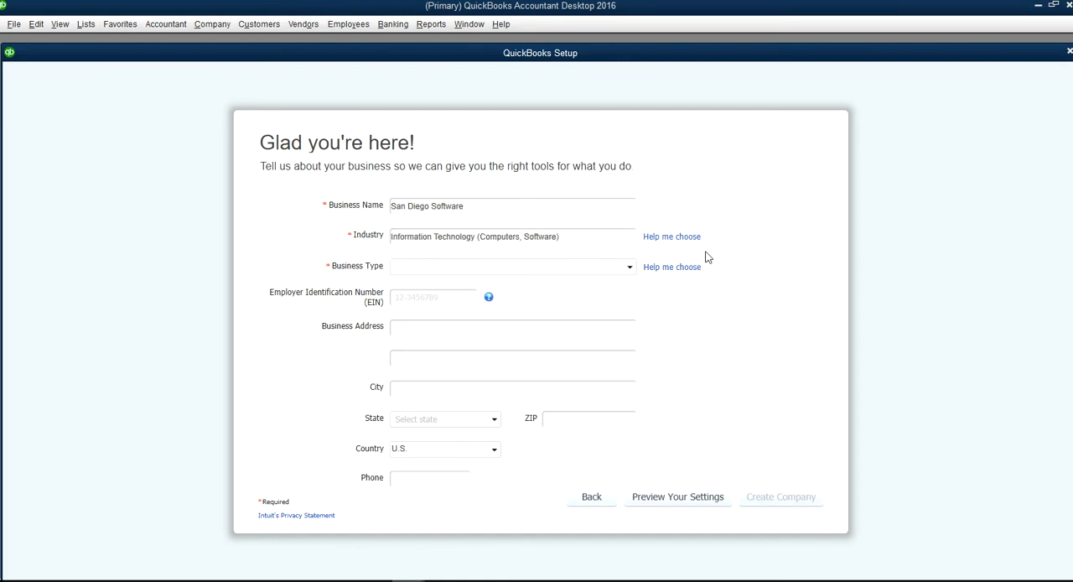
Step: Browse the industry list and select Information Technology (Computers, Software)
{"action": "left_click", "coordinate": [672, 236]}
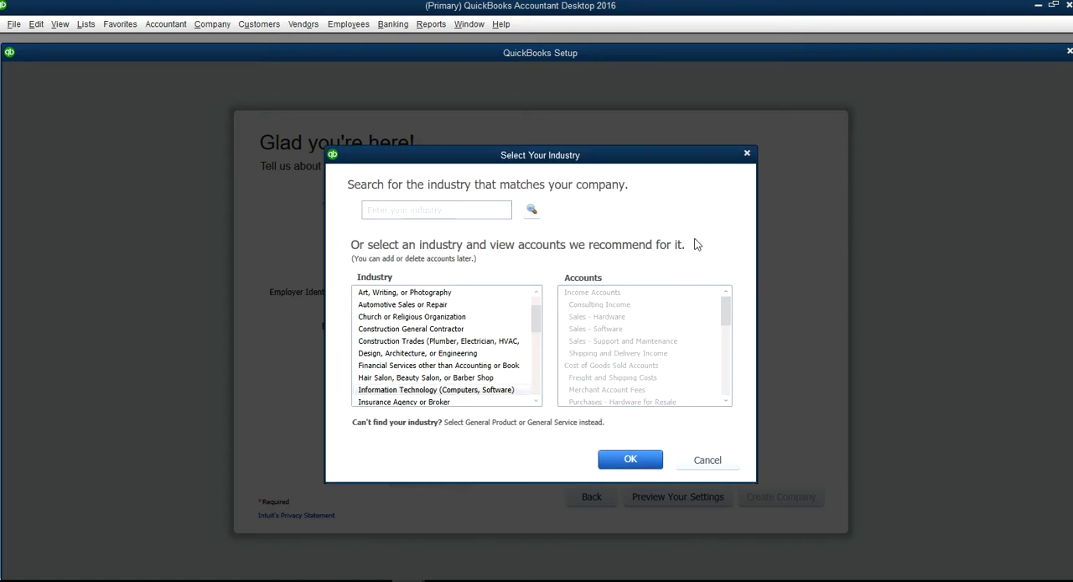
{"action": "mouse_move", "coordinate": [411, 279]}
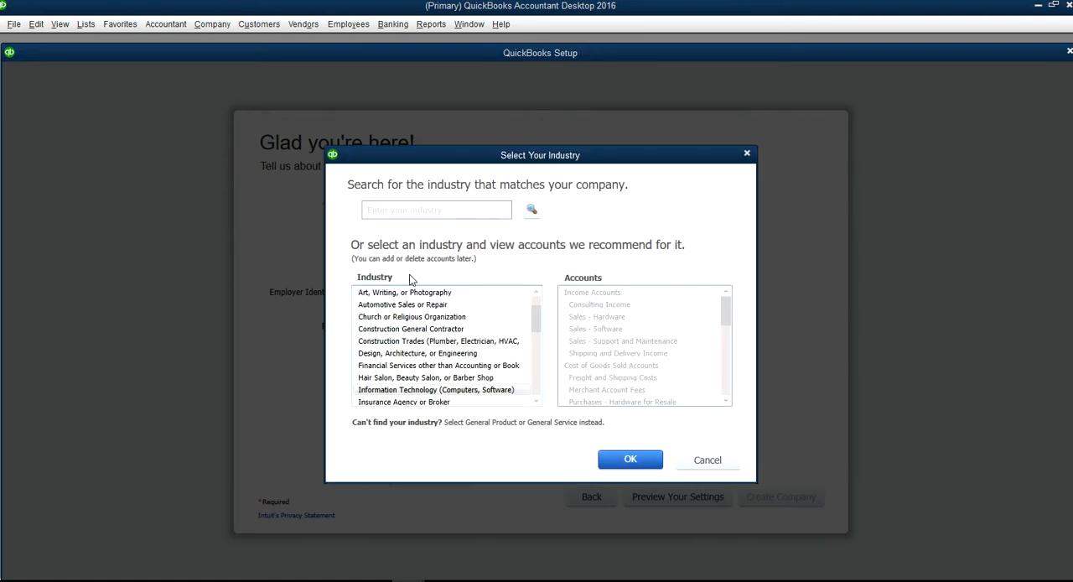
{"action": "mouse_move", "coordinate": [536, 322]}
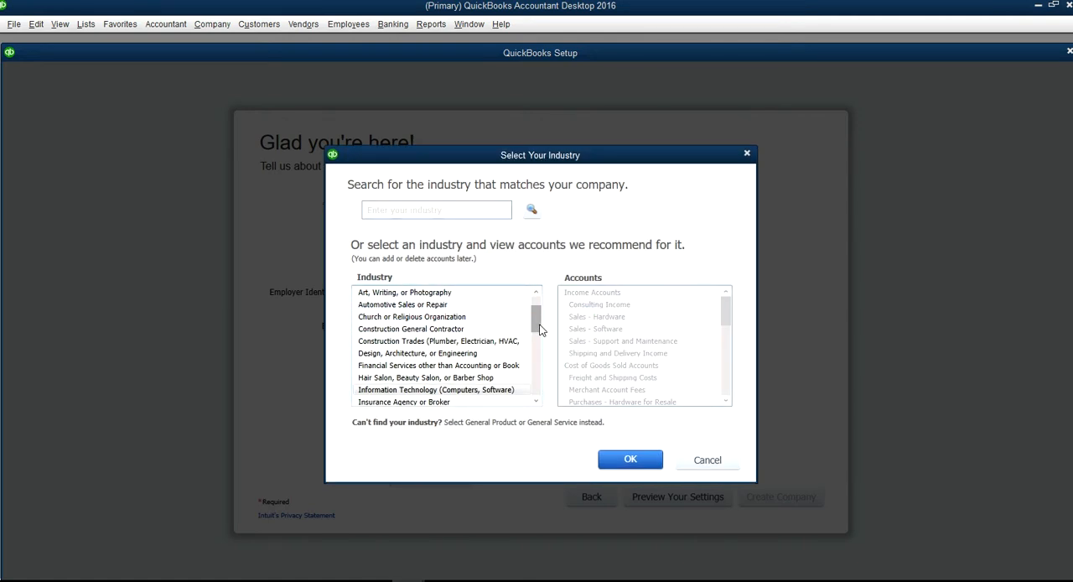
{"action": "scroll", "scroll_direction": "down", "scroll_amount": 3}
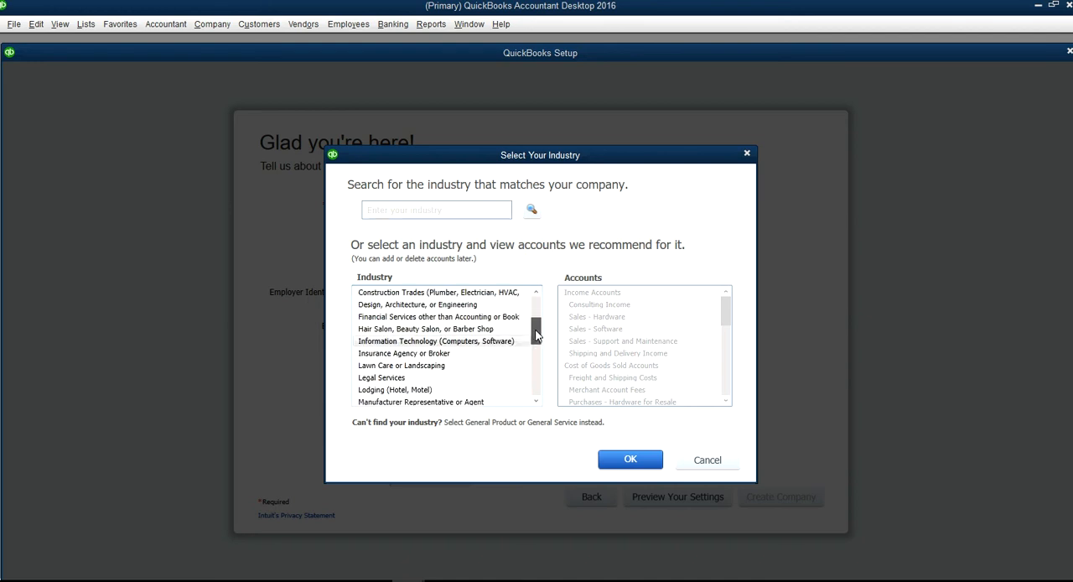
{"action": "scroll", "scroll_direction": "down", "scroll_amount": 3}
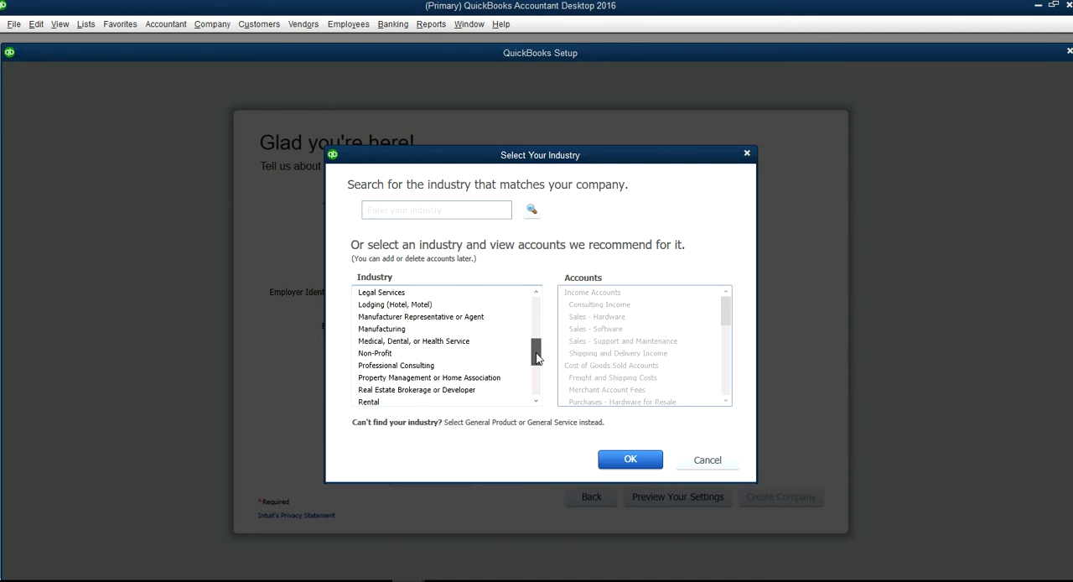
{"action": "scroll", "scroll_direction": "down", "scroll_amount": 3}
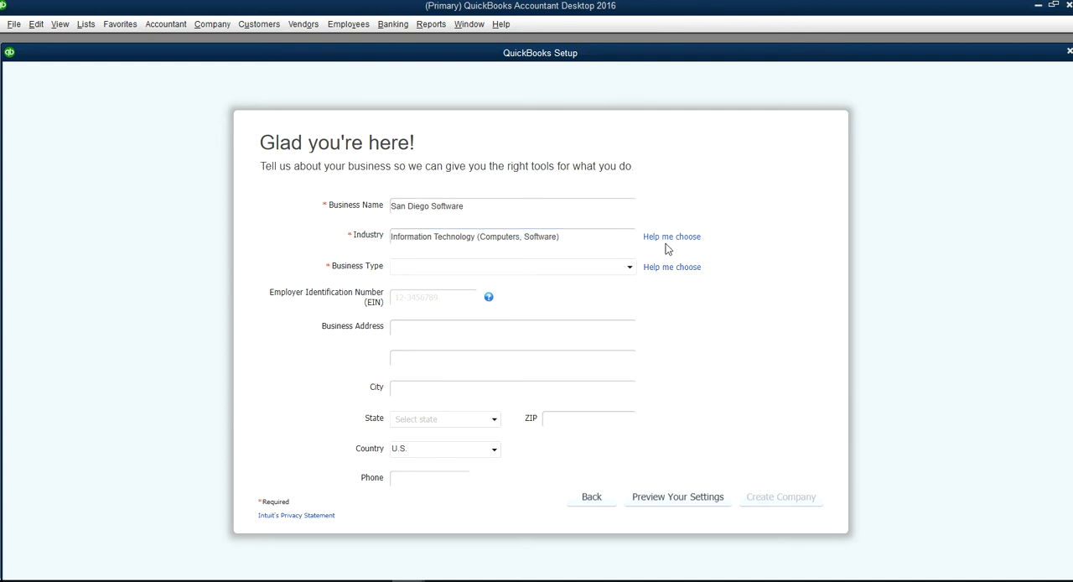
{"action": "left_click", "coordinate": [672, 237]}
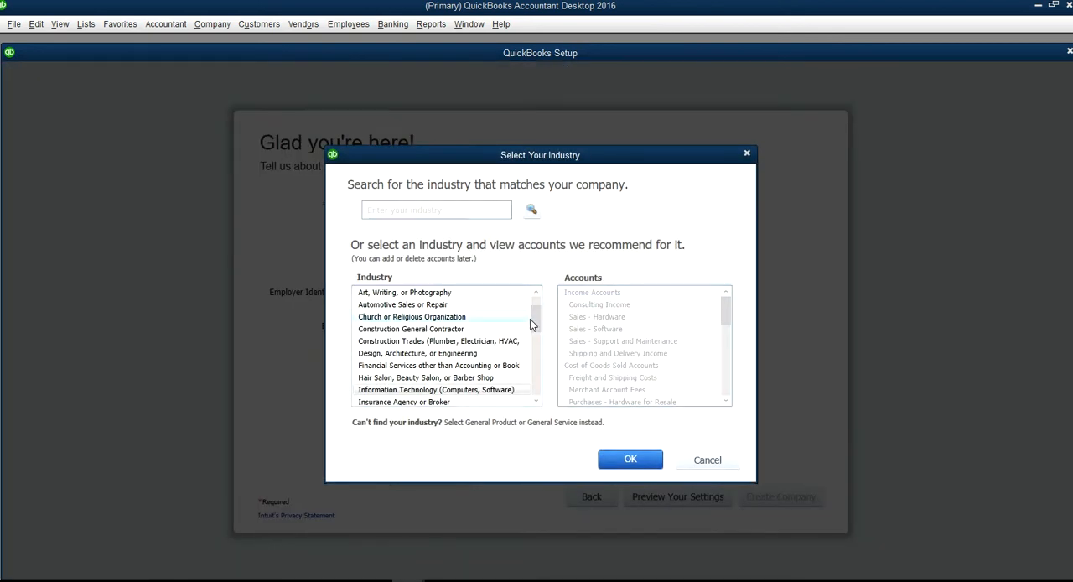
{"action": "left_click", "coordinate": [436, 389]}
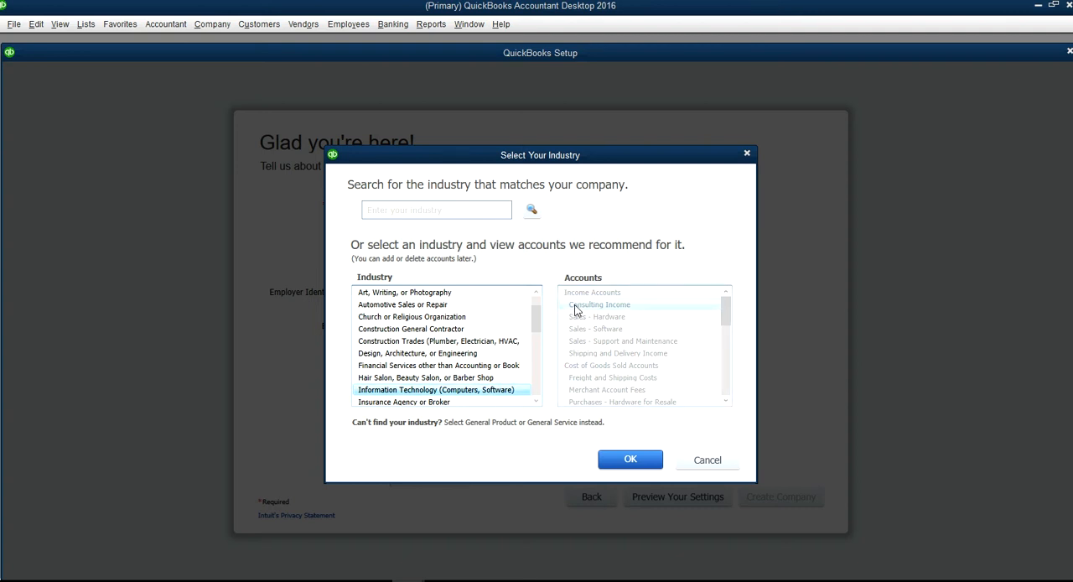
{"action": "mouse_move", "coordinate": [581, 328]}
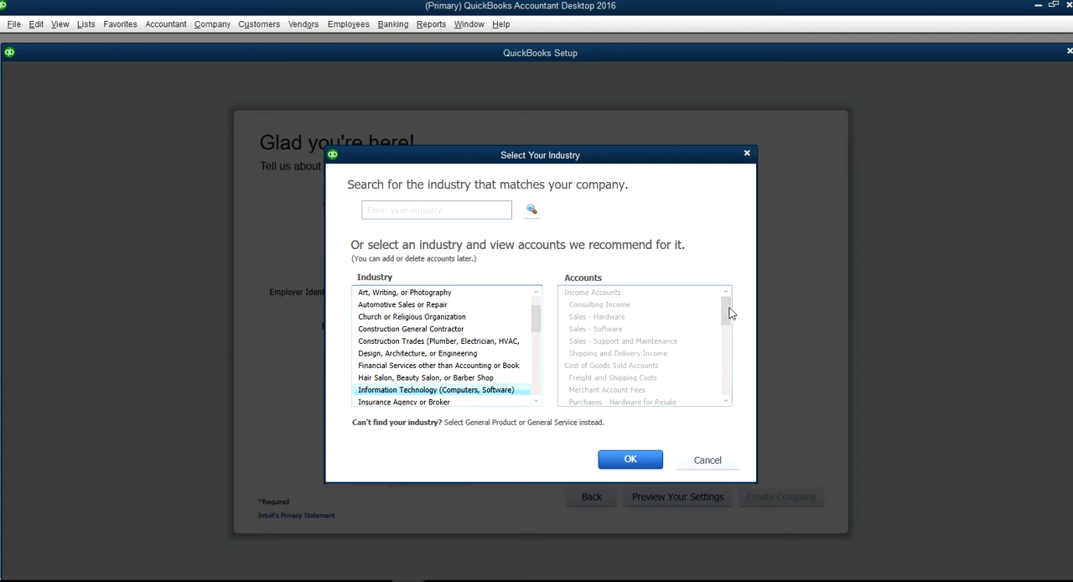
Step: Review the recommended income and expense accounts and confirm the industry
{"action": "scroll", "scroll_direction": "down", "scroll_amount": 3}
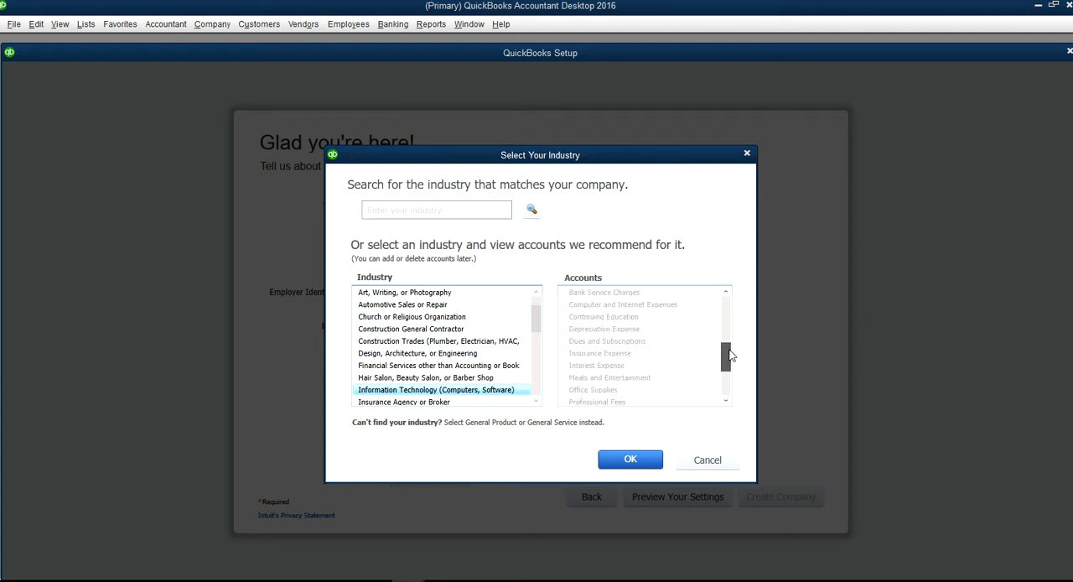
{"action": "scroll", "scroll_direction": "up", "scroll_amount": 3}
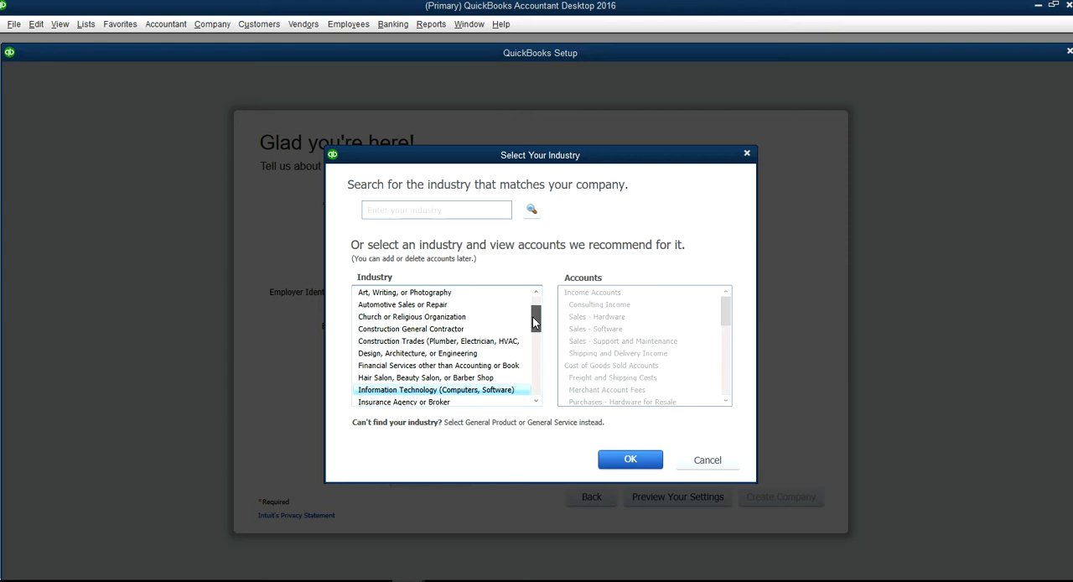
{"action": "scroll", "scroll_direction": "down", "scroll_amount": 3}
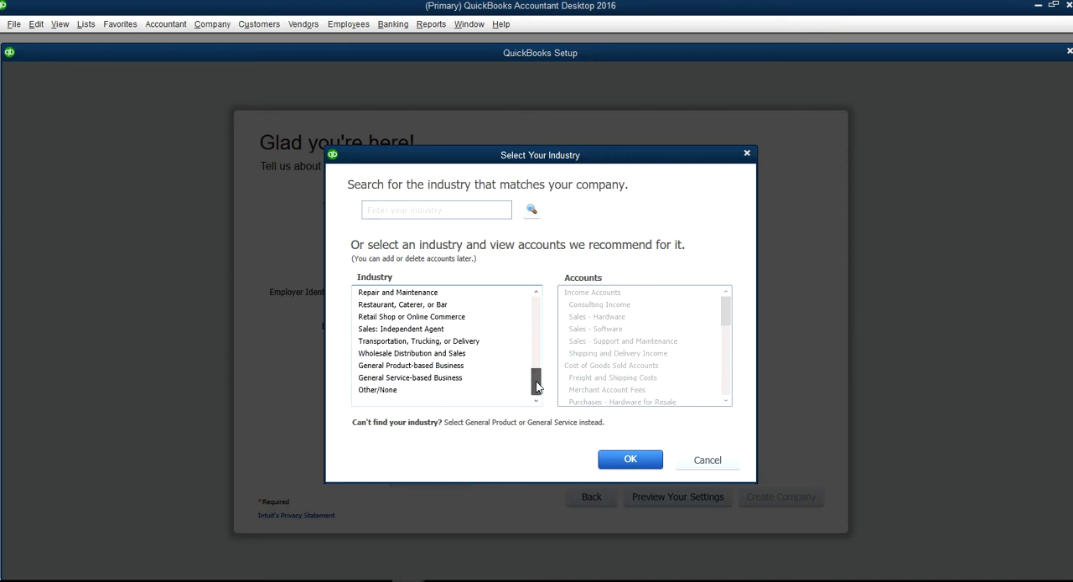
{"action": "scroll", "scroll_direction": "up", "scroll_amount": 3}
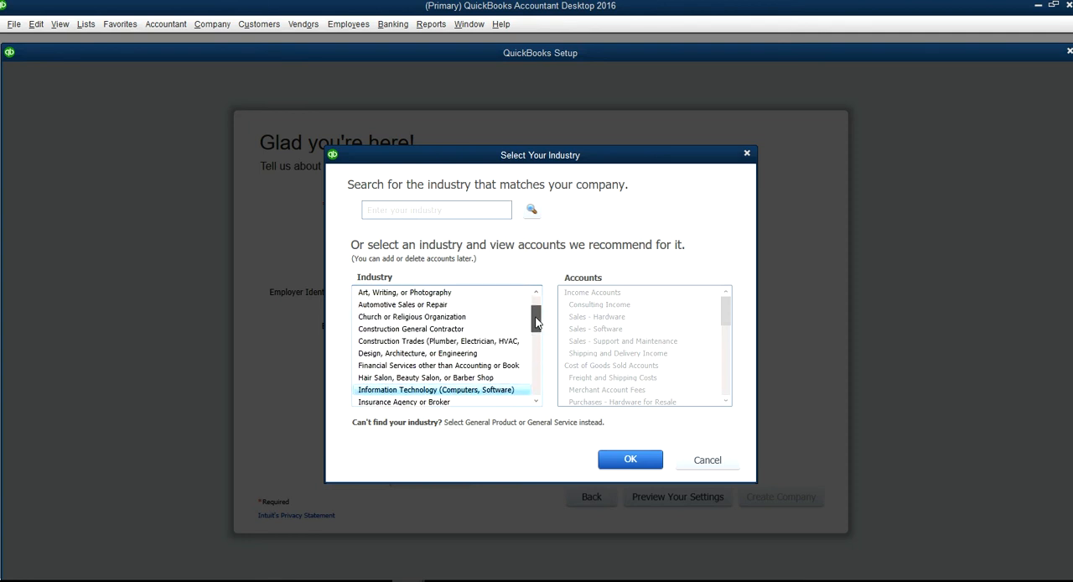
{"action": "scroll", "scroll_direction": "up", "scroll_amount": 3}
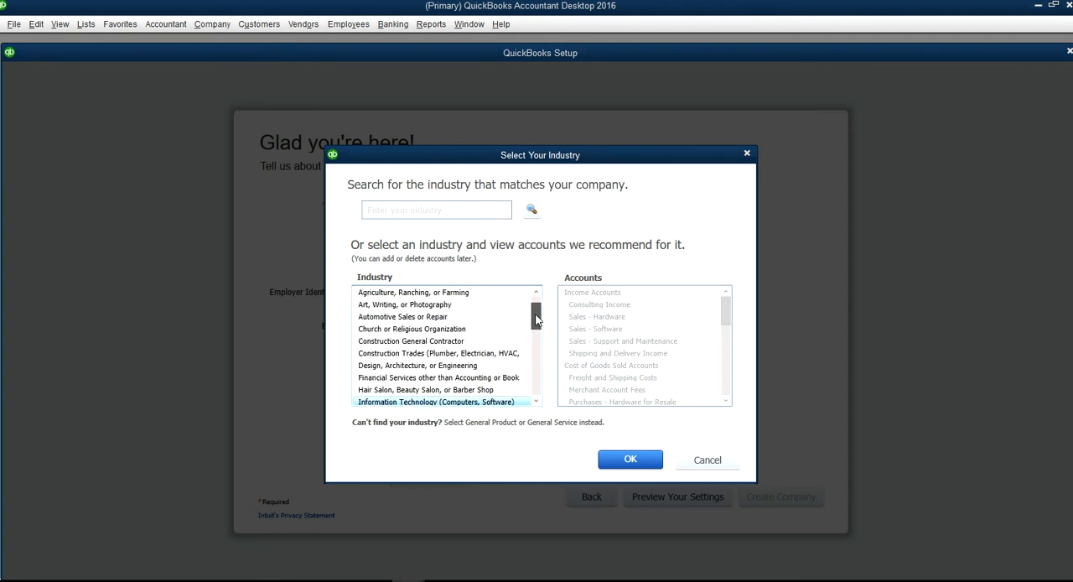
{"action": "scroll", "scroll_direction": "up", "scroll_amount": 3}
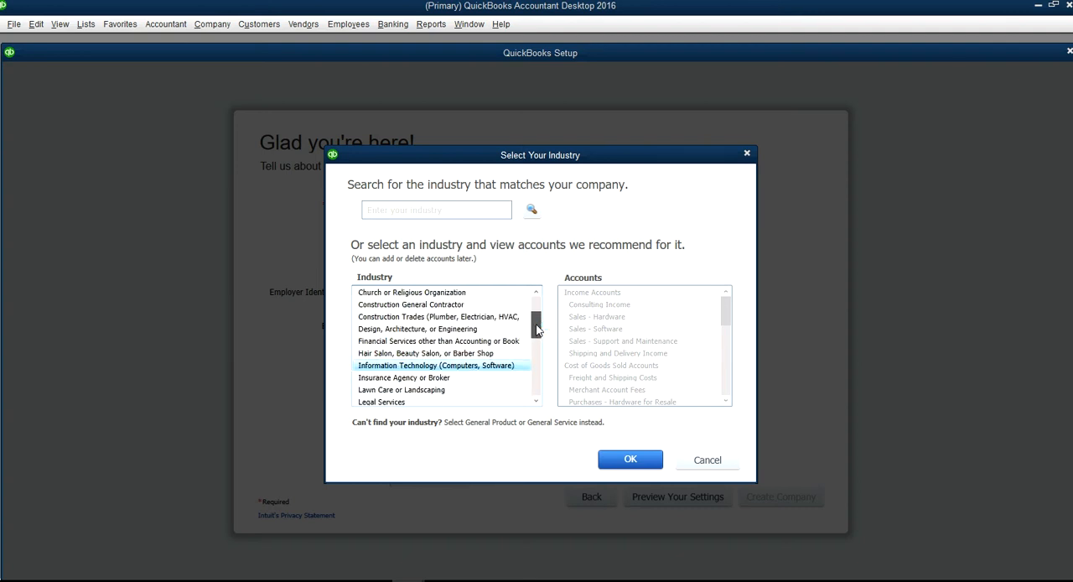
{"action": "scroll", "scroll_direction": "down", "scroll_amount": 3}
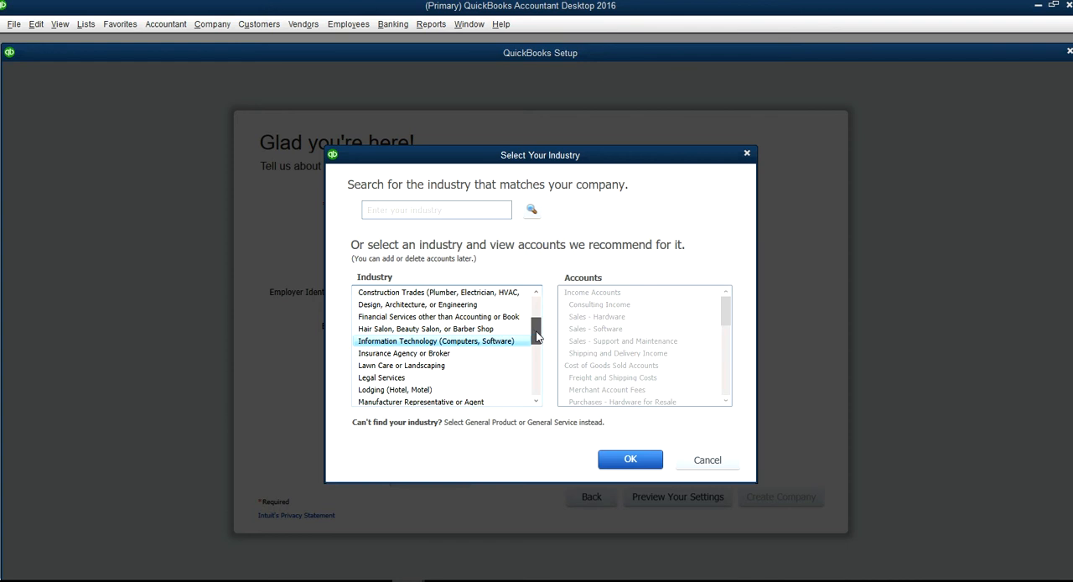
{"action": "left_click", "coordinate": [629, 459]}
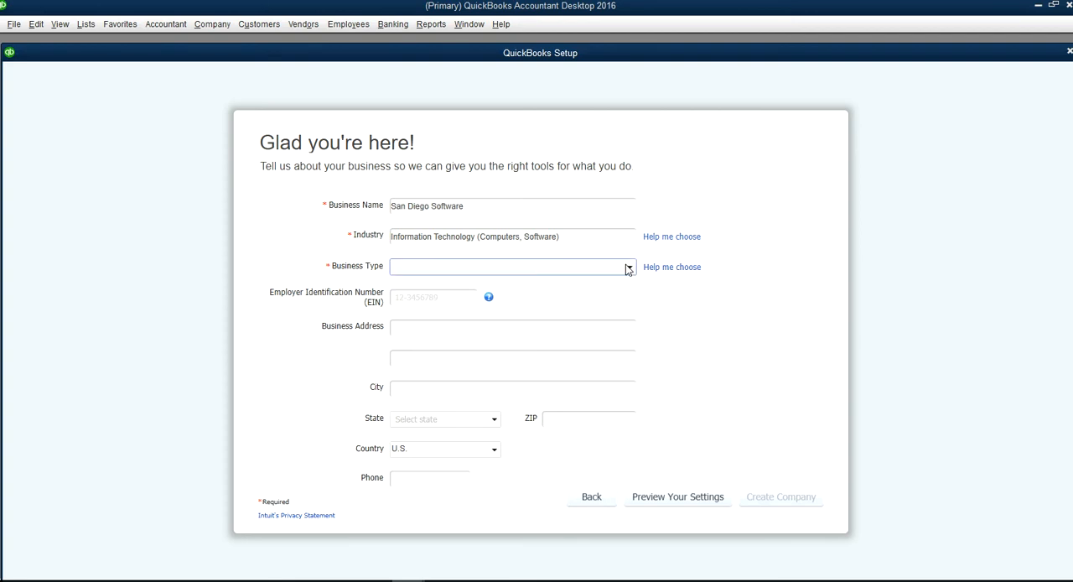
Step: Open the Business Type dropdown to pick Single-Member LLC (Form-1040)
{"action": "left_click", "coordinate": [628, 267]}
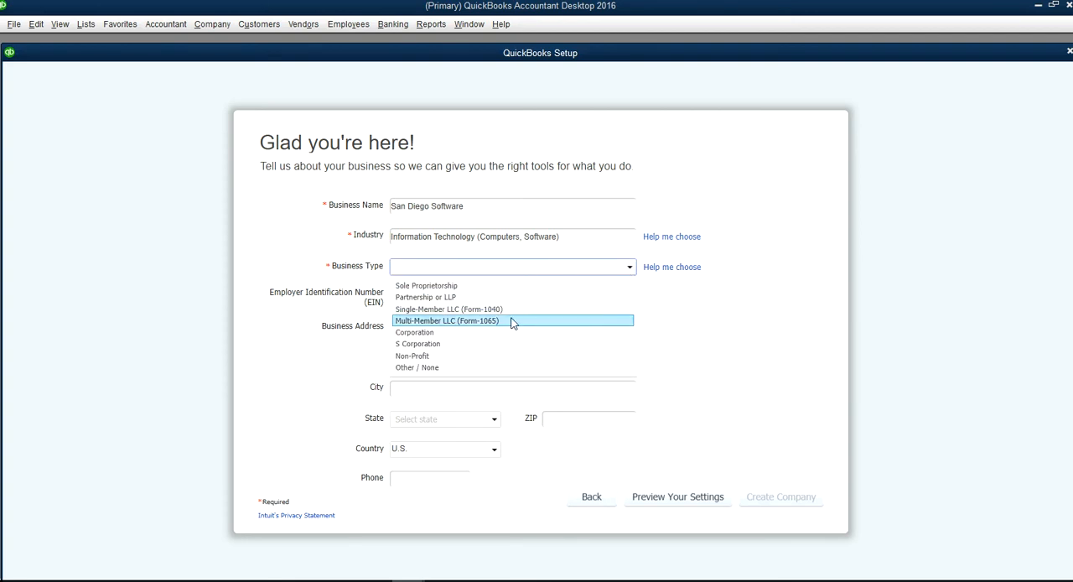
{"action": "mouse_move", "coordinate": [511, 308]}
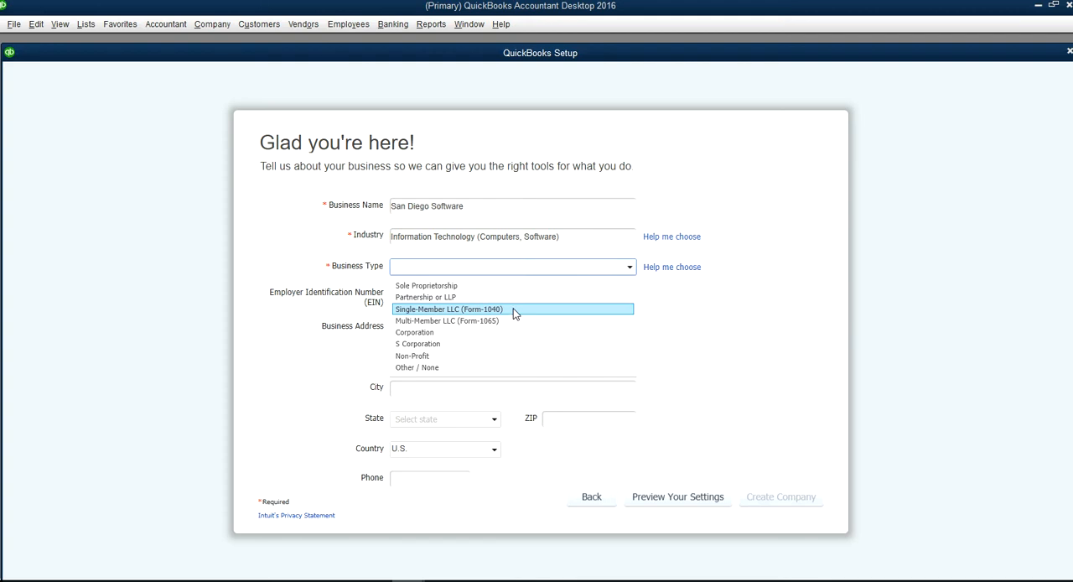
{"action": "mouse_move", "coordinate": [476, 320]}
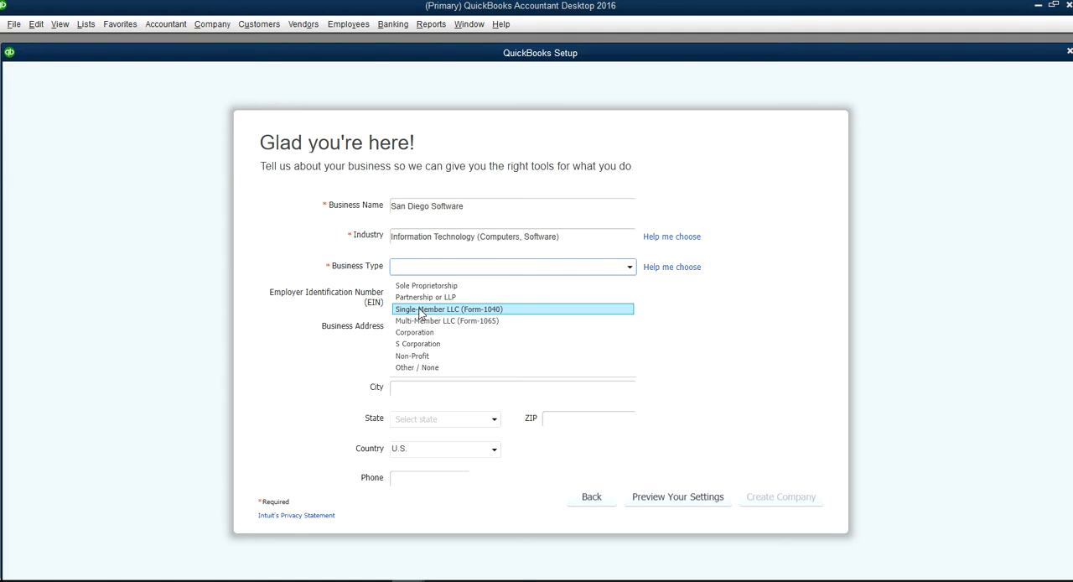
{"action": "mouse_move", "coordinate": [425, 297]}
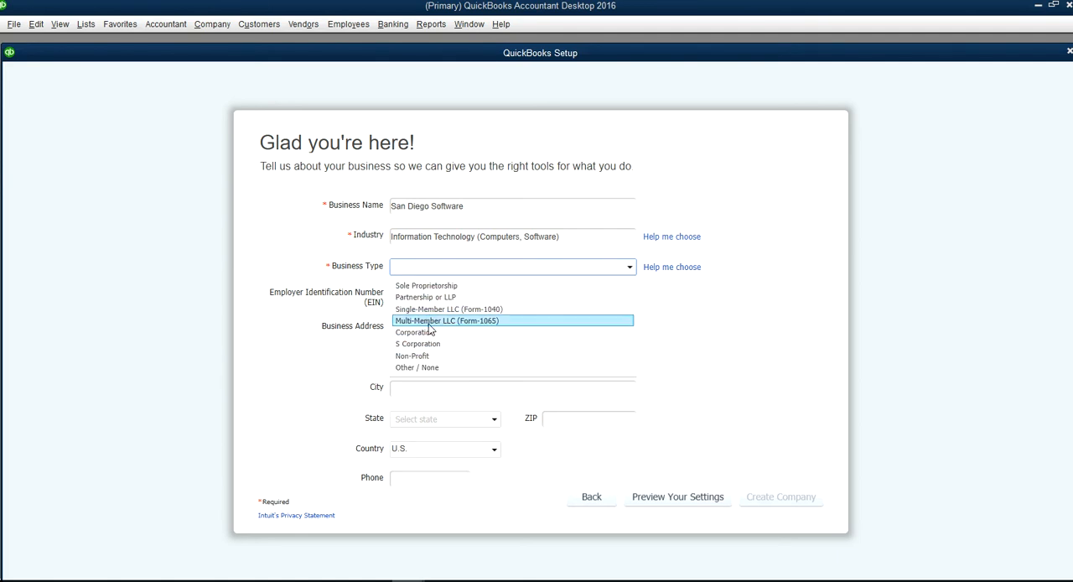
{"action": "mouse_move", "coordinate": [444, 308]}
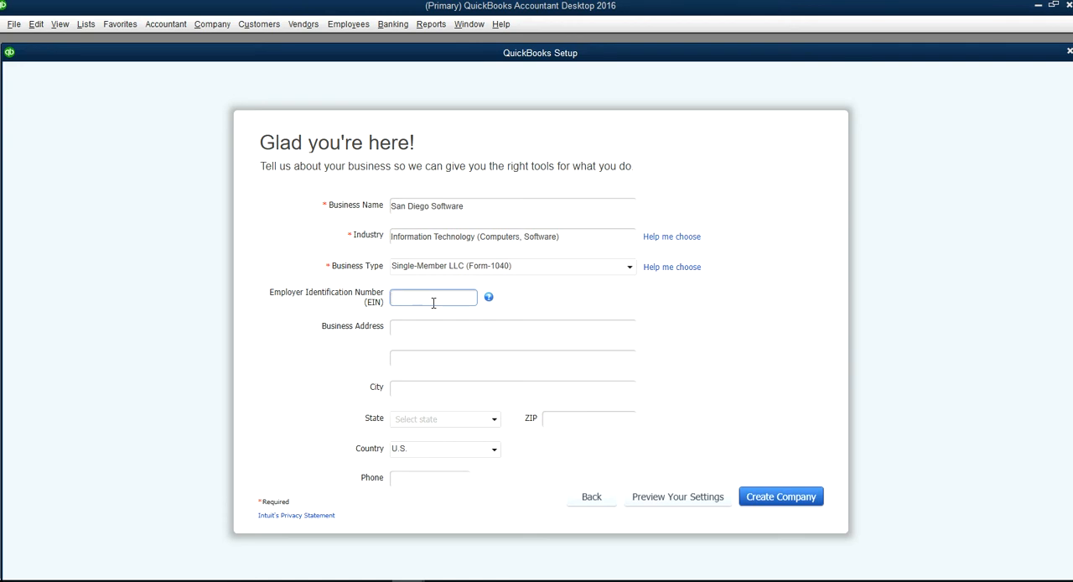
Step: Enter 12-3456789 as the Employer Identification Number
{"action": "type", "text": "12"}
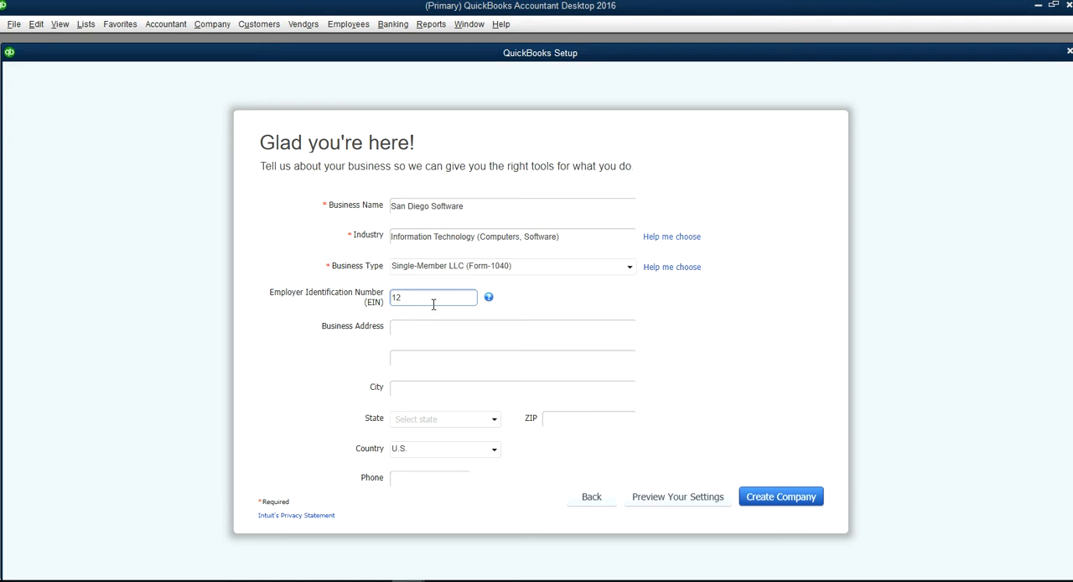
{"action": "type", "text": "-34567"}
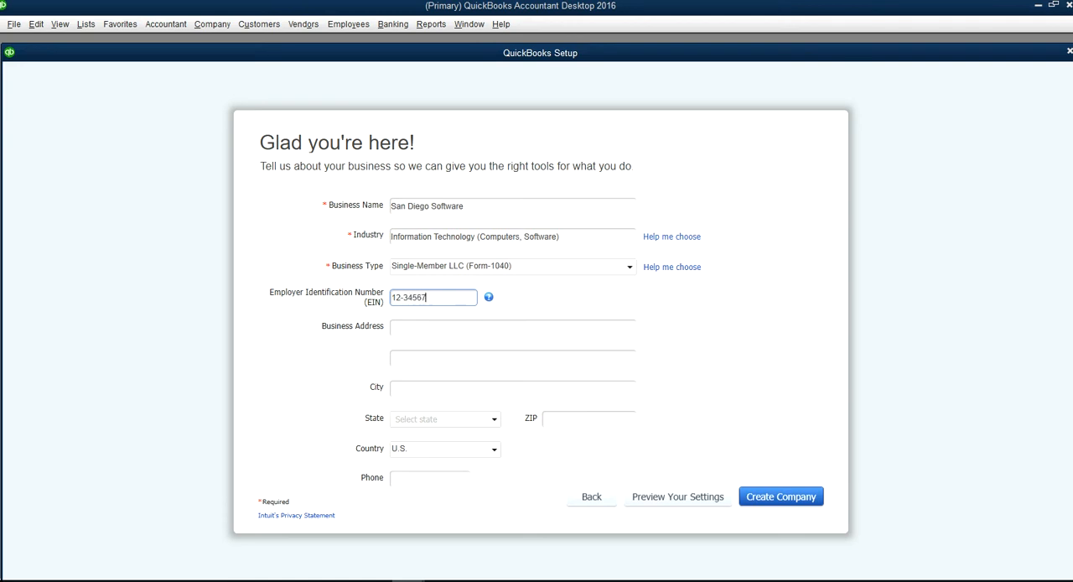
{"action": "type", "text": "89"}
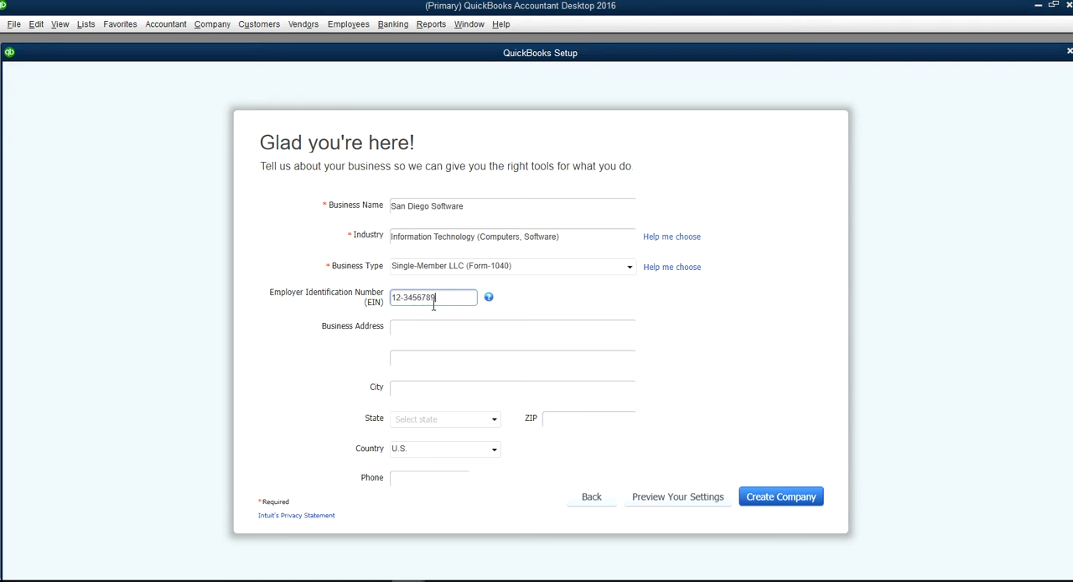
{"action": "left_click", "coordinate": [512, 327]}
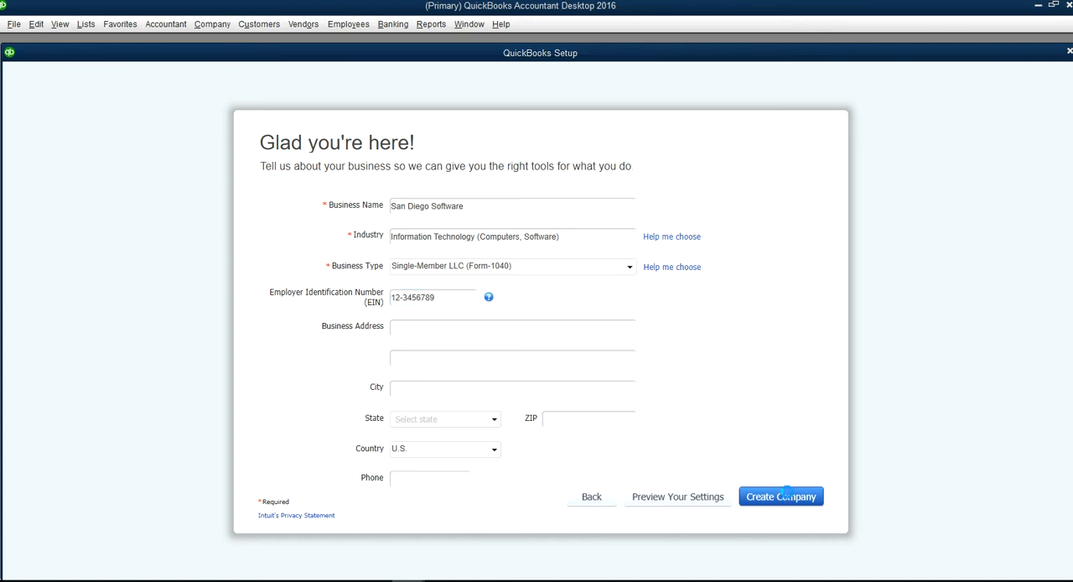
Step: Create the San Diego Software company file and wait for the details setup screen
{"action": "left_click", "coordinate": [780, 496]}
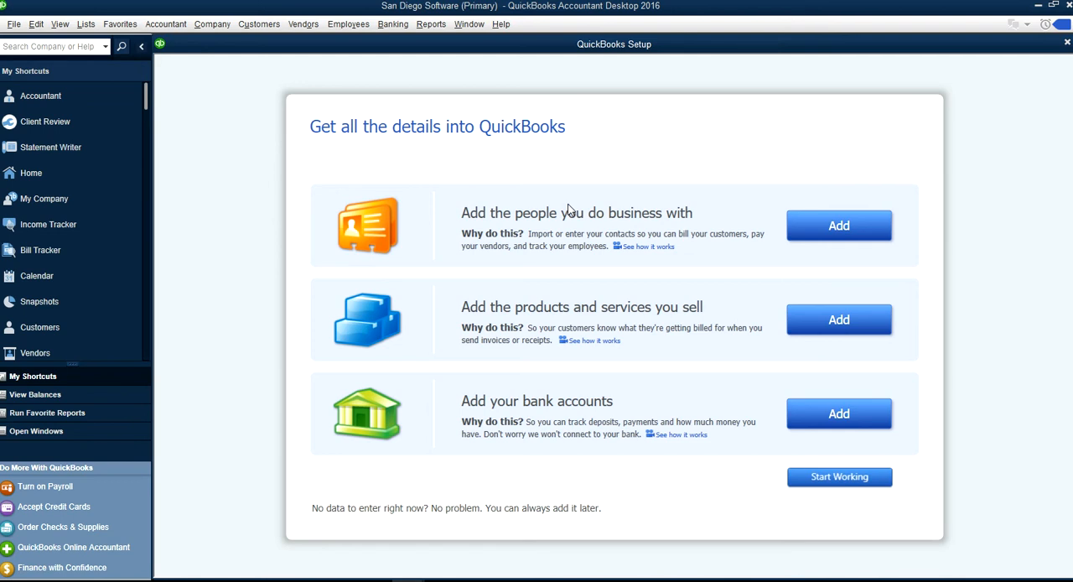
{"action": "mouse_move", "coordinate": [566, 143]}
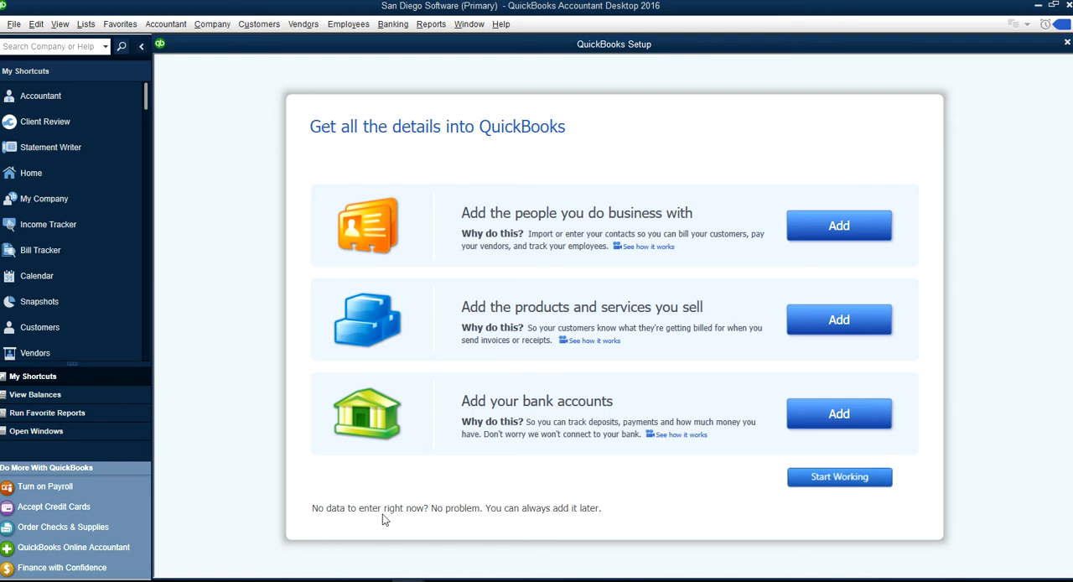
{"action": "mouse_move", "coordinate": [505, 520]}
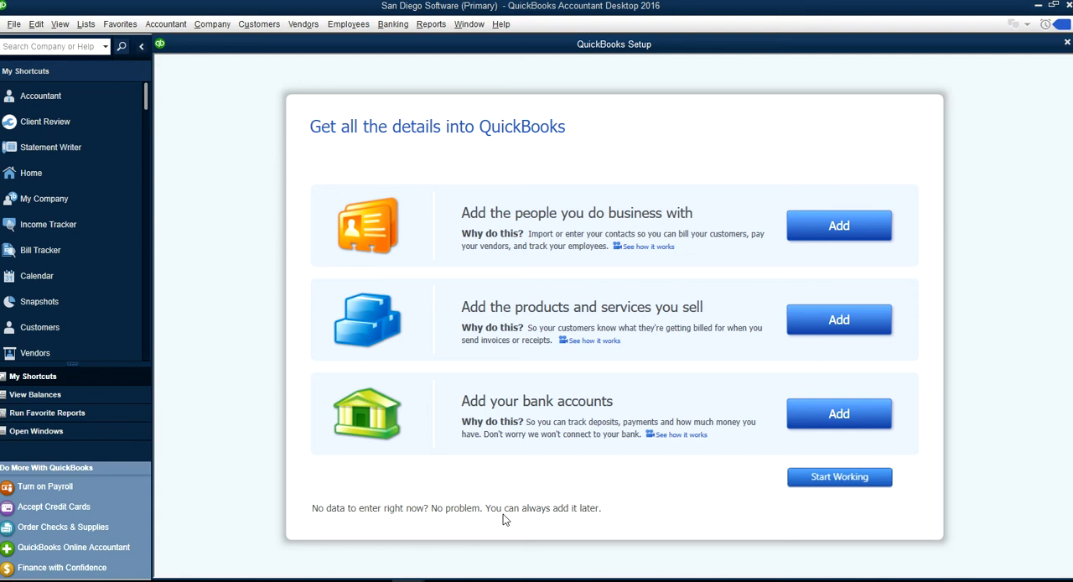
{"action": "mouse_move", "coordinate": [598, 520]}
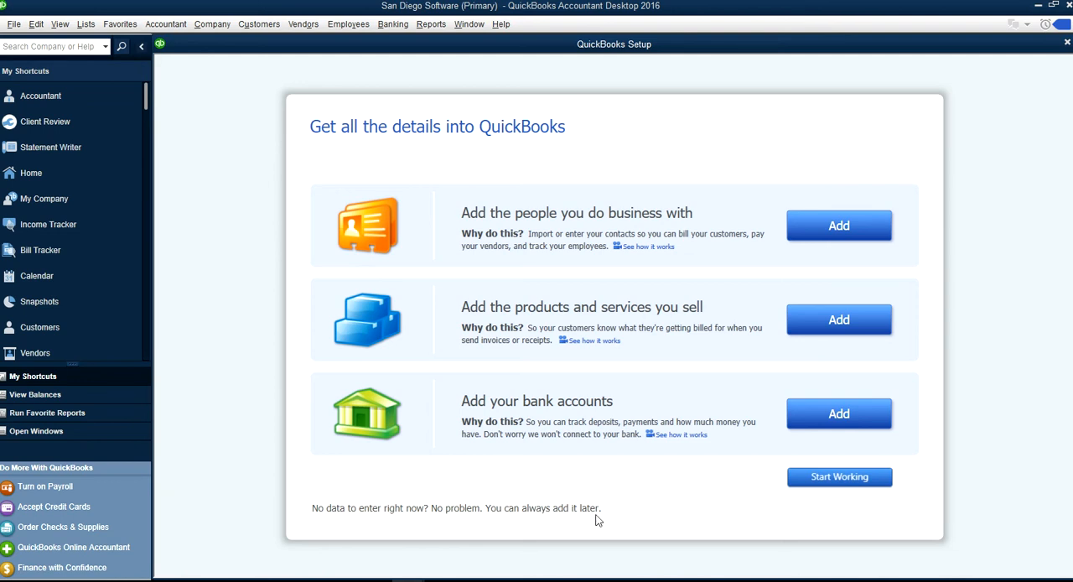
{"action": "mouse_move", "coordinate": [782, 428]}
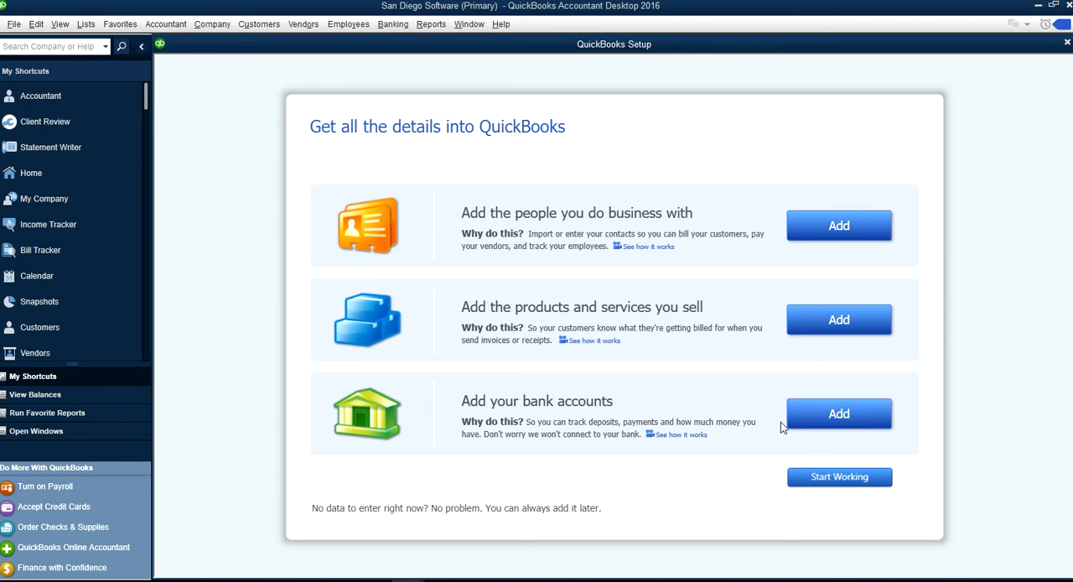
{"action": "mouse_move", "coordinate": [839, 414]}
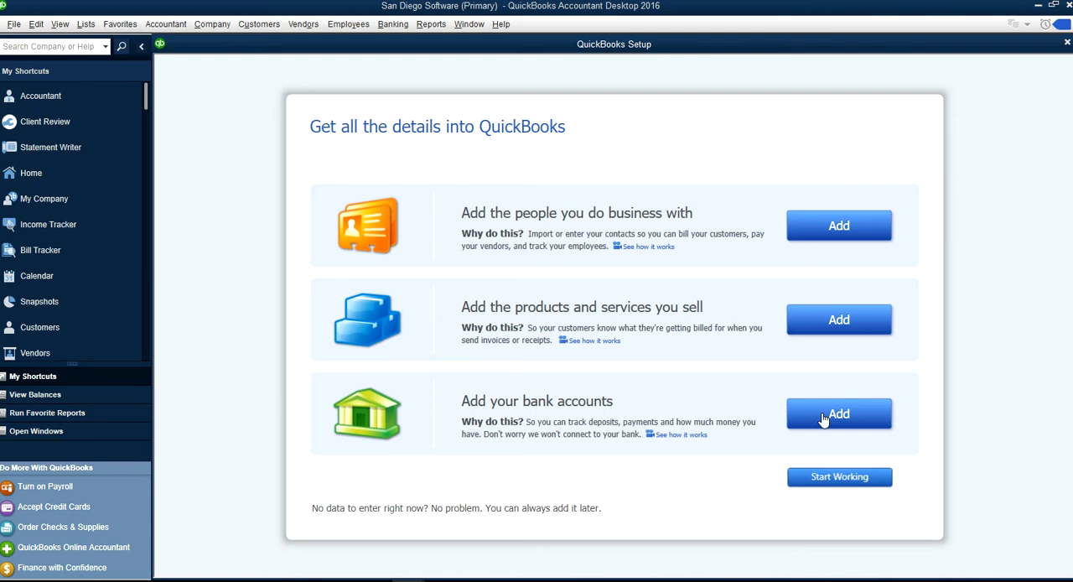
{"action": "mouse_move", "coordinate": [866, 428]}
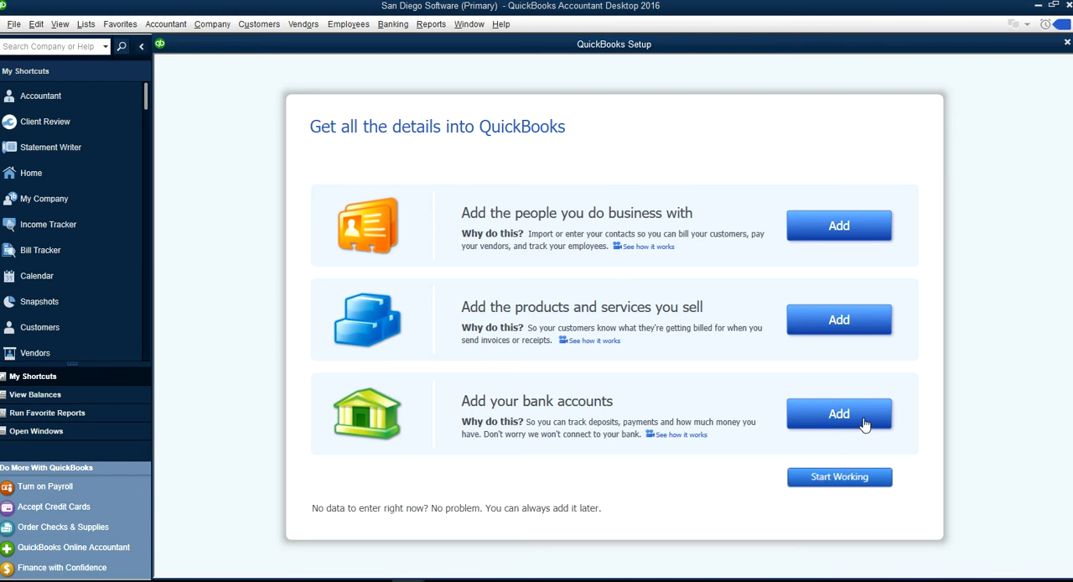
Step: Begin adding bank accounts with a Chase Checking row
{"action": "left_click", "coordinate": [839, 414]}
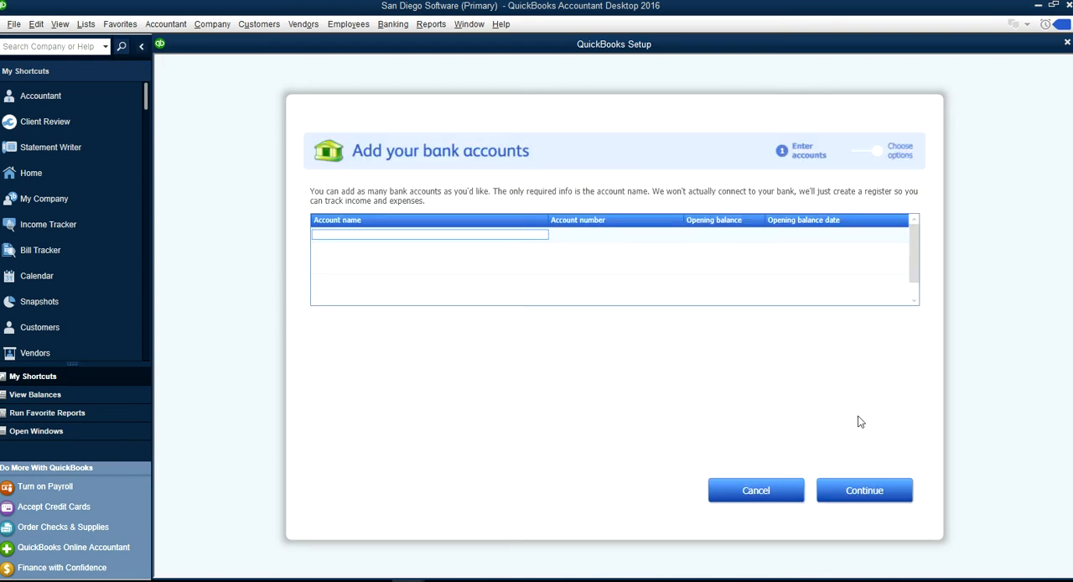
{"action": "mouse_move", "coordinate": [413, 235]}
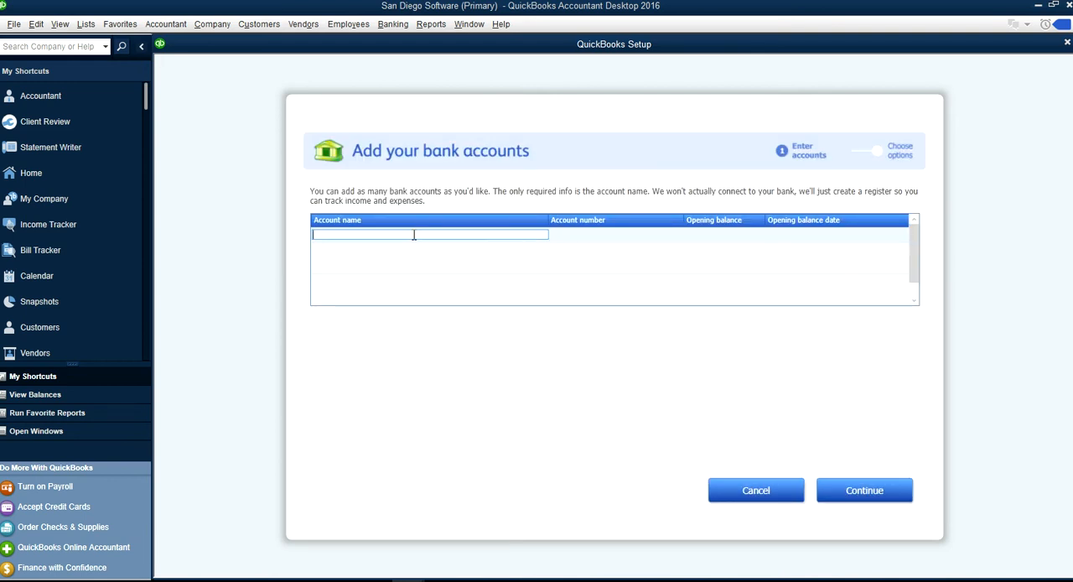
{"action": "type", "text": "c"}
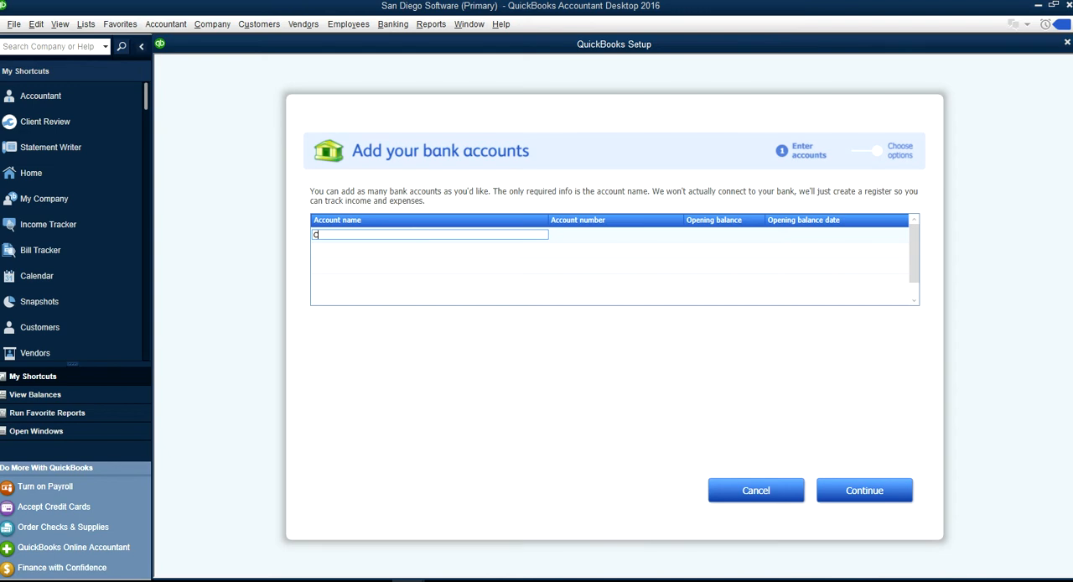
{"action": "type", "text": "hase C"}
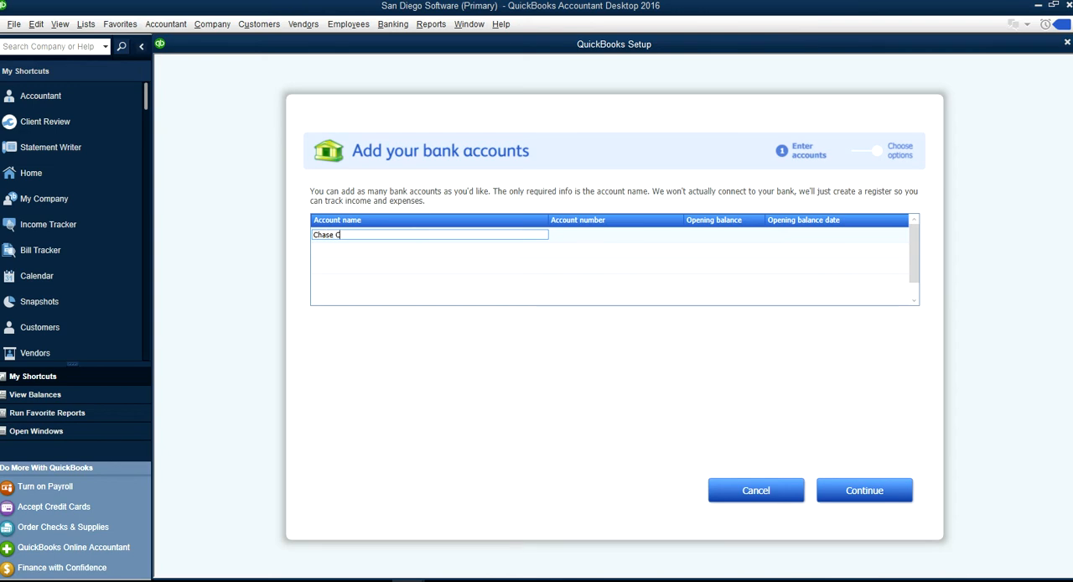
{"action": "type", "text": "hecking"}
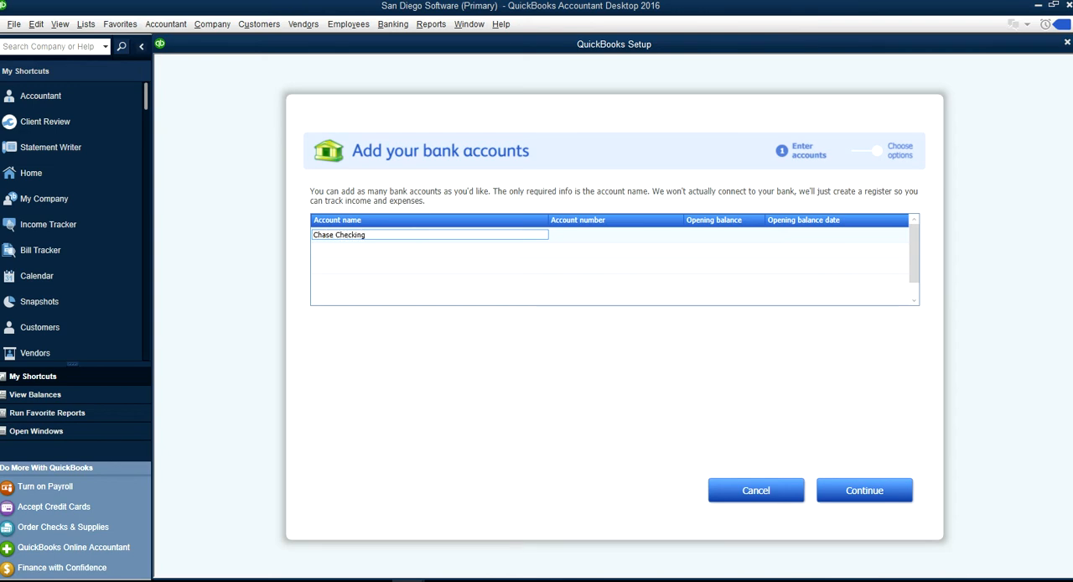
{"action": "left_click", "coordinate": [617, 234]}
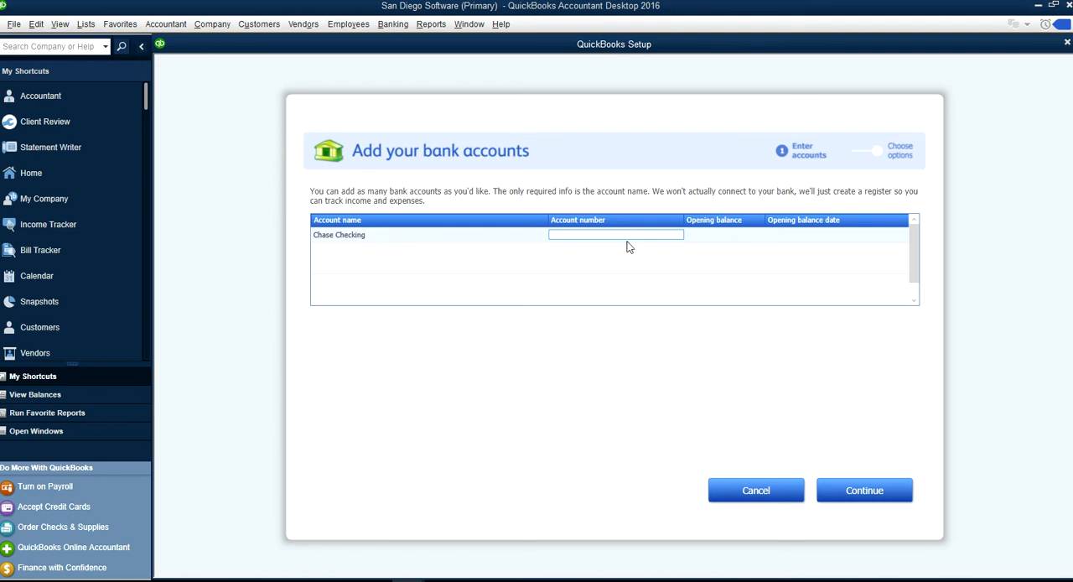
{"action": "left_click", "coordinate": [723, 235]}
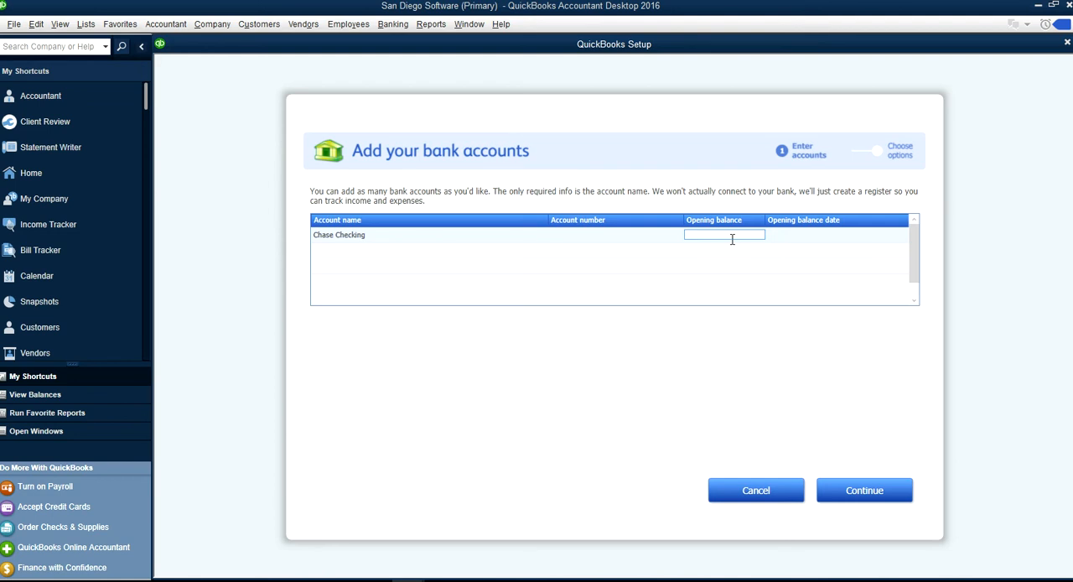
{"action": "mouse_move", "coordinate": [350, 233]}
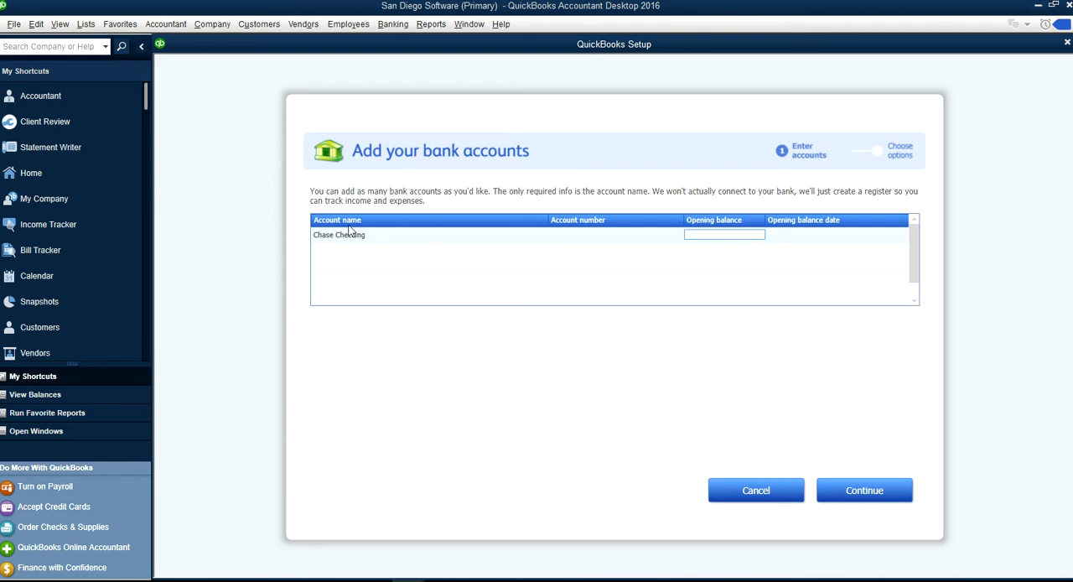
{"action": "mouse_move", "coordinate": [374, 257]}
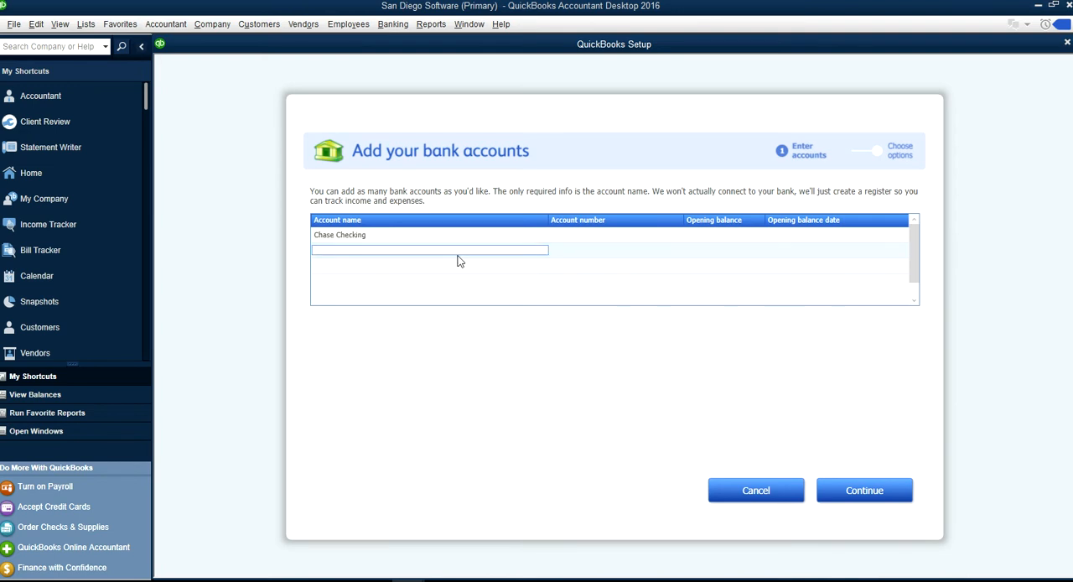
Step: Name the first account Chase Checking #1234
{"action": "type", "text": "Chease"}
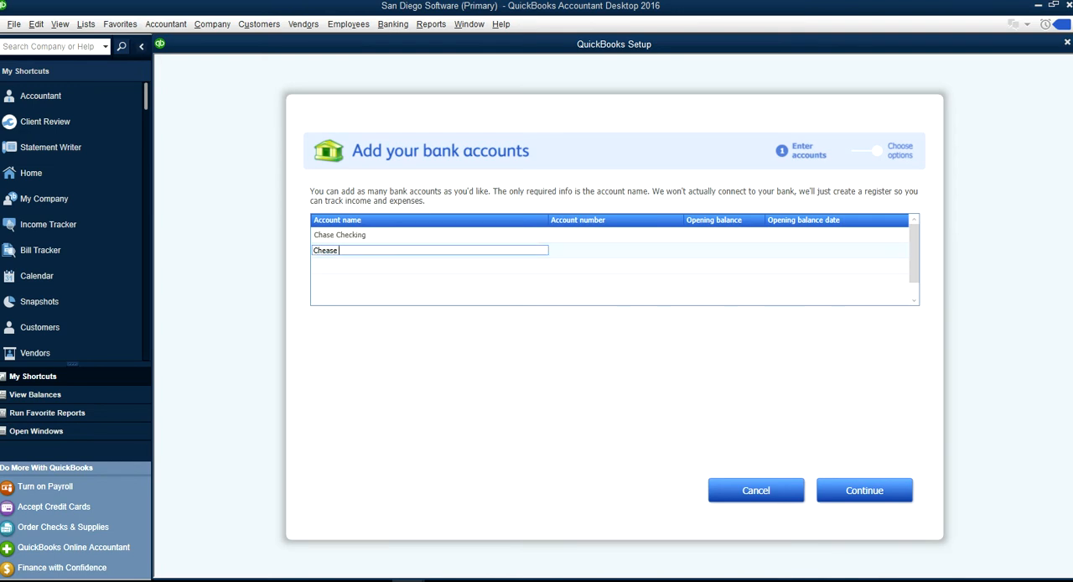
{"action": "type", "text": "Check"}
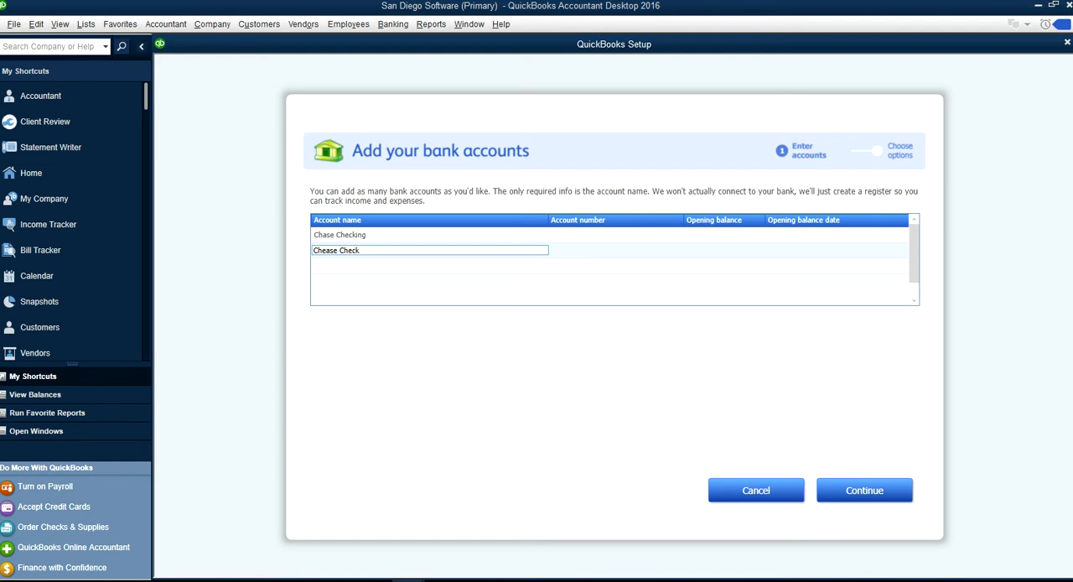
{"action": "type", "text": "ing"}
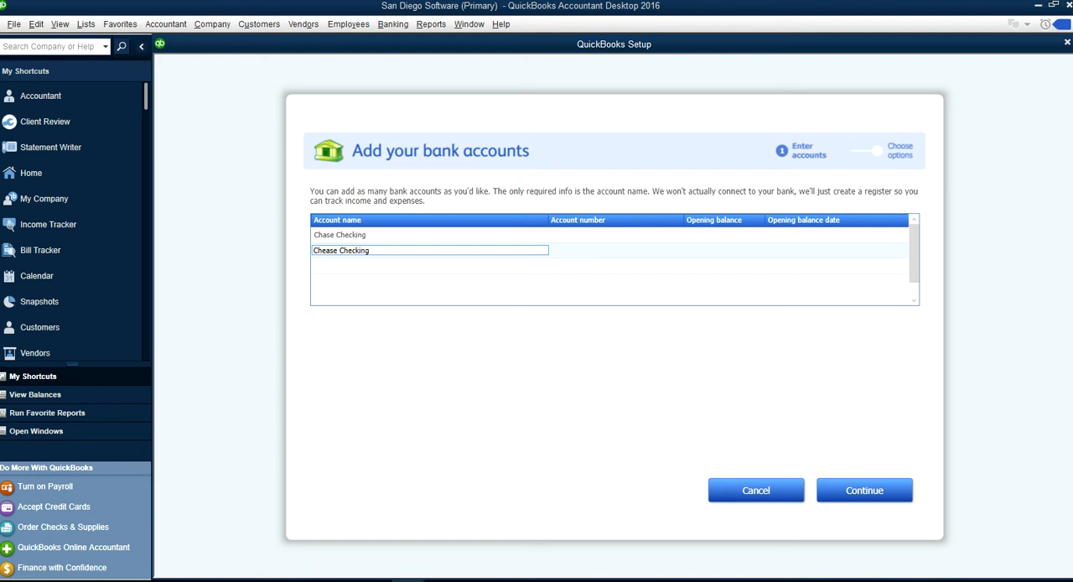
{"action": "mouse_move", "coordinate": [388, 246]}
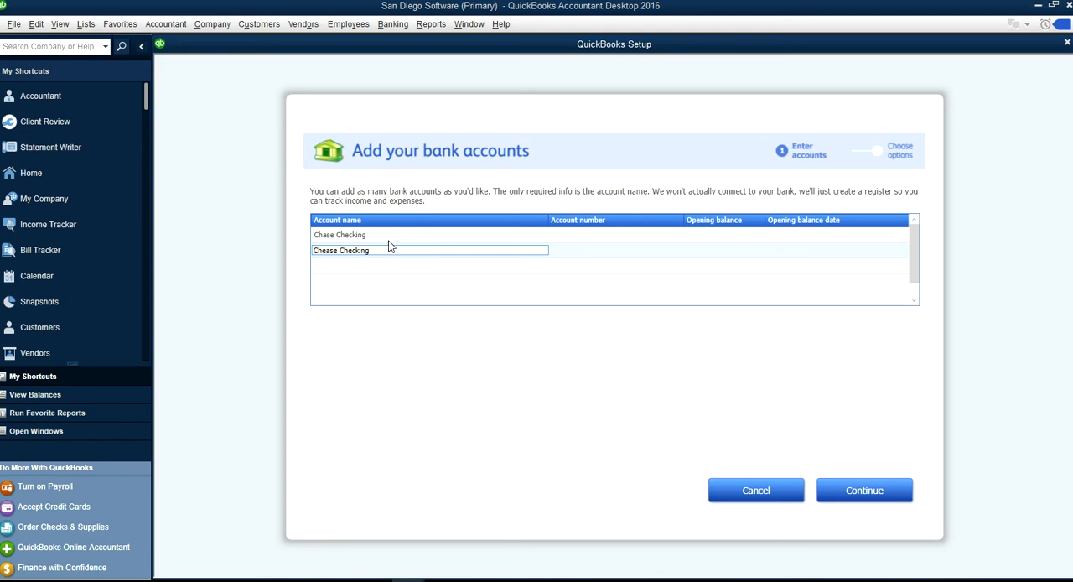
{"action": "mouse_move", "coordinate": [394, 240]}
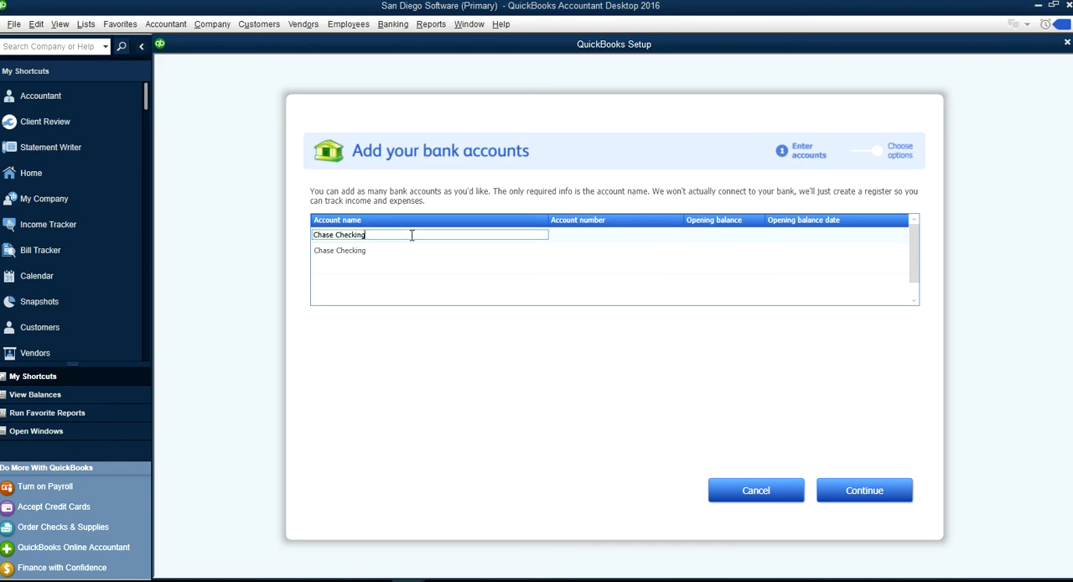
{"action": "type", "text": "#"}
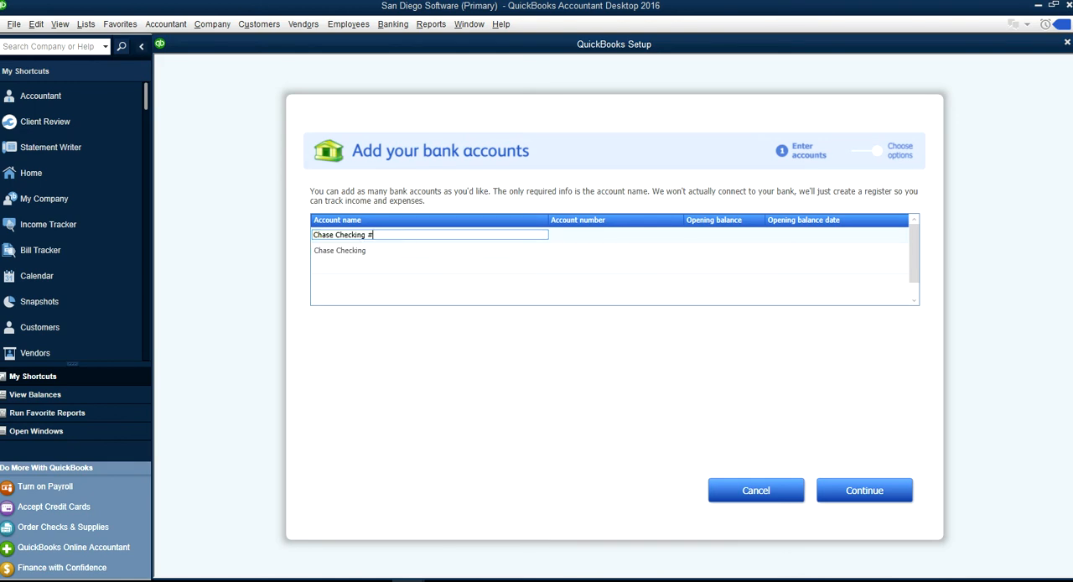
{"action": "type", "text": "1234"}
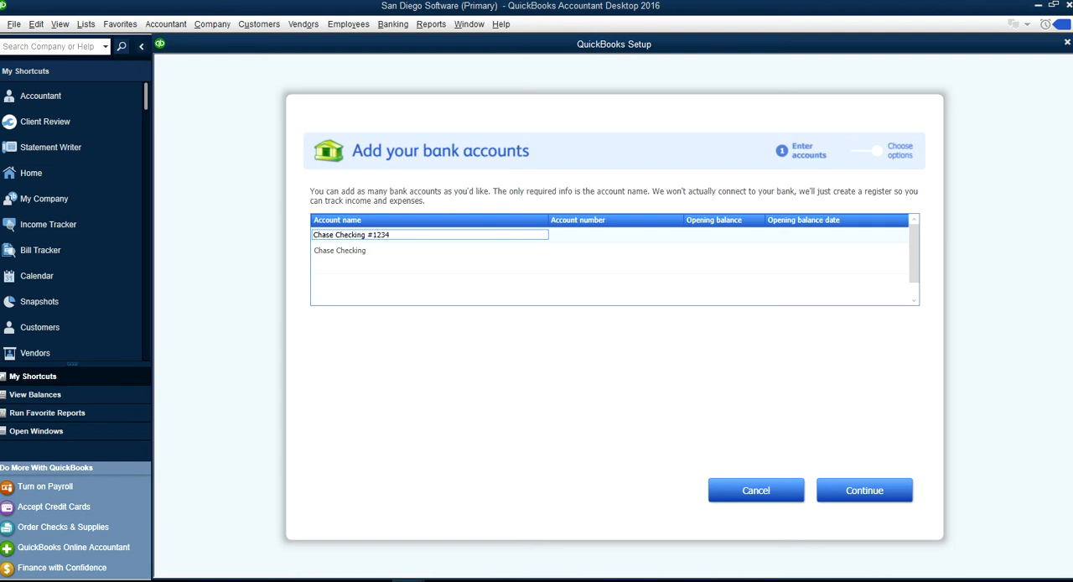
Step: Rename the second account Chase Checking #2345 and add a Chase Savings account
{"action": "left_click", "coordinate": [389, 250]}
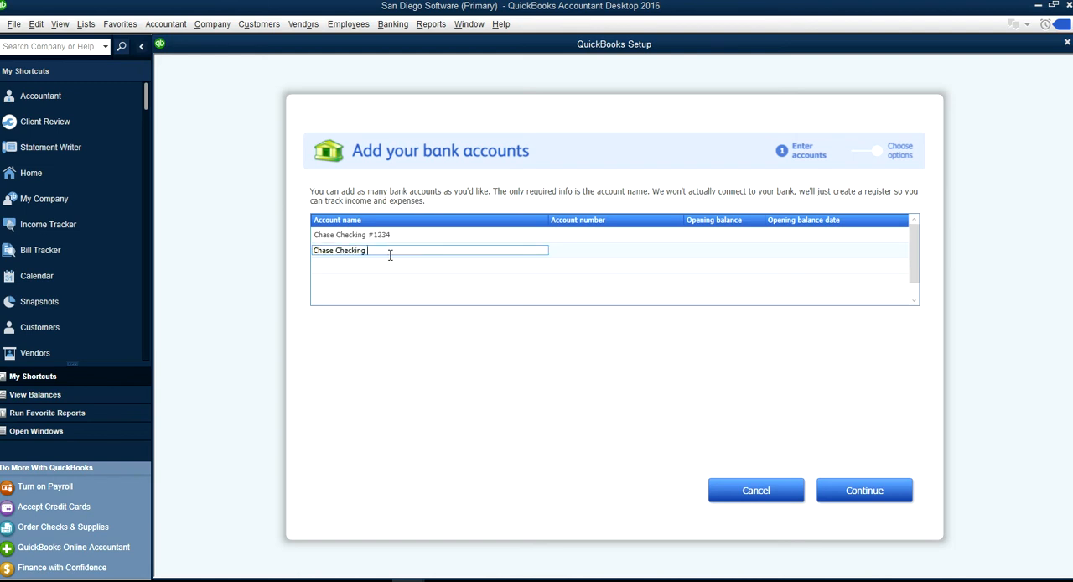
{"action": "type", "text": "#"}
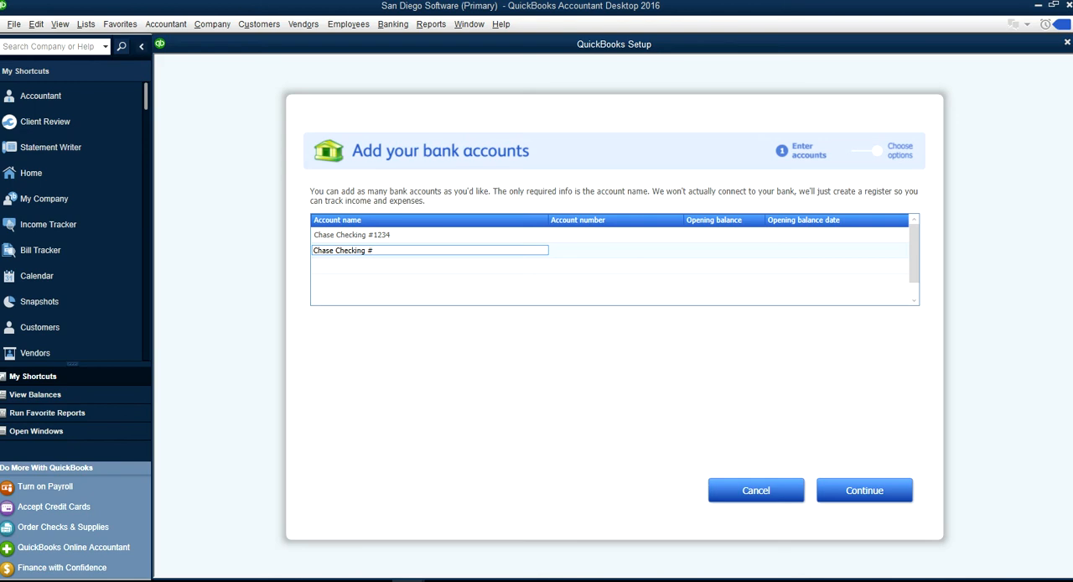
{"action": "type", "text": "2345"}
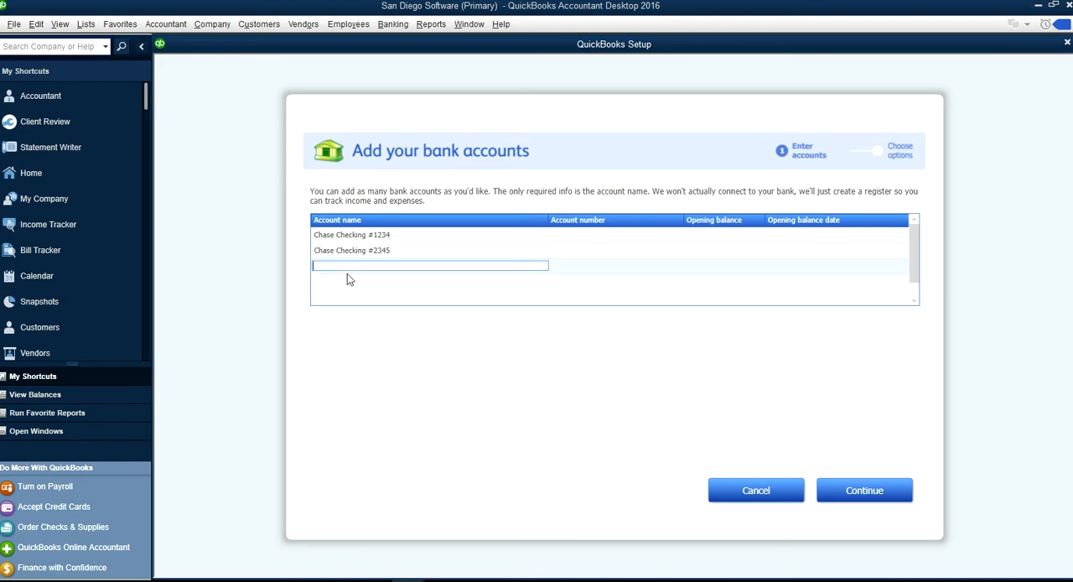
{"action": "type", "text": "Chase"}
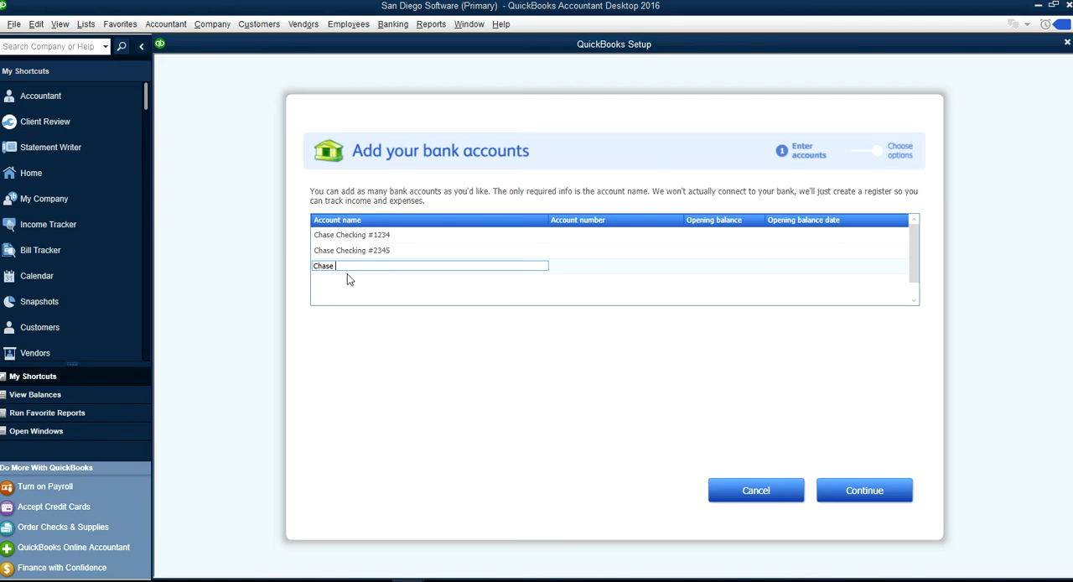
{"action": "type", "text": "Savings"}
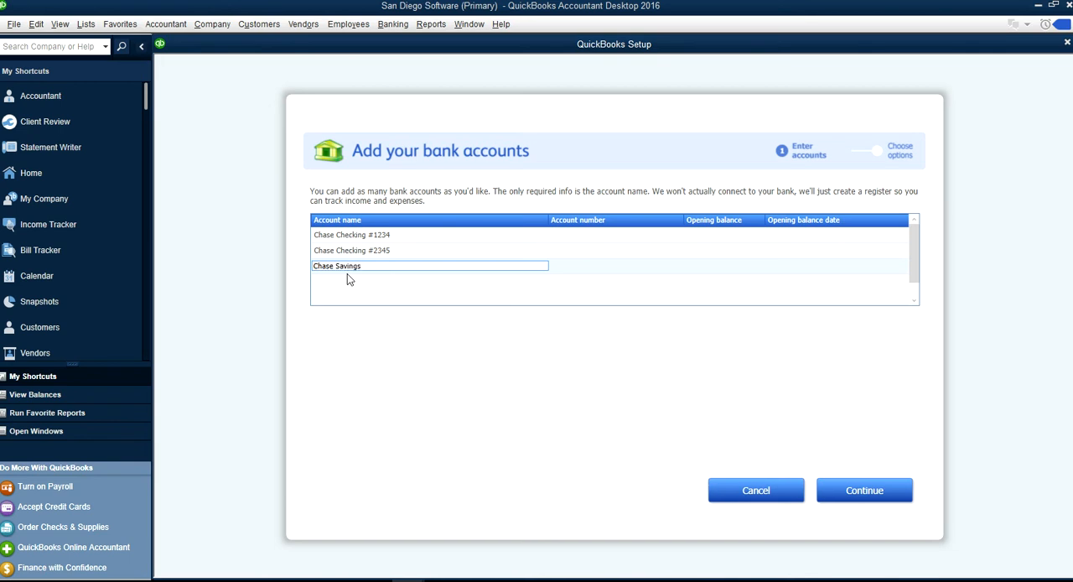
Step: Submit the three bank accounts and choose No Thanks to ordering Intuit checks
{"action": "left_click", "coordinate": [865, 491]}
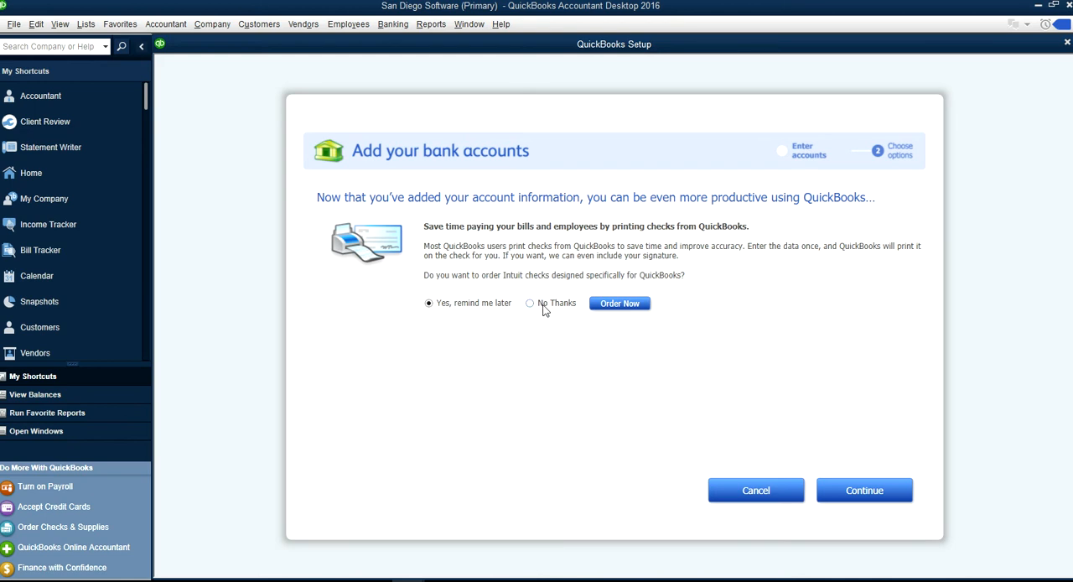
{"action": "mouse_move", "coordinate": [504, 214]}
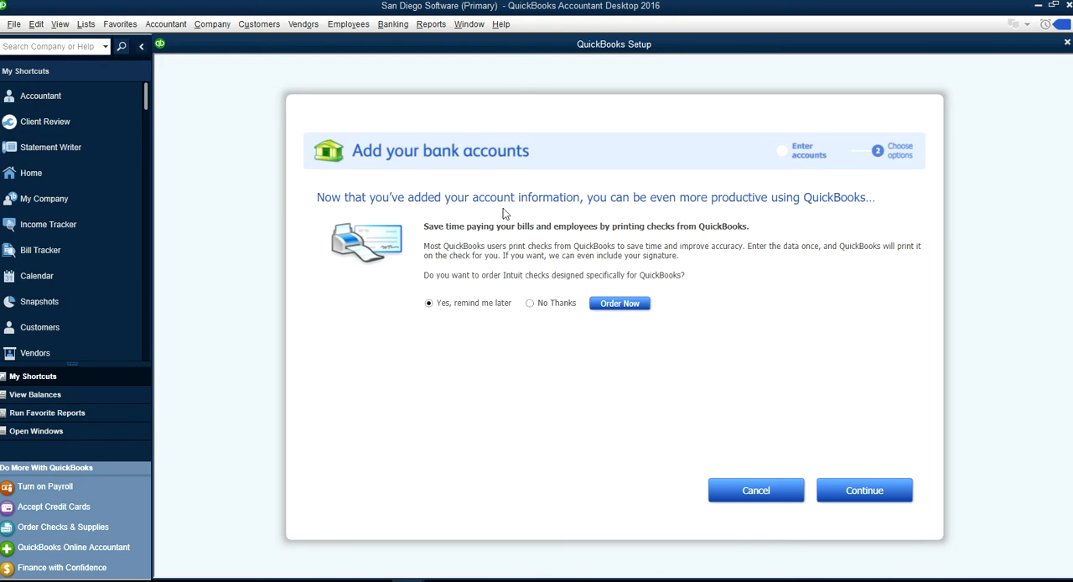
{"action": "mouse_move", "coordinate": [530, 303]}
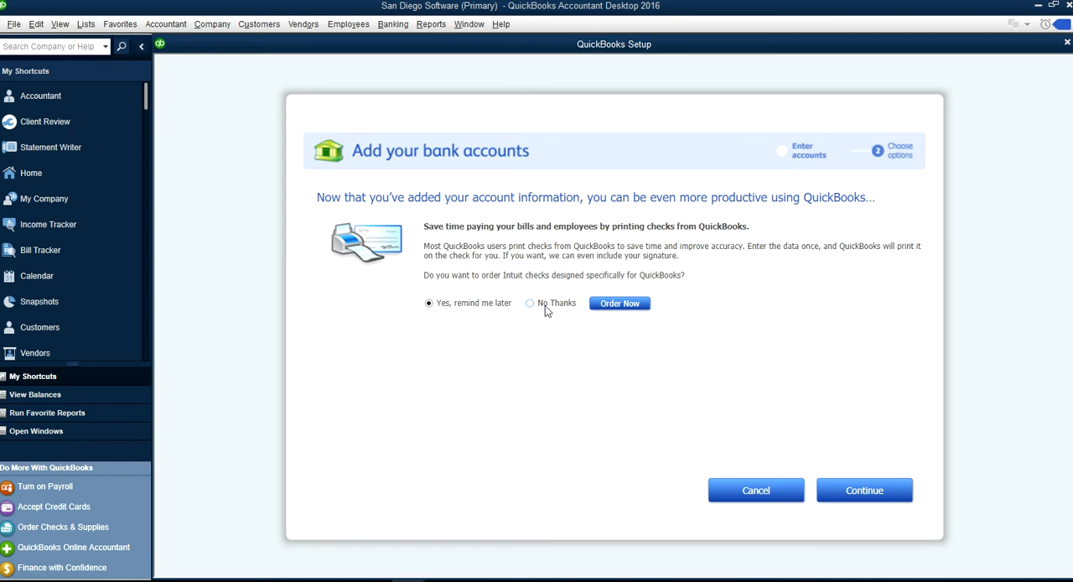
{"action": "left_click", "coordinate": [530, 303]}
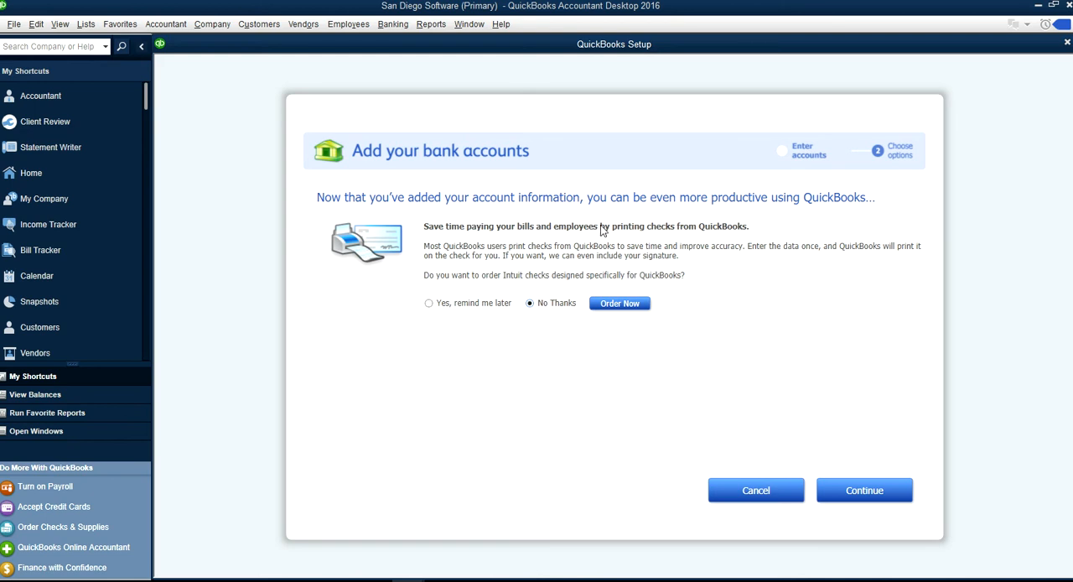
{"action": "mouse_move", "coordinate": [684, 242]}
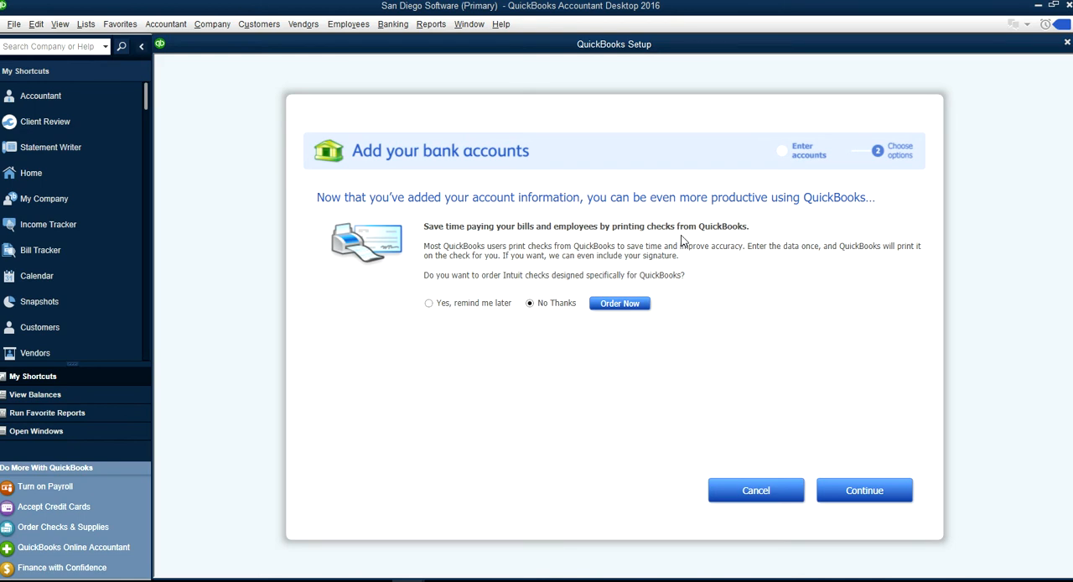
{"action": "mouse_move", "coordinate": [668, 234]}
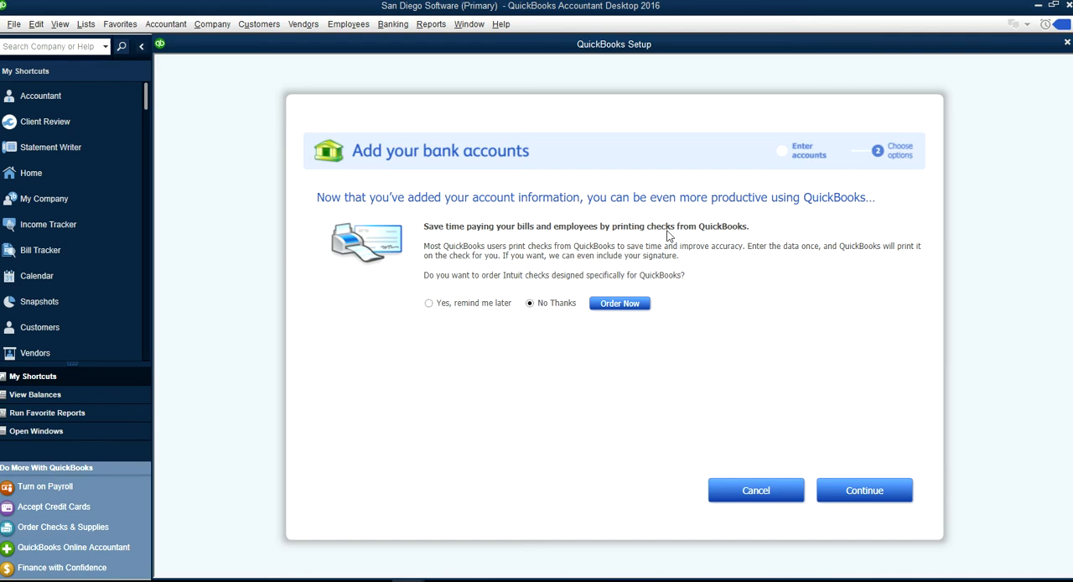
{"action": "mouse_move", "coordinate": [910, 499]}
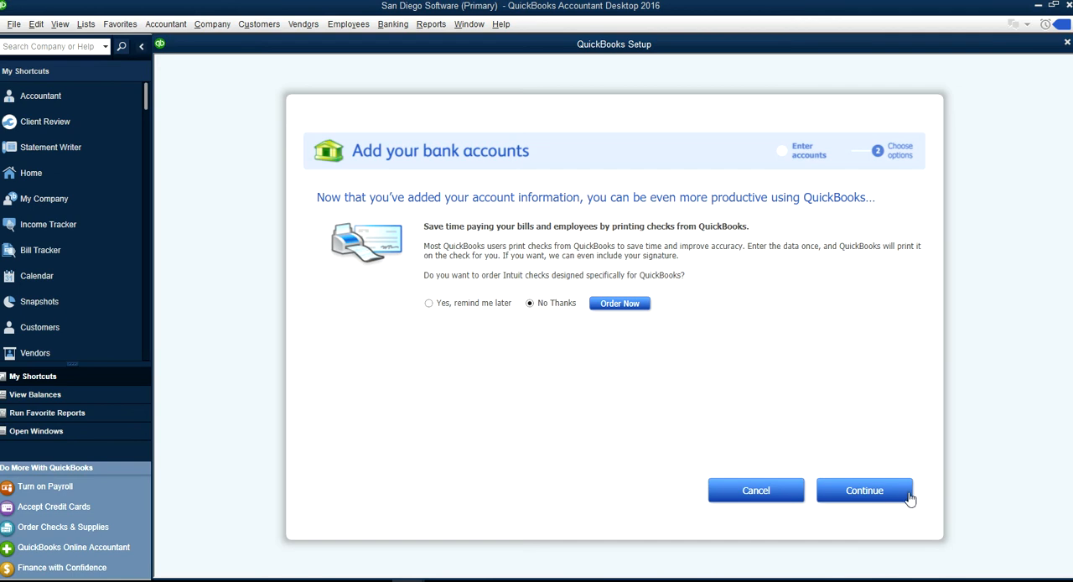
Step: Finish bank account setup and begin adding the products and services you sell
{"action": "left_click", "coordinate": [864, 490]}
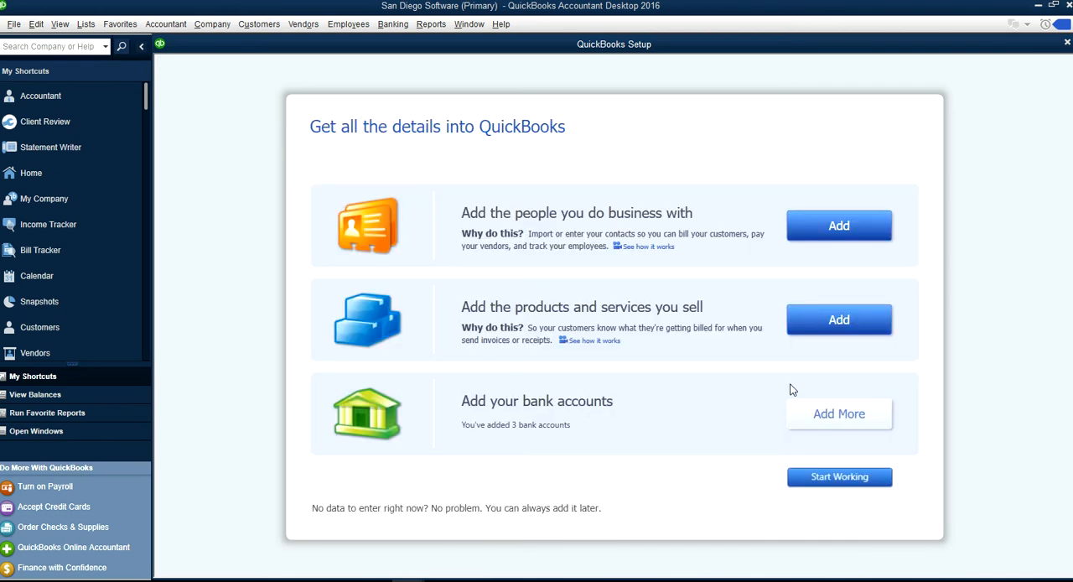
{"action": "mouse_move", "coordinate": [602, 308]}
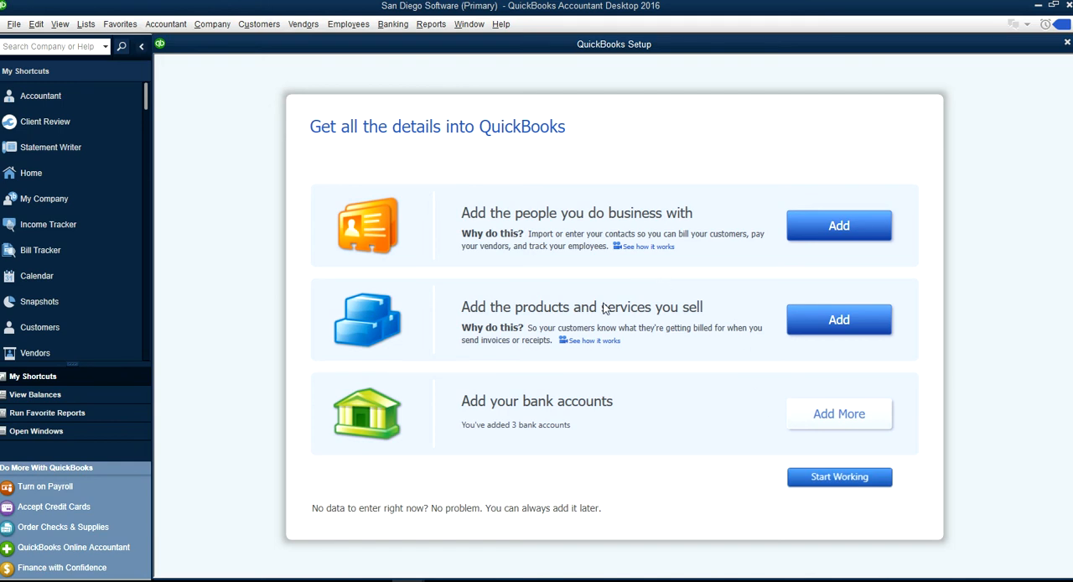
{"action": "mouse_move", "coordinate": [671, 327]}
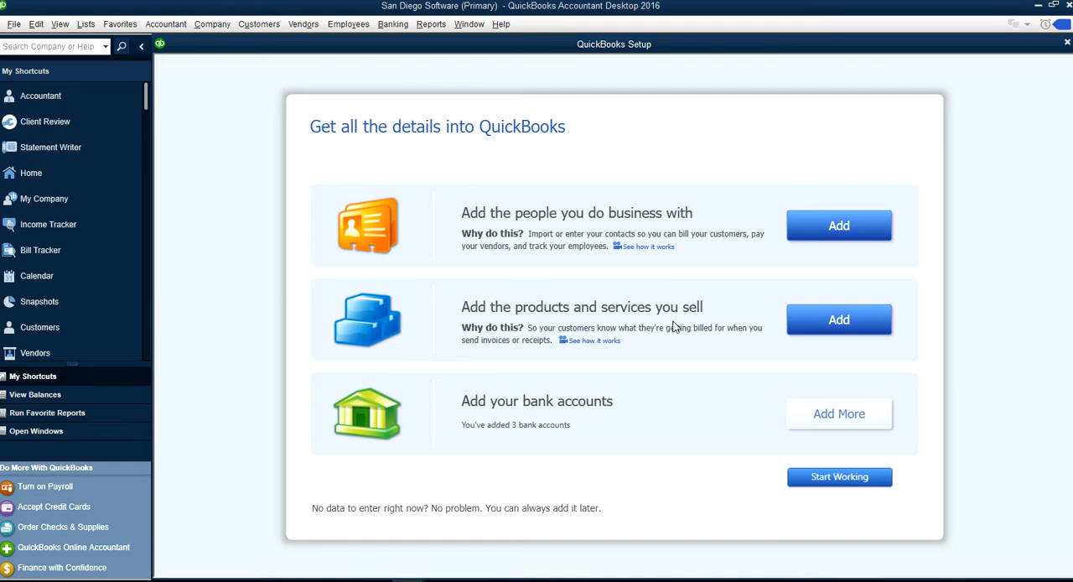
{"action": "left_click", "coordinate": [838, 319]}
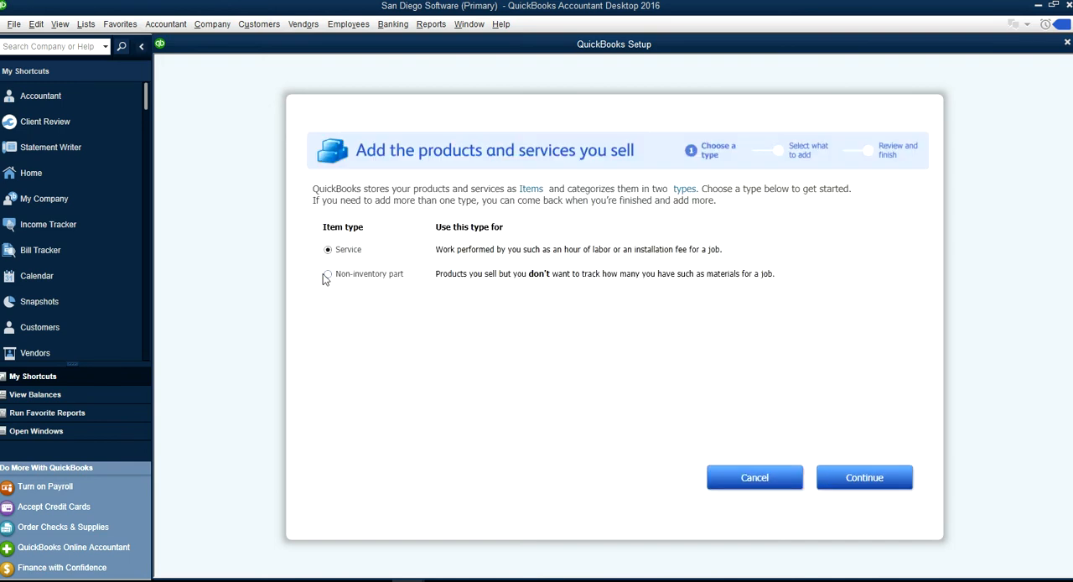
{"action": "mouse_move", "coordinate": [366, 267]}
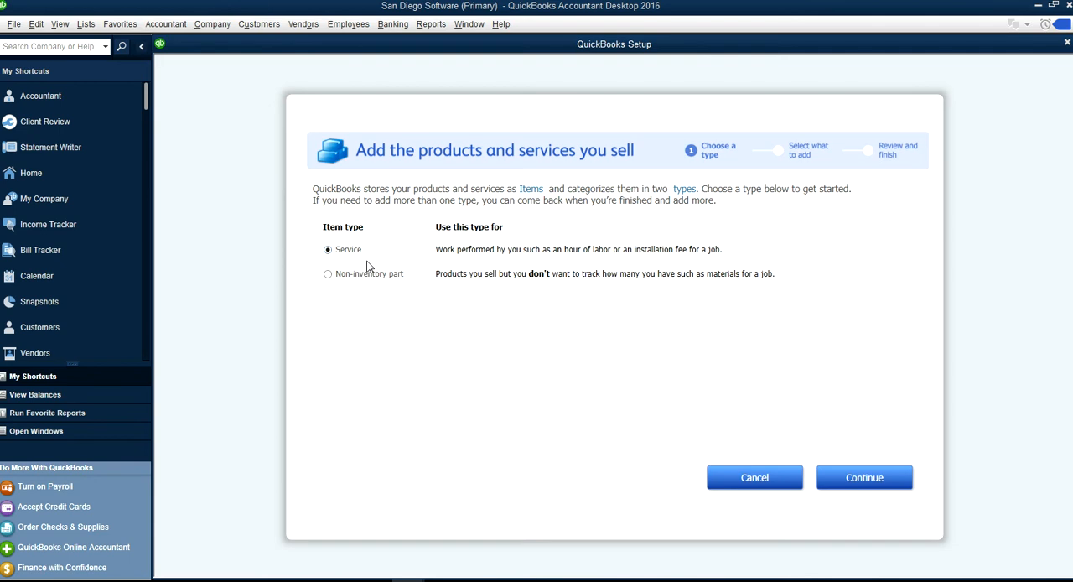
Step: Add a service item with name and description 'Sales'
{"action": "left_click", "coordinate": [864, 477]}
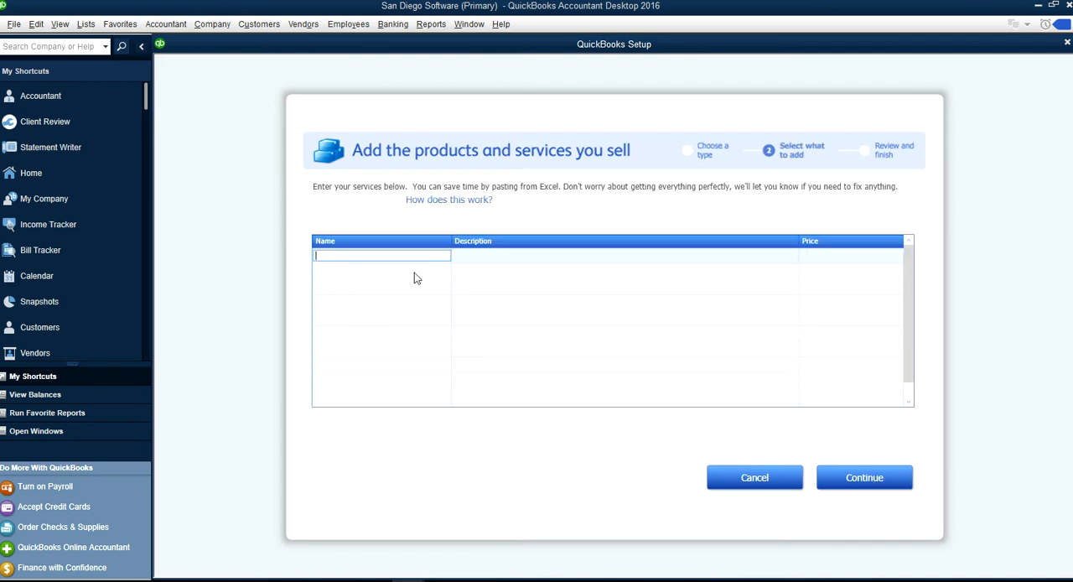
{"action": "type", "text": "Sales"}
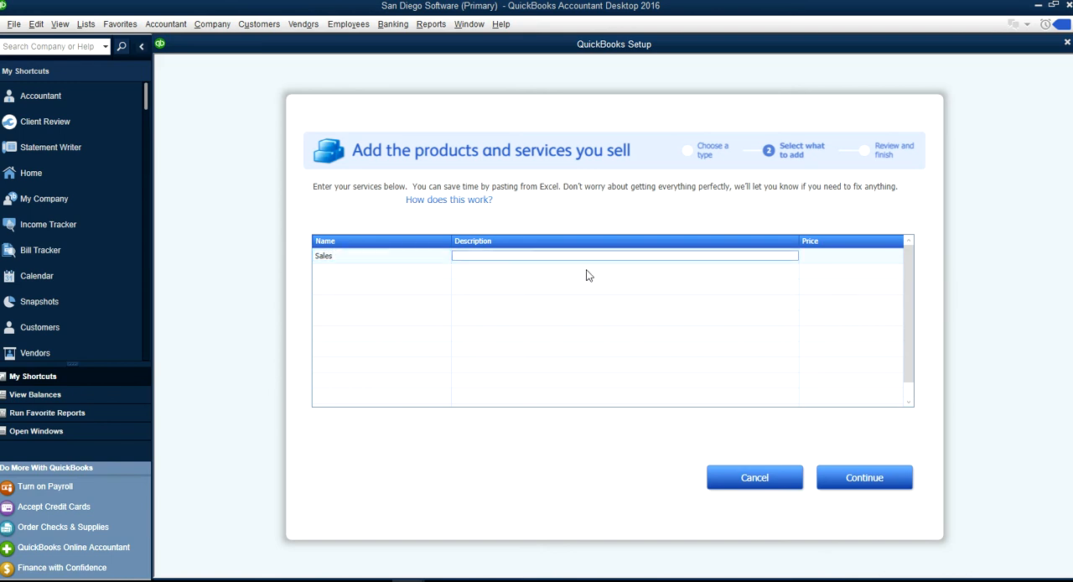
{"action": "mouse_move", "coordinate": [829, 257]}
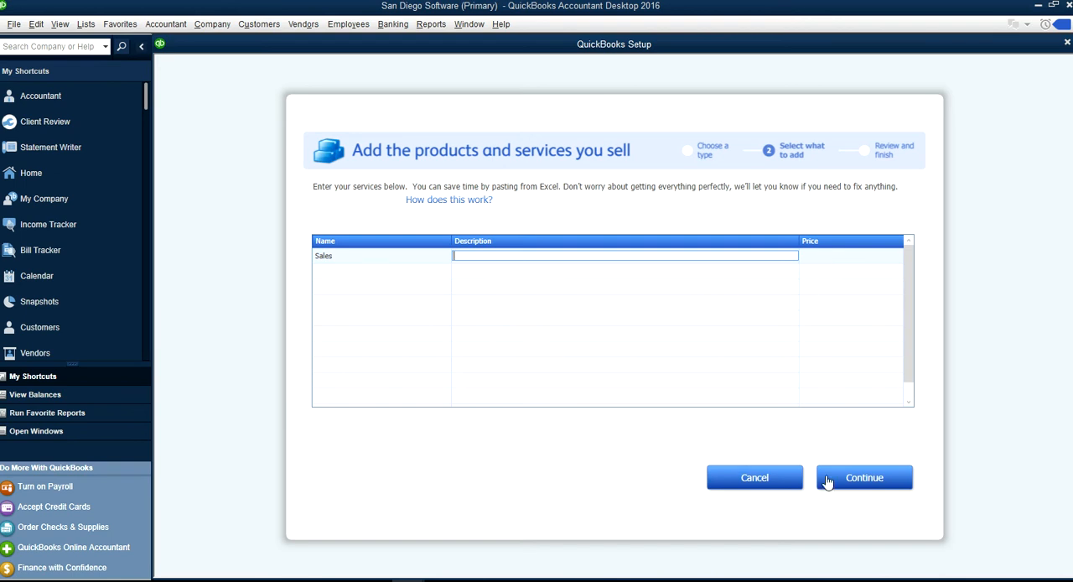
{"action": "type", "text": "Sa"}
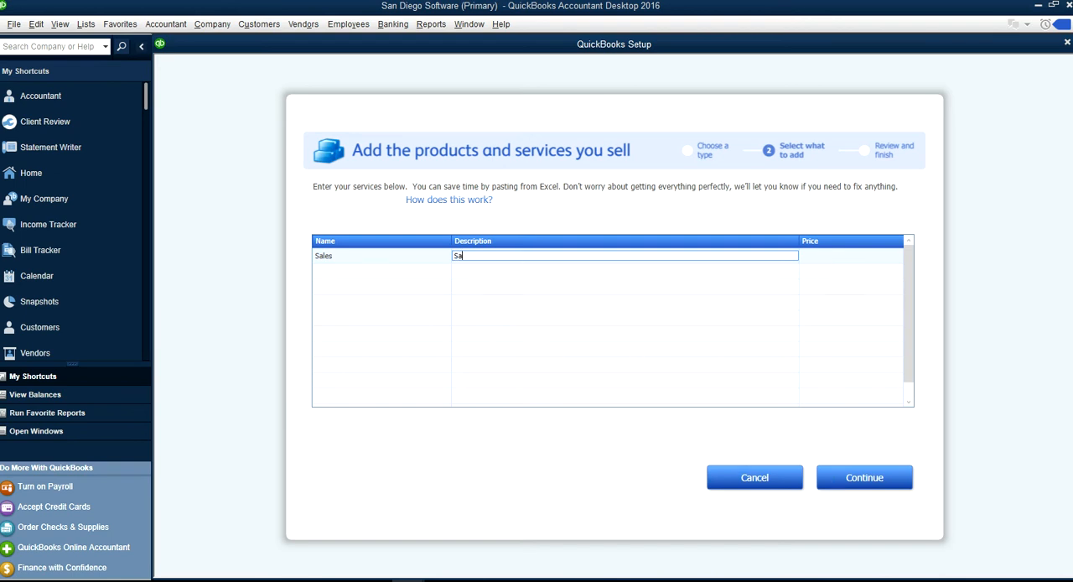
{"action": "type", "text": "les"}
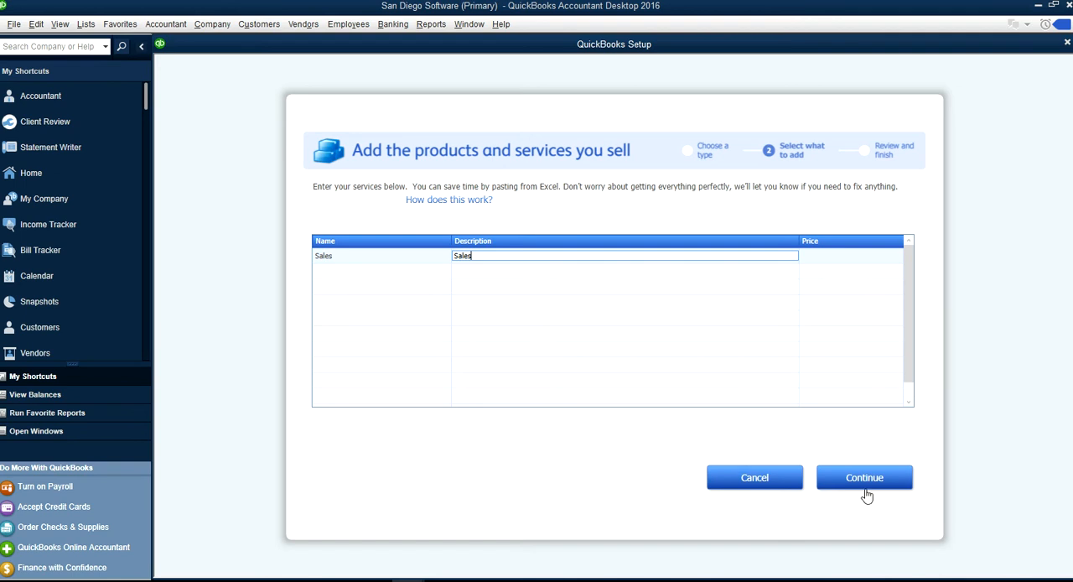
{"action": "left_click", "coordinate": [864, 477]}
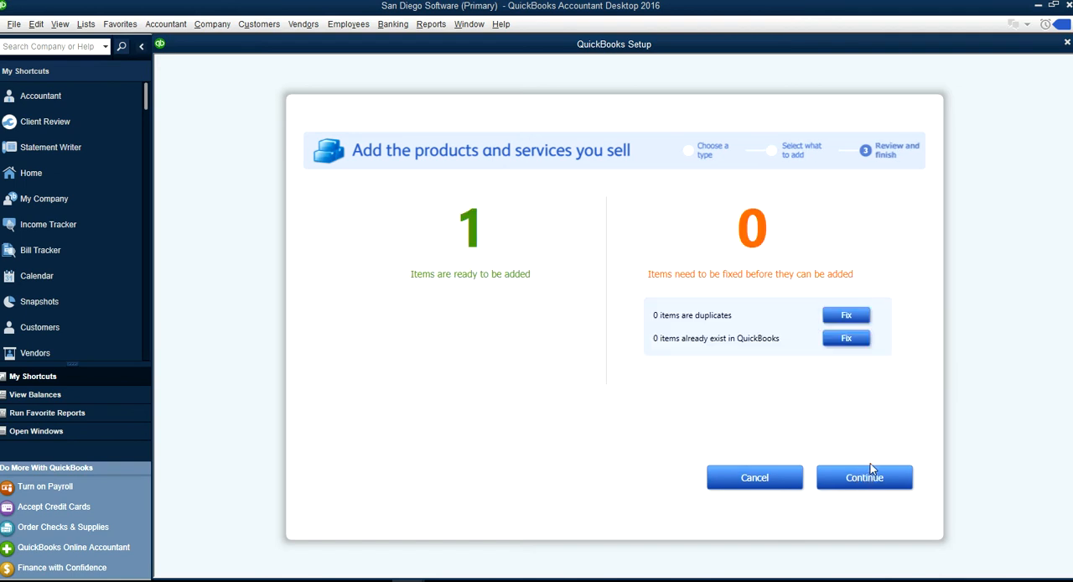
{"action": "left_click", "coordinate": [863, 477]}
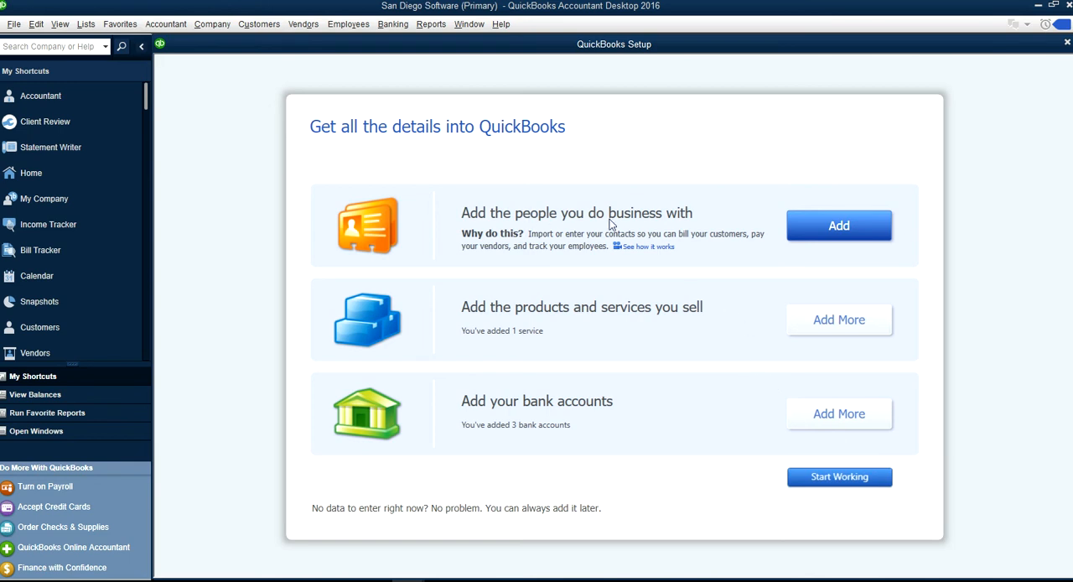
{"action": "mouse_move", "coordinate": [865, 226]}
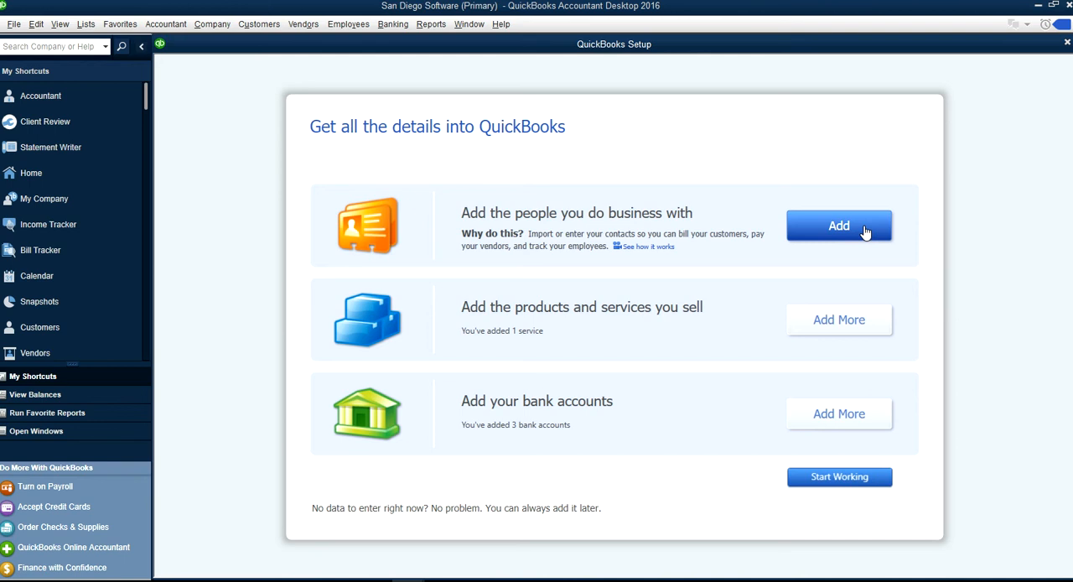
Step: Skip adding people and finish setup to reach the San Diego Software Home Page
{"action": "left_click", "coordinate": [839, 226]}
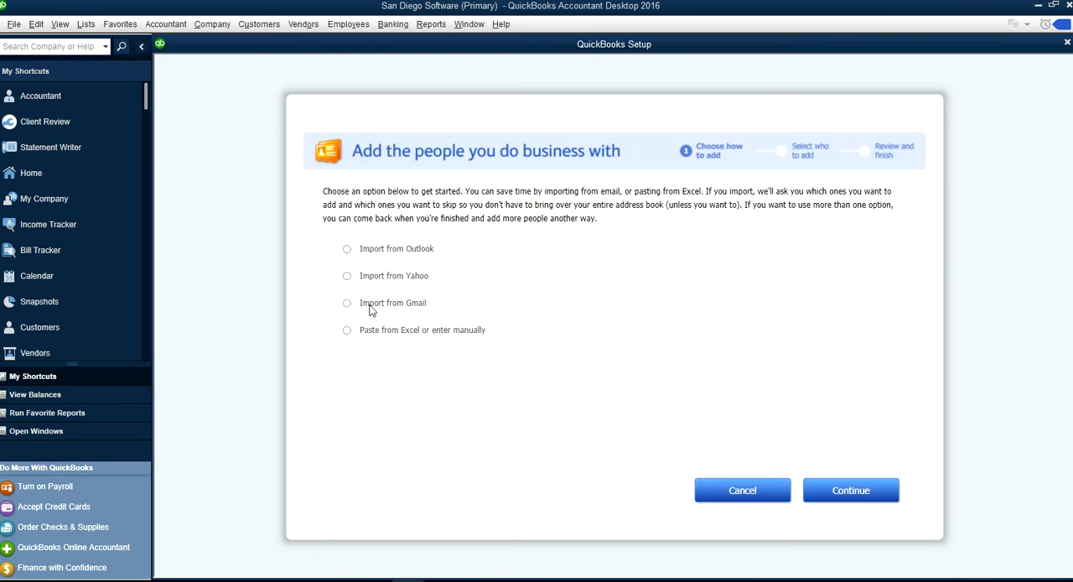
{"action": "mouse_move", "coordinate": [381, 317]}
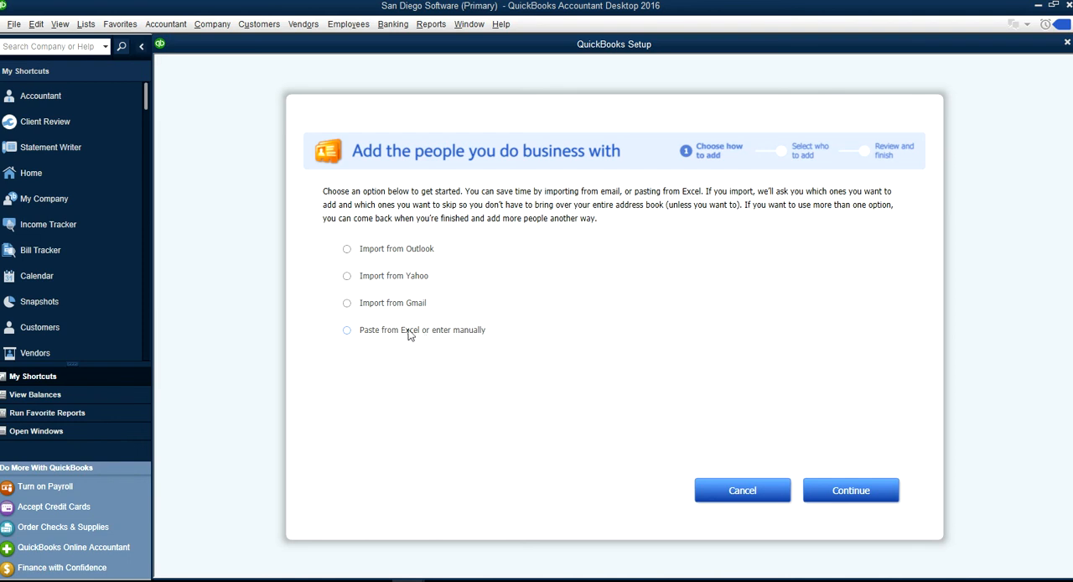
{"action": "mouse_move", "coordinate": [742, 491]}
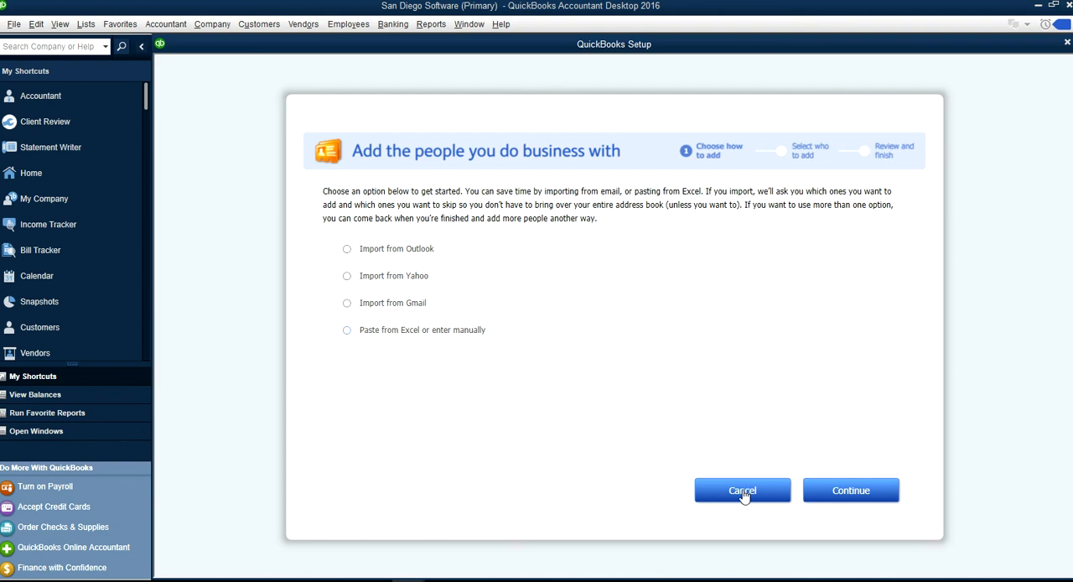
{"action": "left_click", "coordinate": [742, 490]}
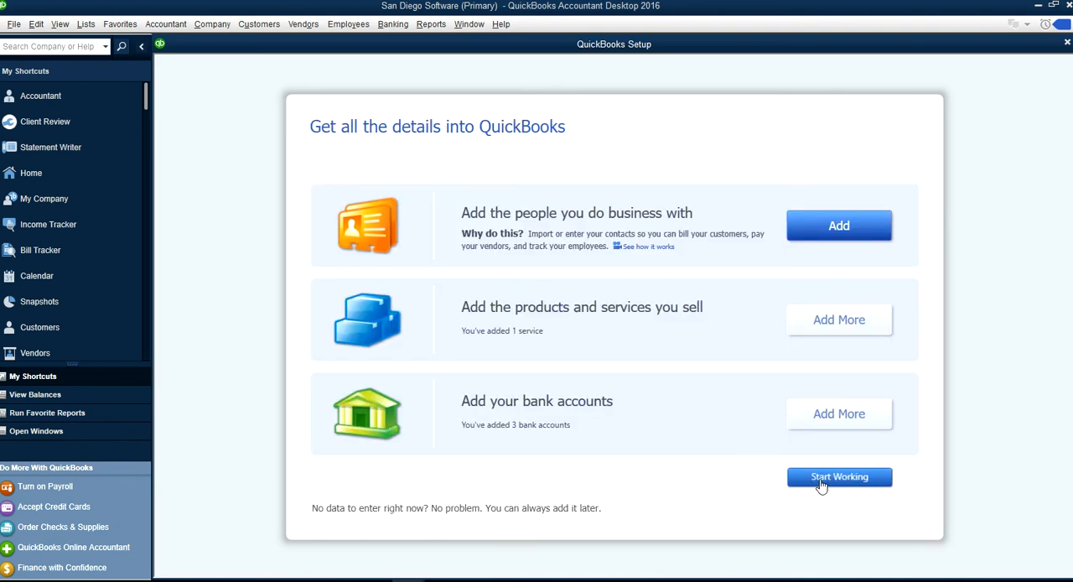
{"action": "left_click", "coordinate": [839, 476]}
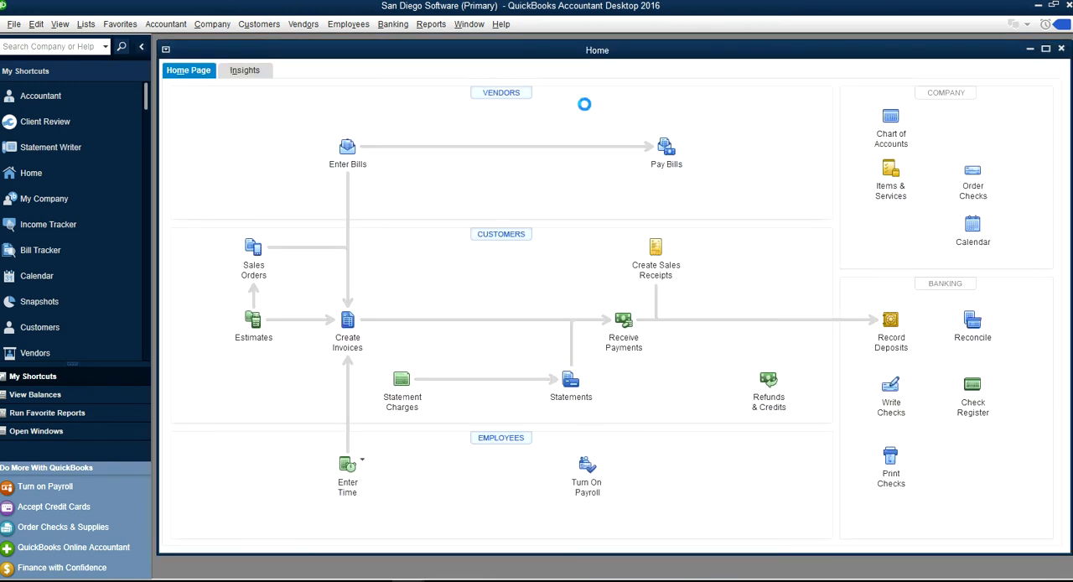
{"action": "mouse_move", "coordinate": [797, 127]}
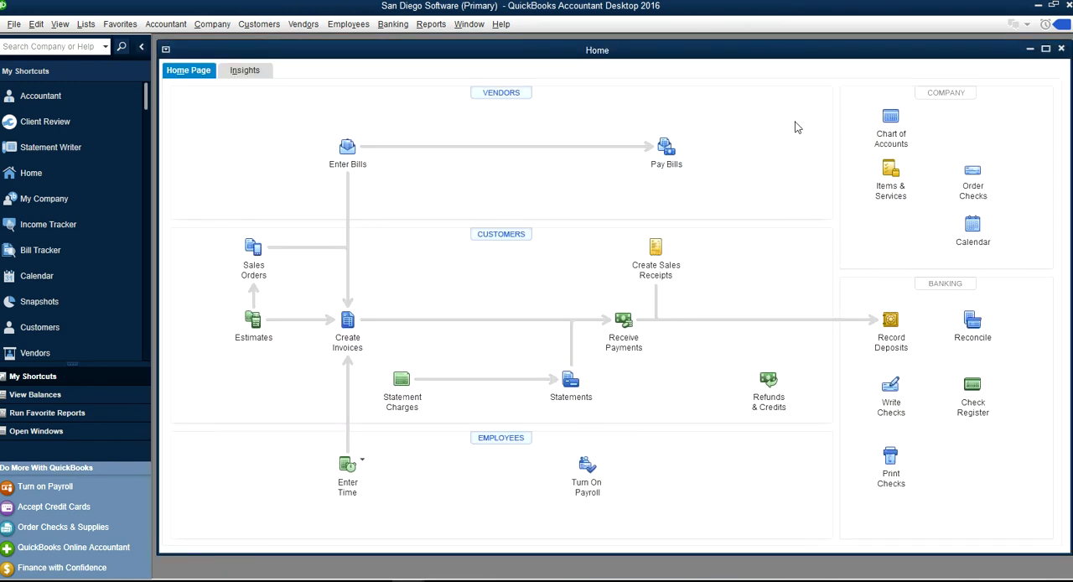
Step: Dismiss the Accountant Center window and show the Company menu commands
{"action": "left_click", "coordinate": [165, 23]}
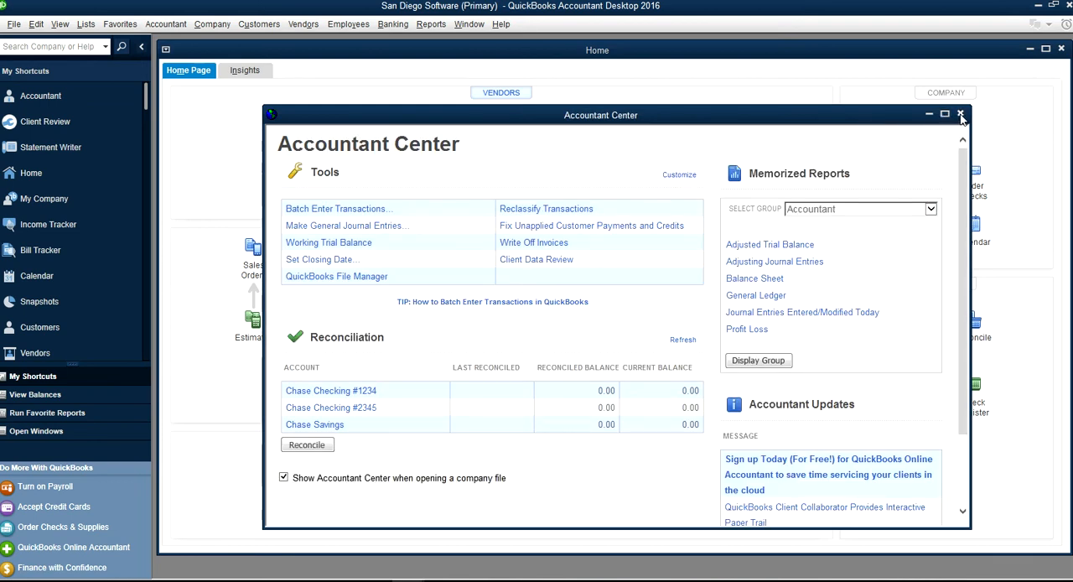
{"action": "left_click", "coordinate": [961, 115]}
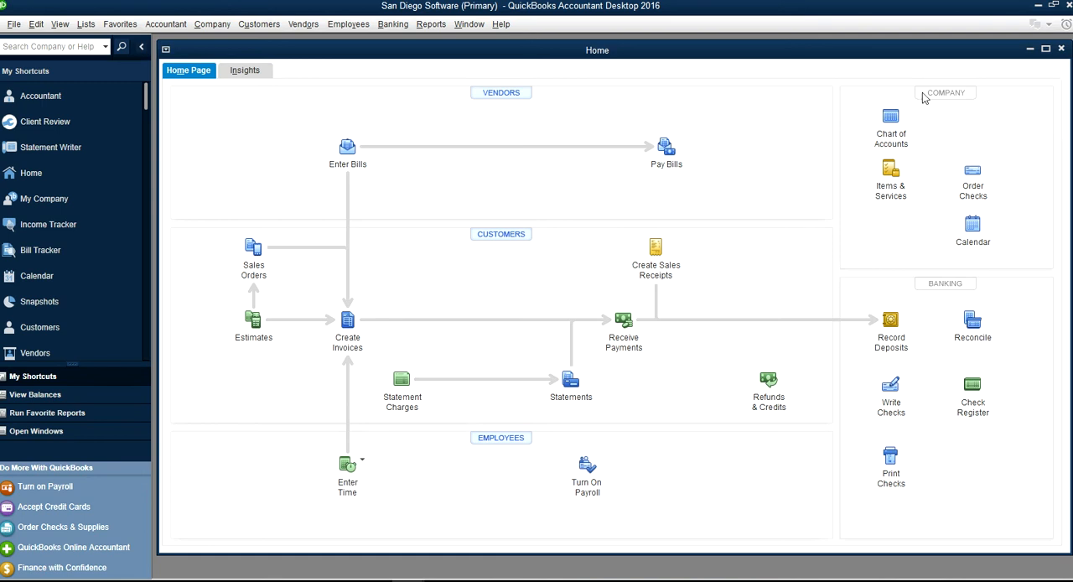
{"action": "mouse_move", "coordinate": [836, 92]}
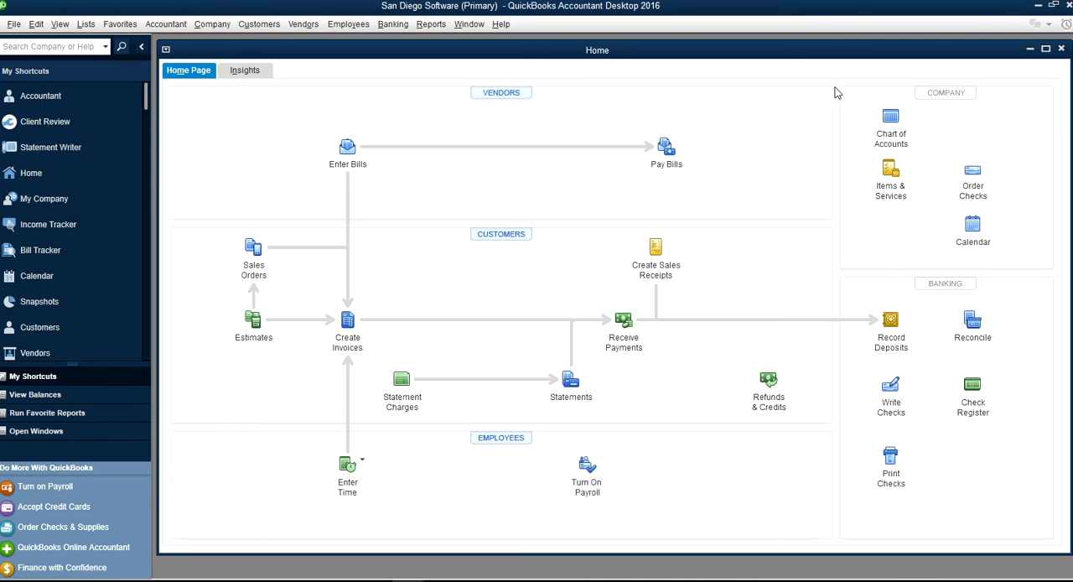
{"action": "mouse_move", "coordinate": [949, 113]}
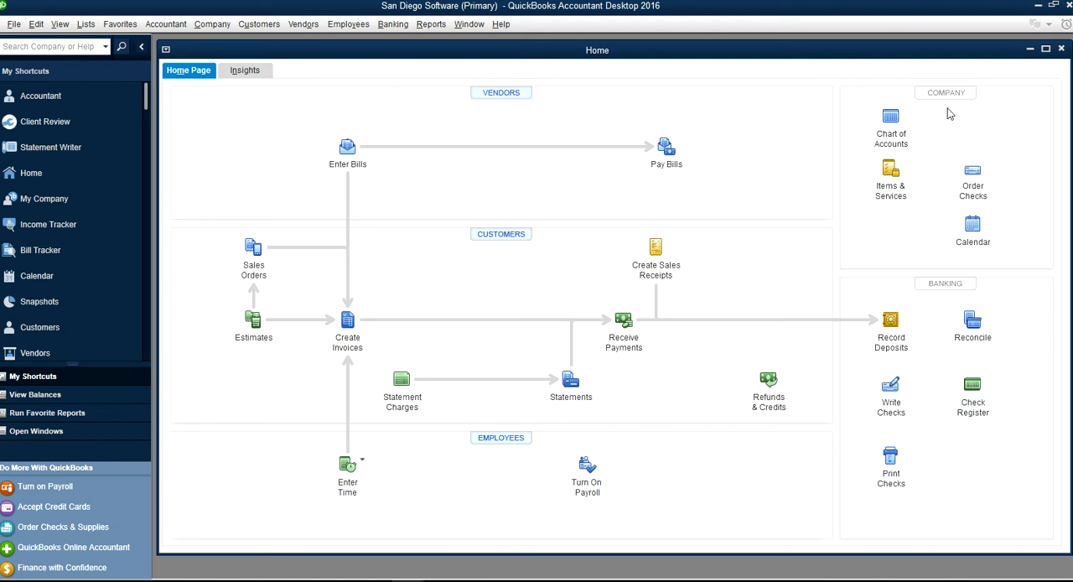
{"action": "left_click", "coordinate": [212, 23]}
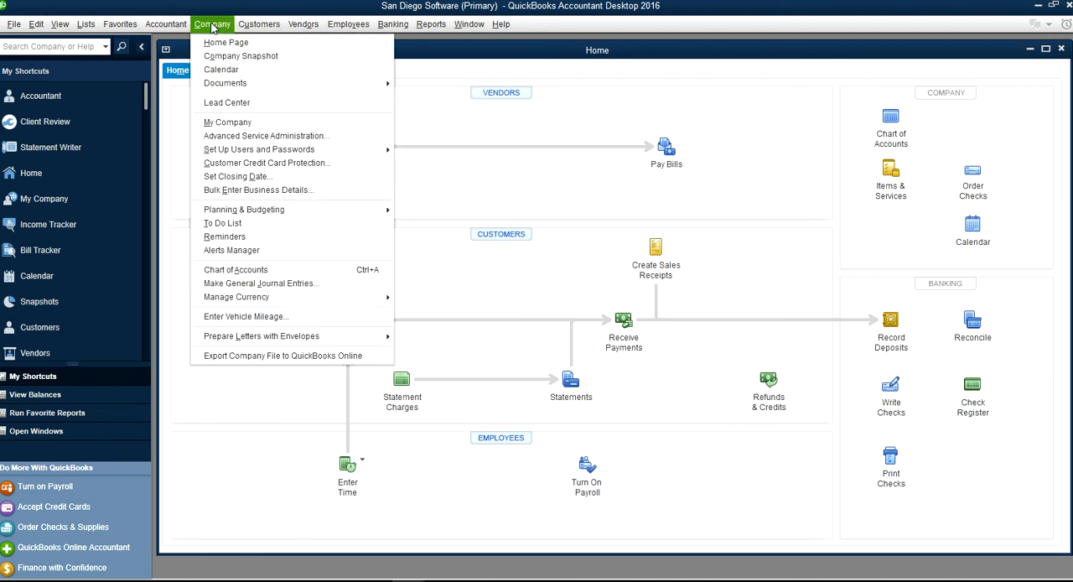
{"action": "mouse_move", "coordinate": [236, 269]}
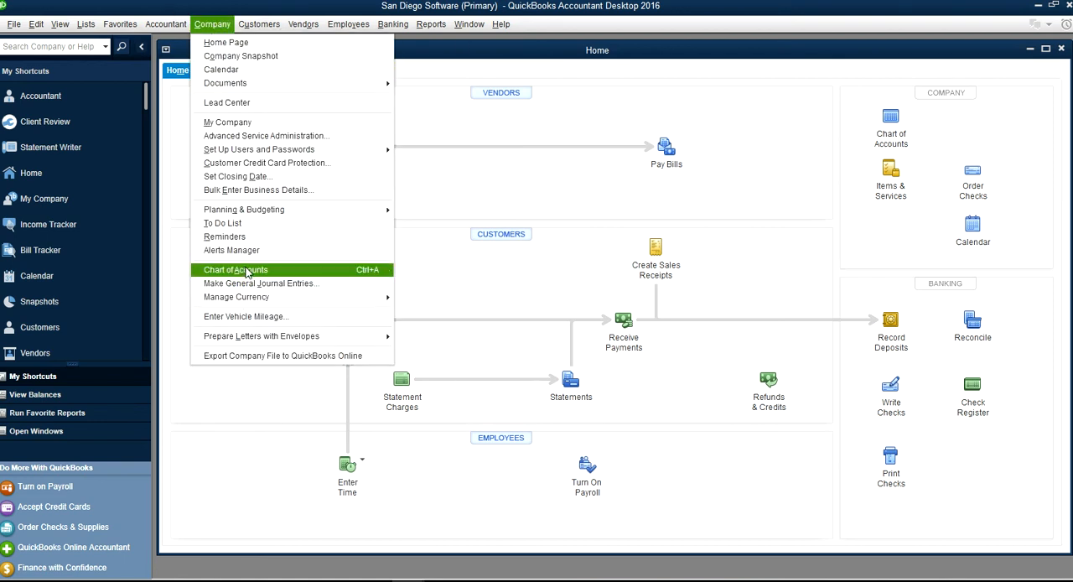
Step: Open the Chart of Accounts maximized and select the Sales - Hardware account
{"action": "left_click", "coordinate": [236, 270]}
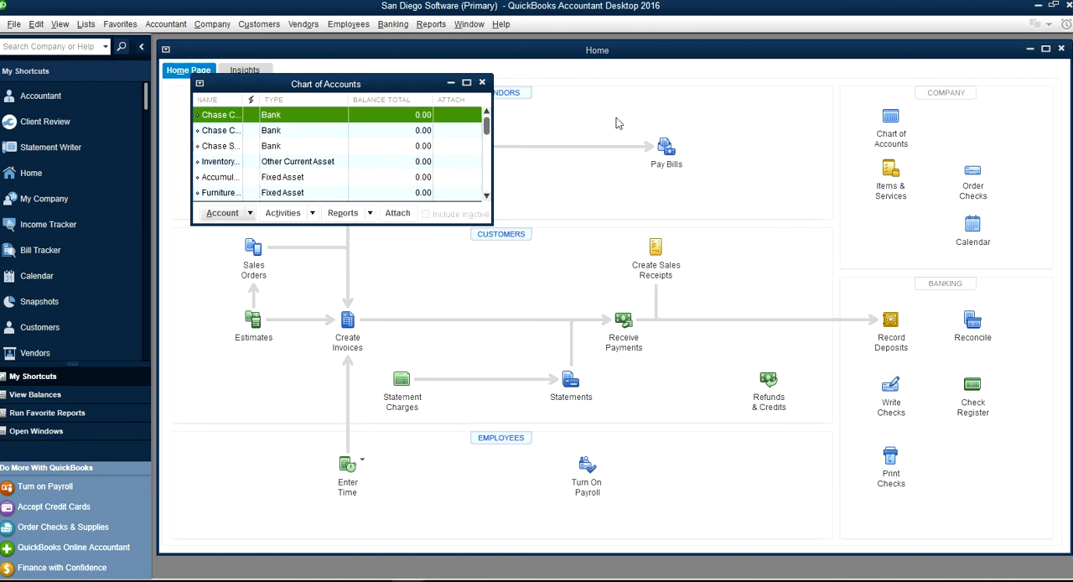
{"action": "left_click", "coordinate": [466, 83]}
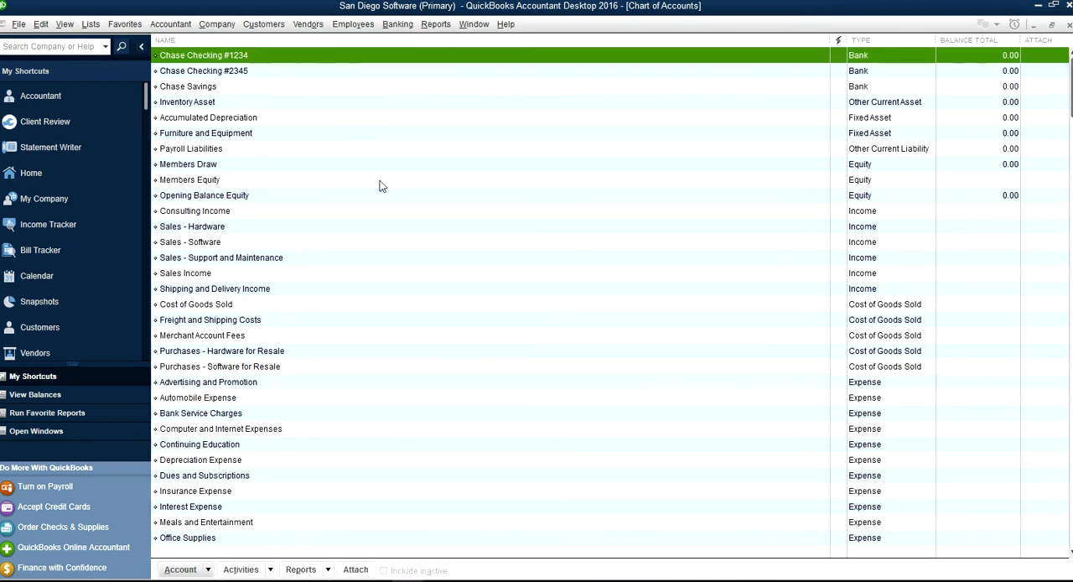
{"action": "mouse_move", "coordinate": [229, 243]}
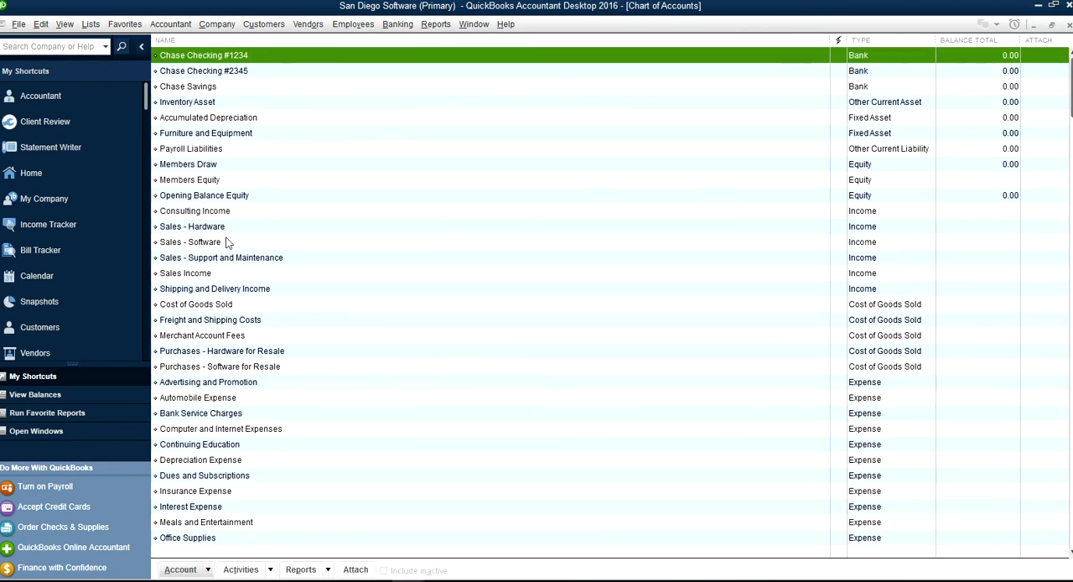
{"action": "left_click", "coordinate": [192, 227]}
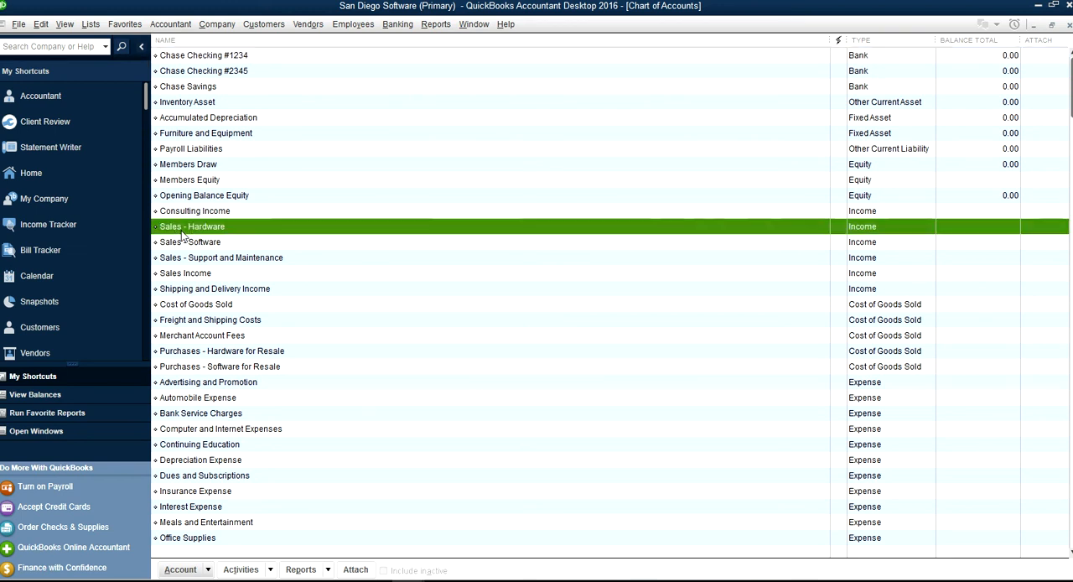
{"action": "left_click", "coordinate": [190, 241]}
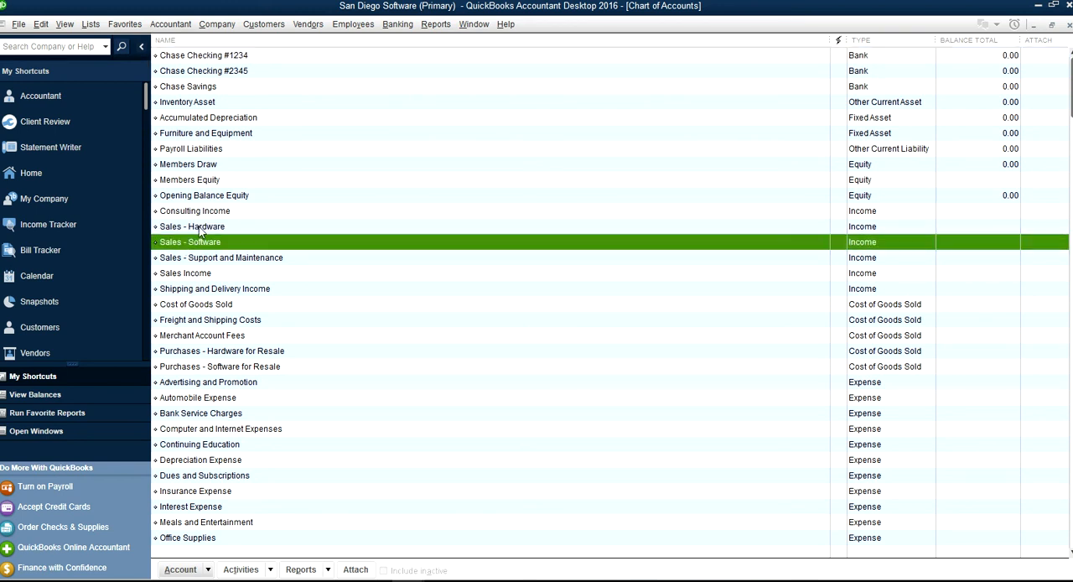
{"action": "left_click", "coordinate": [193, 227]}
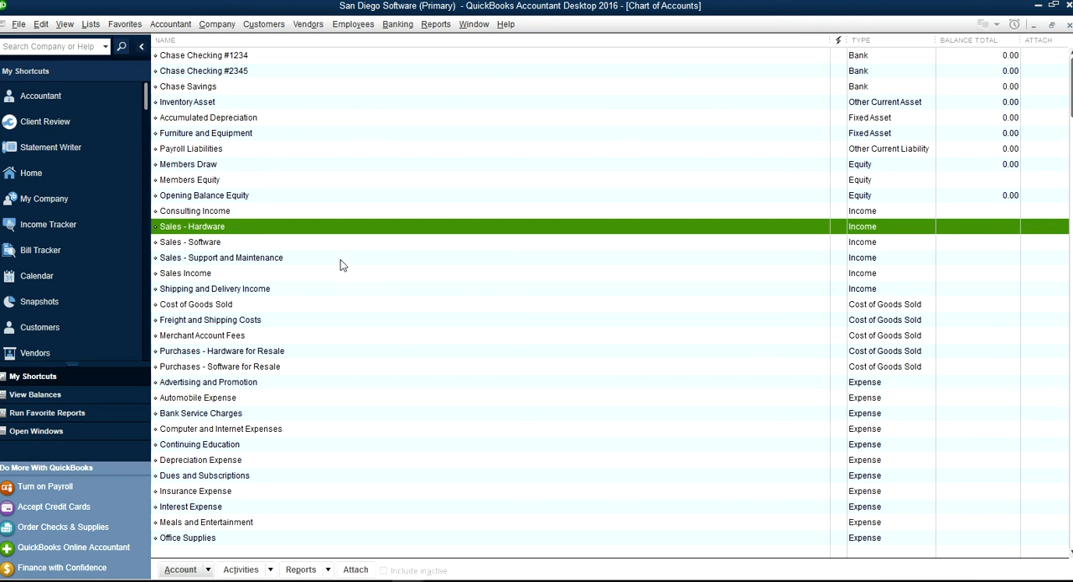
{"action": "mouse_move", "coordinate": [845, 252]}
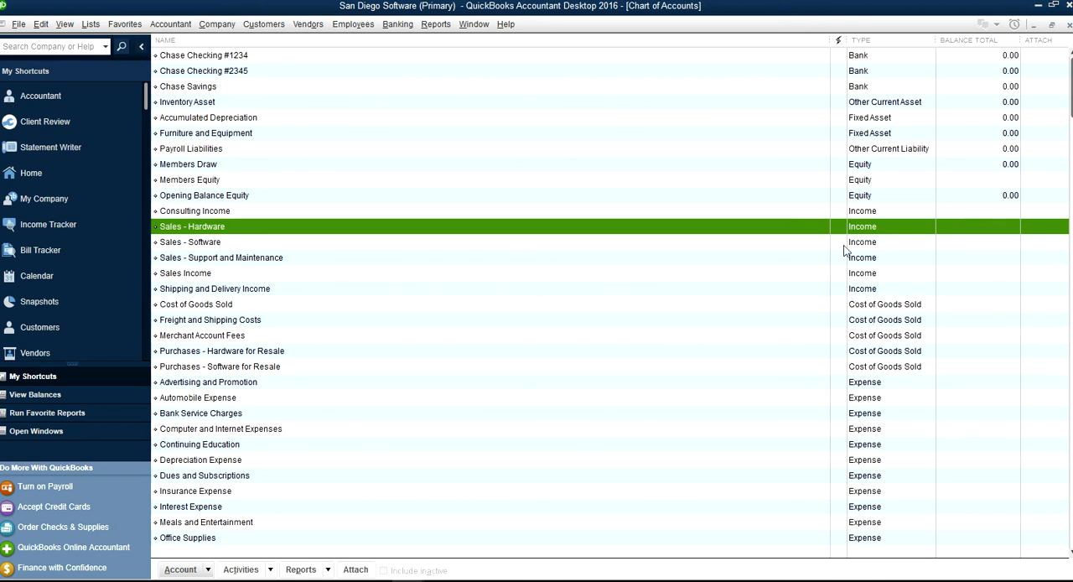
{"action": "mouse_move", "coordinate": [848, 343]}
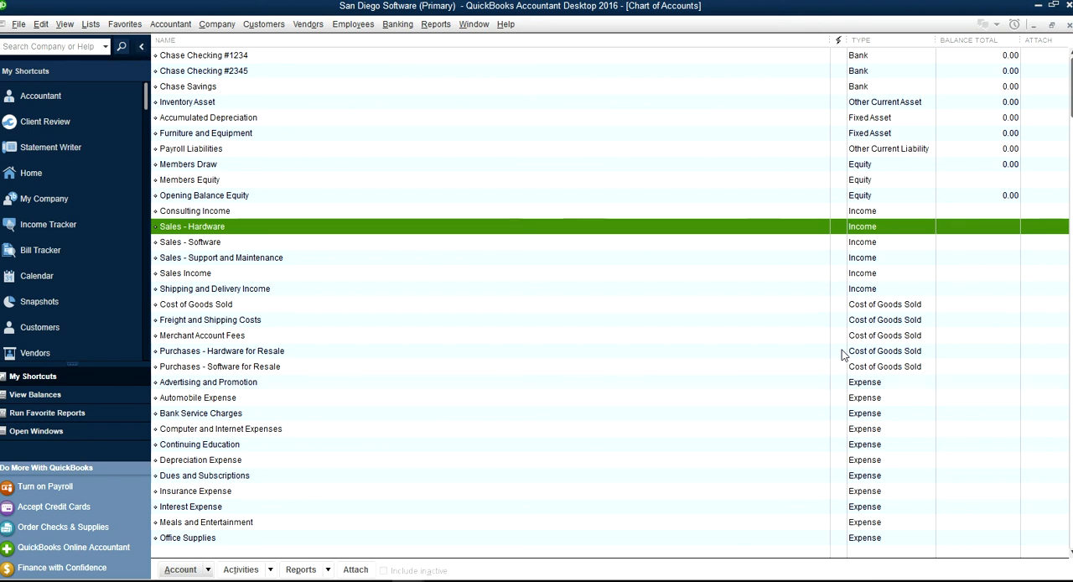
{"action": "mouse_move", "coordinate": [375, 430]}
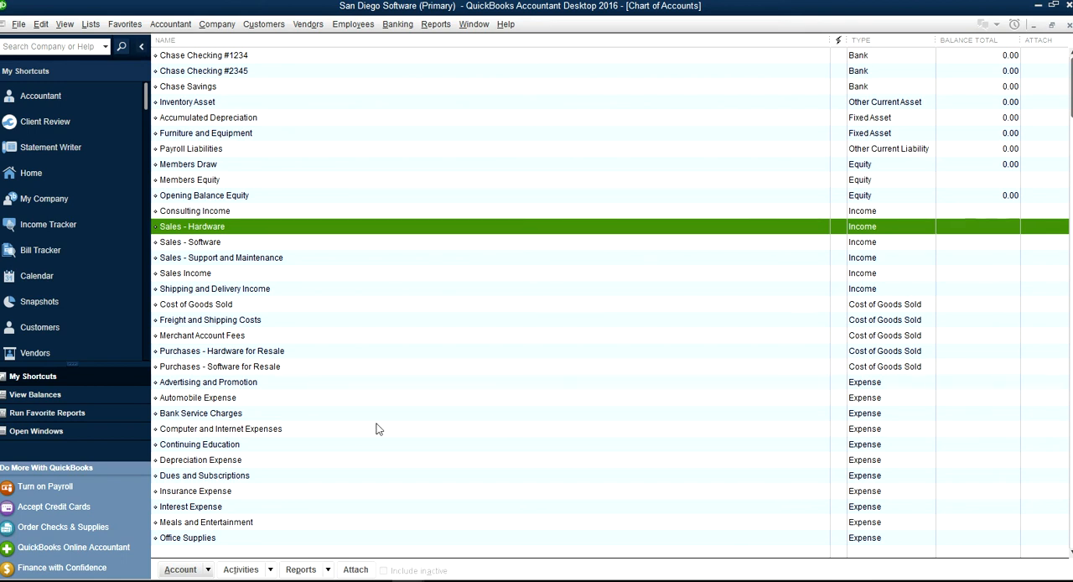
{"action": "mouse_move", "coordinate": [254, 428]}
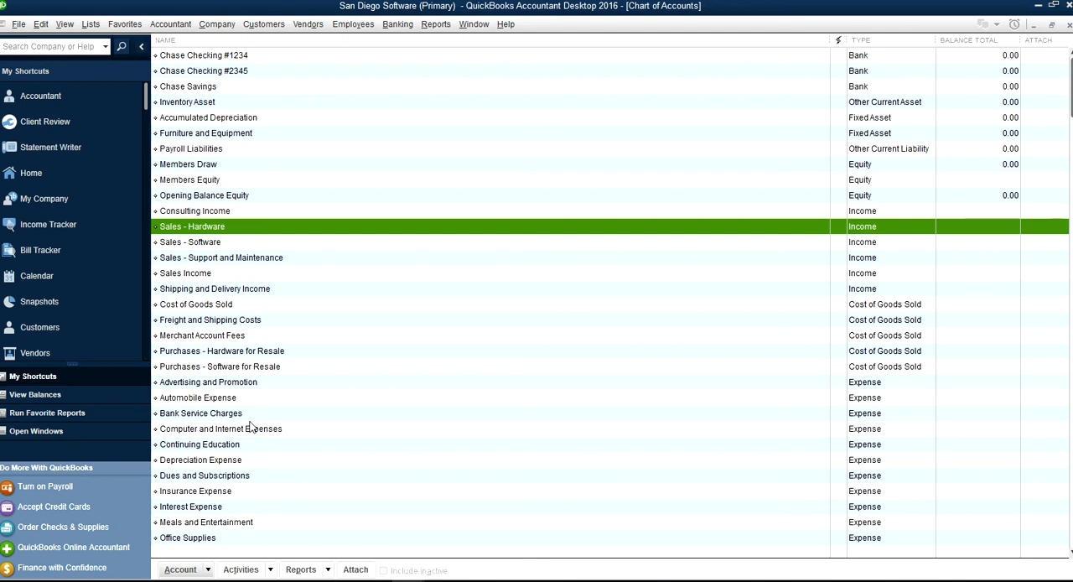
{"action": "mouse_move", "coordinate": [238, 243]}
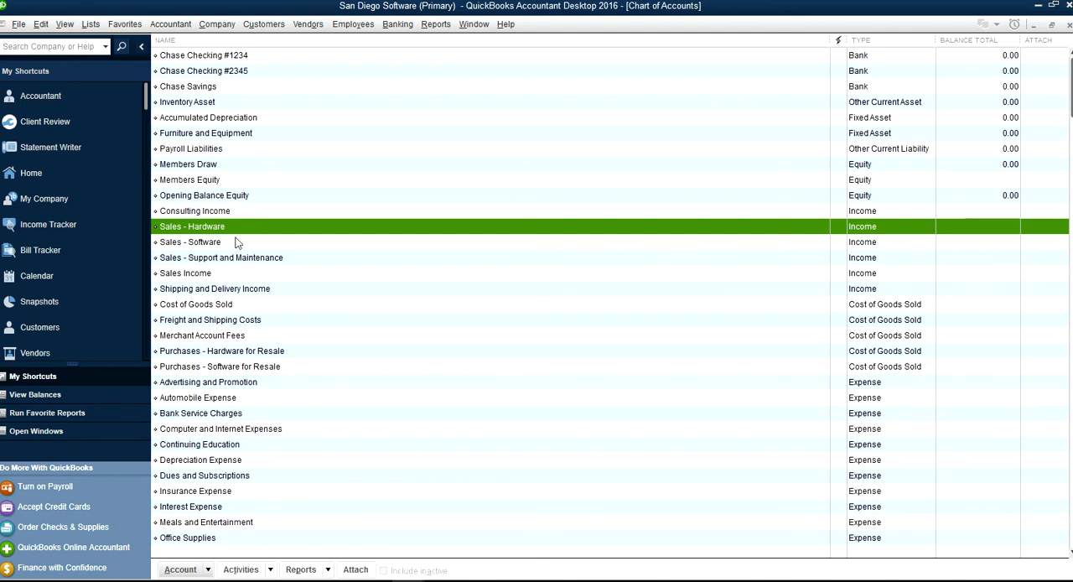
{"action": "mouse_move", "coordinate": [208, 232]}
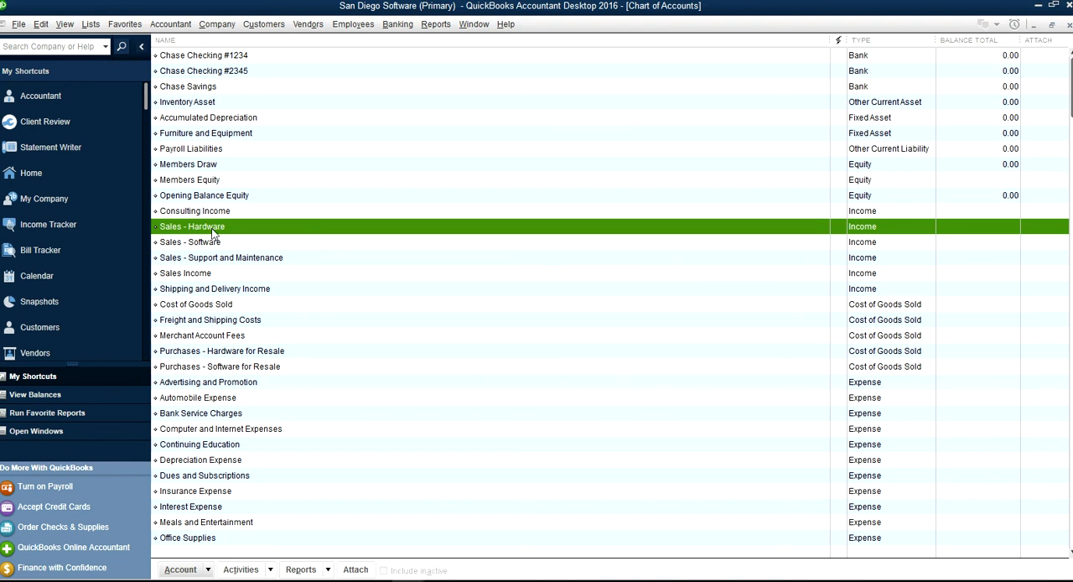
Step: Delete the Sales - Hardware account and confirm the deletion
{"action": "right_click", "coordinate": [192, 226]}
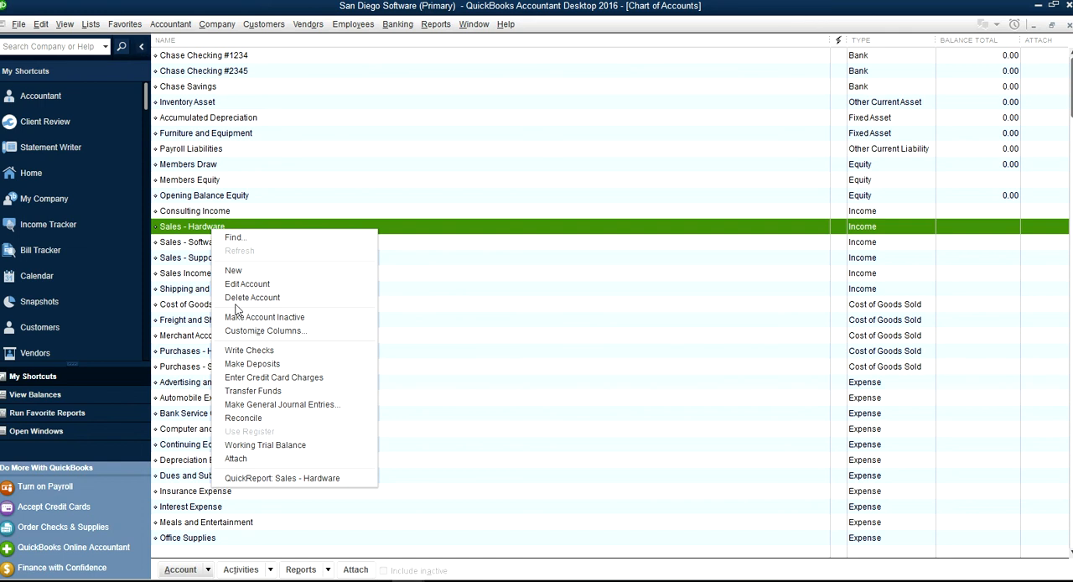
{"action": "left_click", "coordinate": [252, 297]}
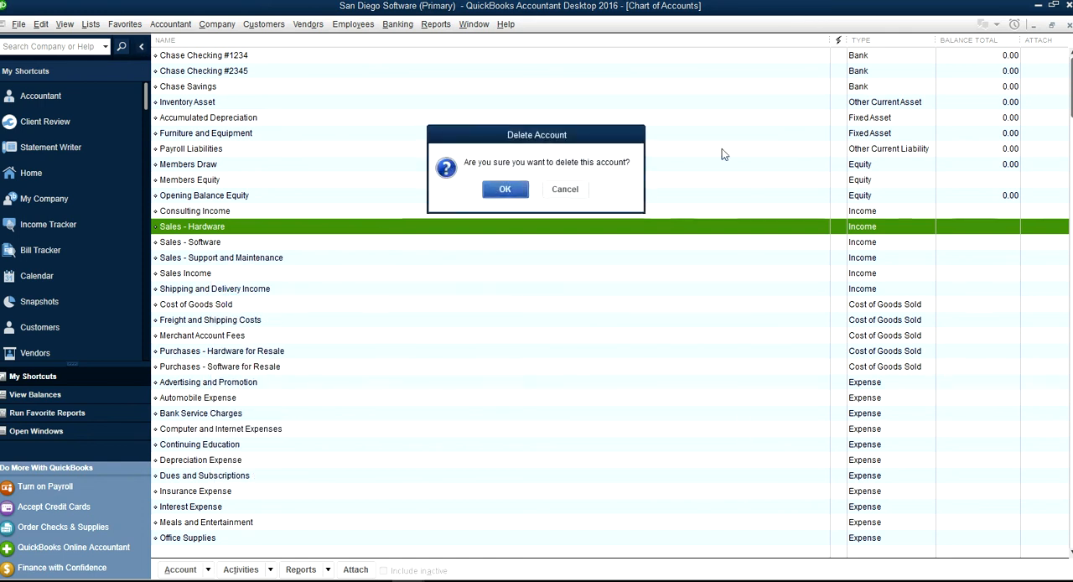
{"action": "left_click", "coordinate": [504, 189]}
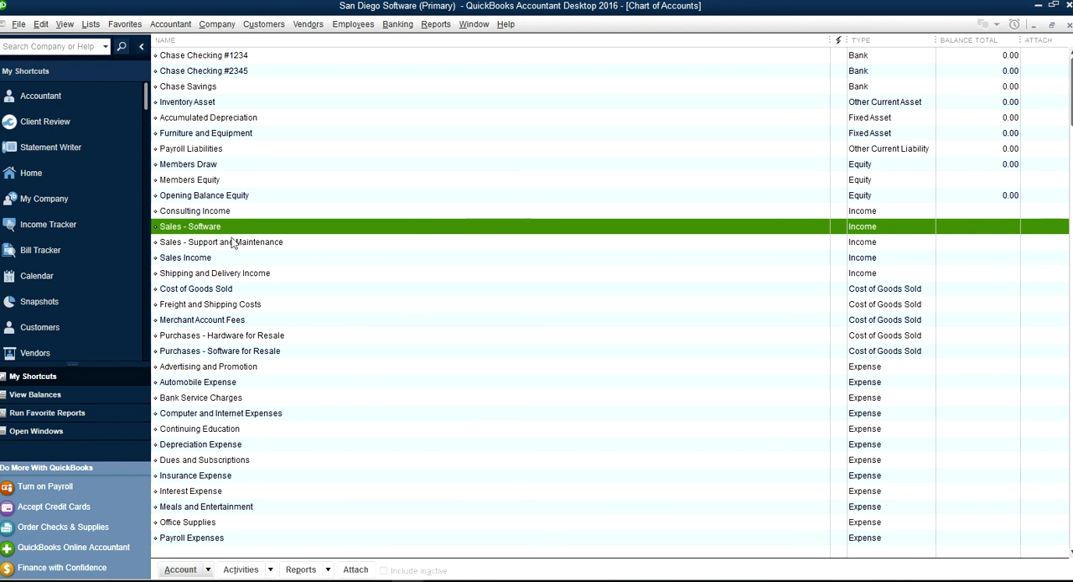
{"action": "mouse_move", "coordinate": [187, 258]}
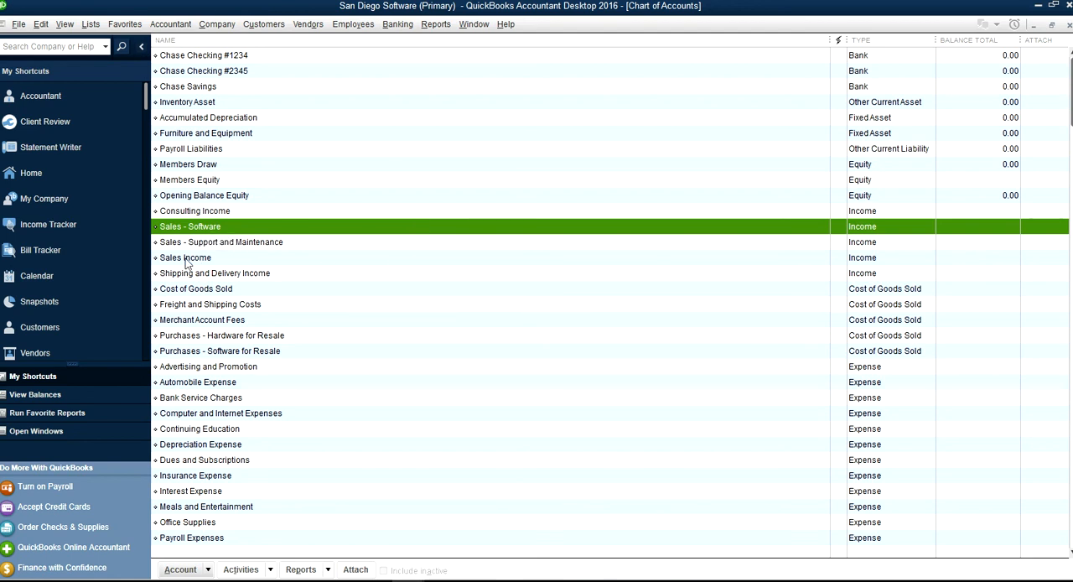
Step: Review the remaining accounts, including Sales Income and Sales - Software
{"action": "left_click", "coordinate": [185, 257]}
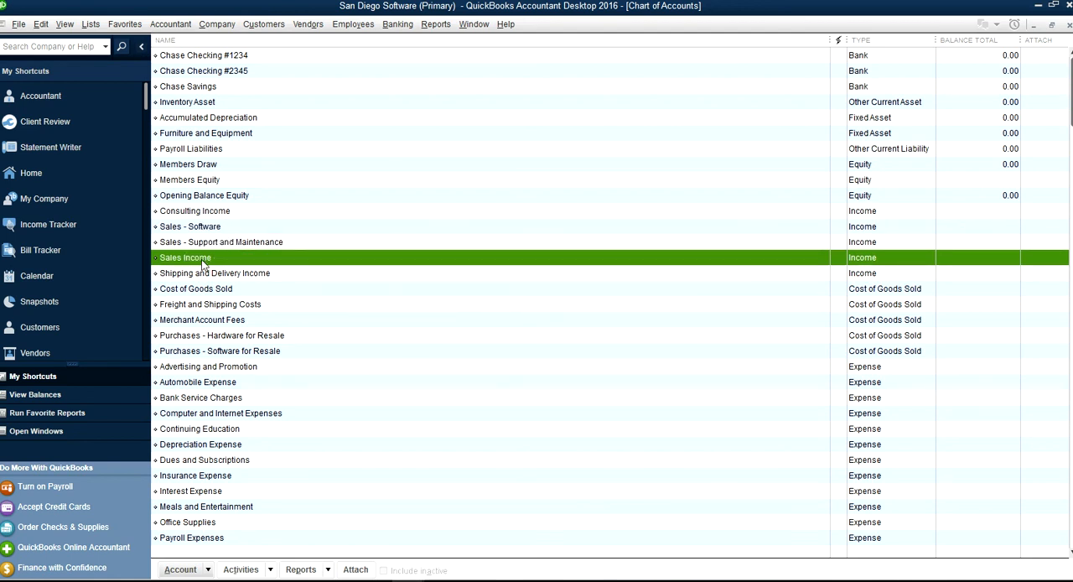
{"action": "right_click", "coordinate": [201, 258]}
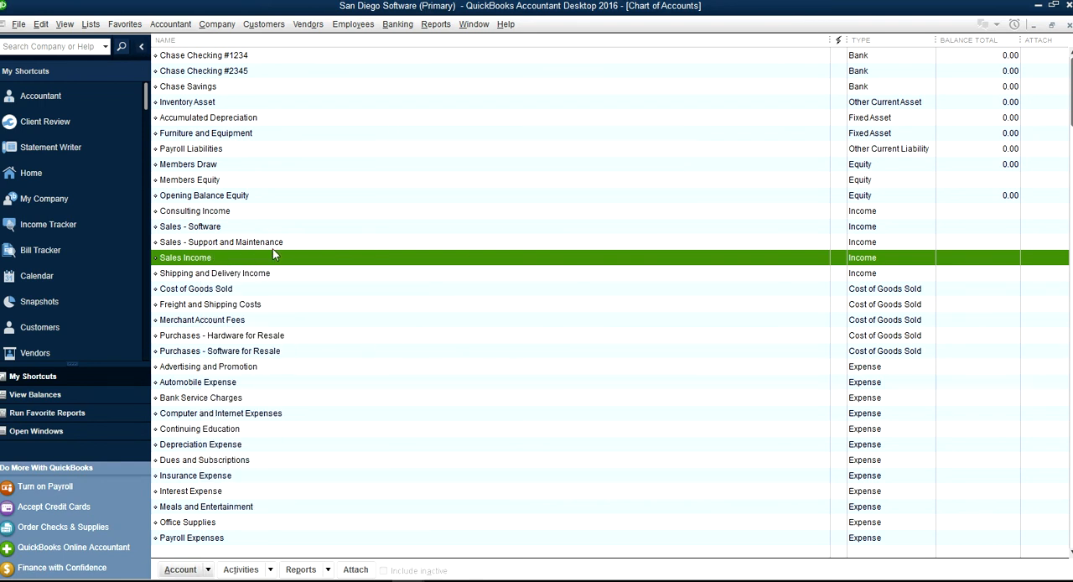
{"action": "mouse_move", "coordinate": [220, 258]}
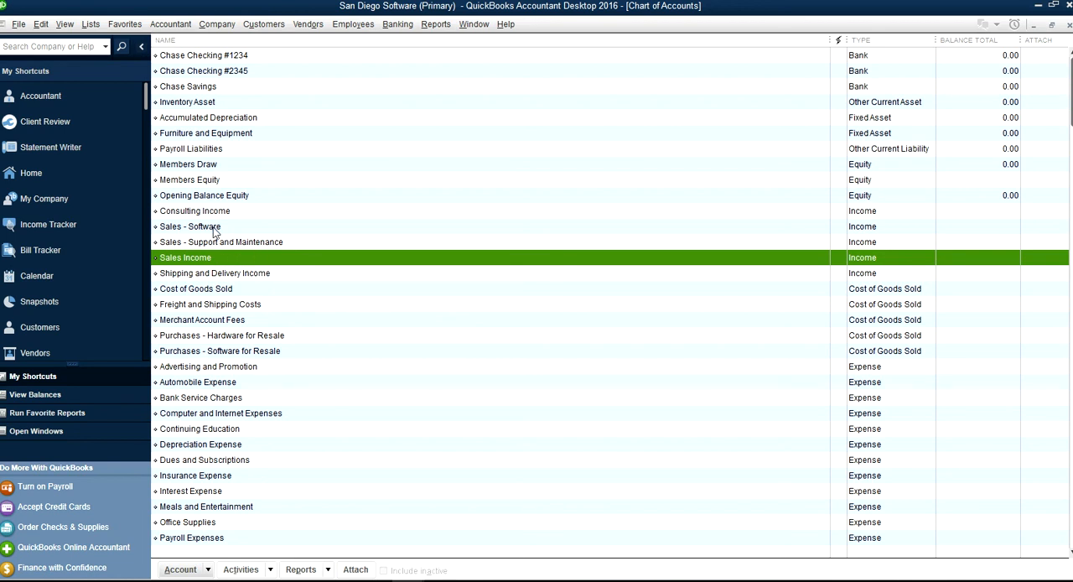
{"action": "left_click", "coordinate": [189, 226]}
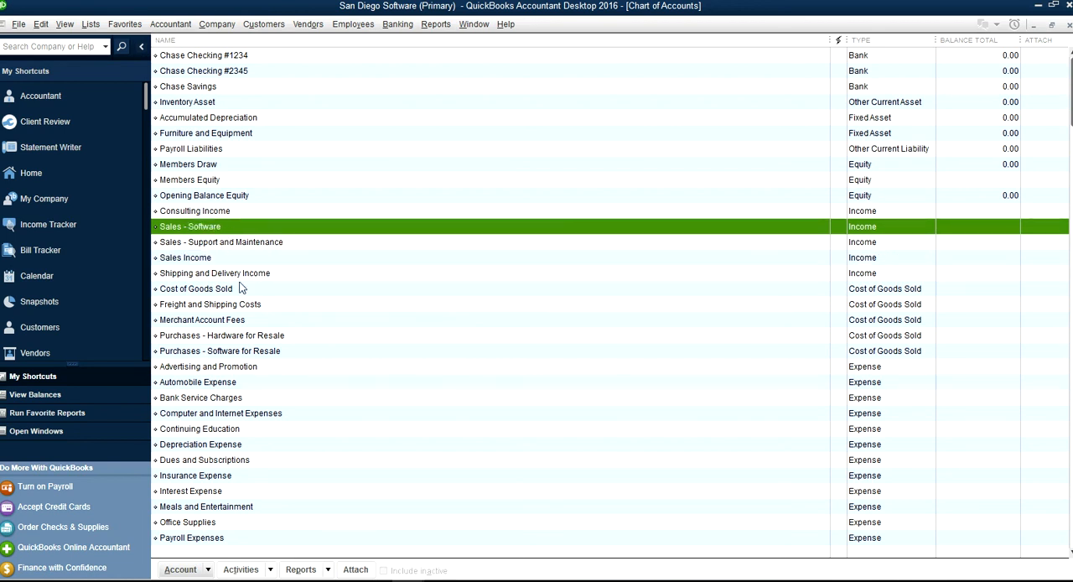
{"action": "mouse_move", "coordinate": [329, 295]}
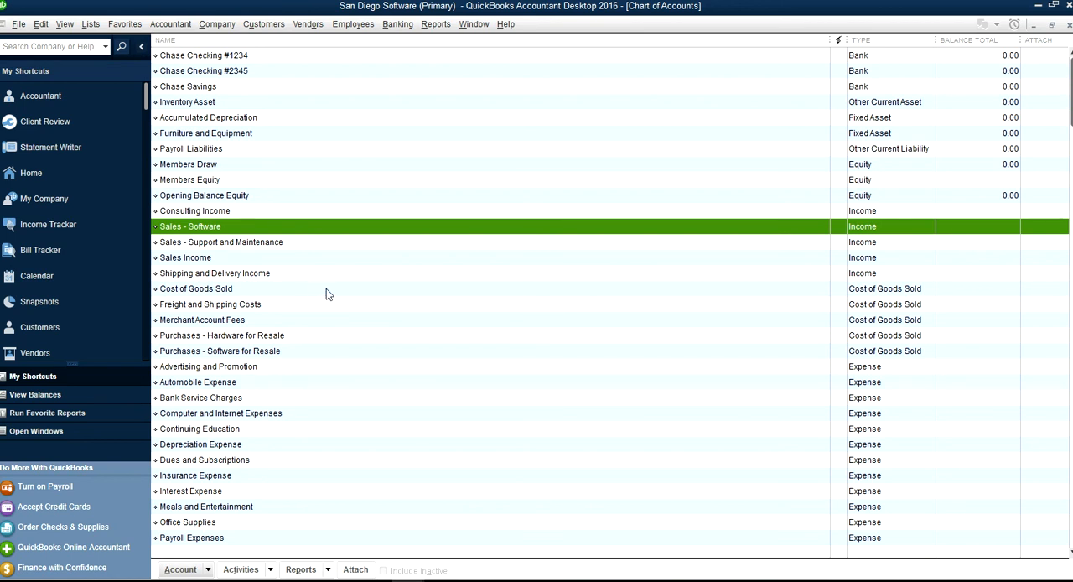
{"action": "mouse_move", "coordinate": [199, 463]}
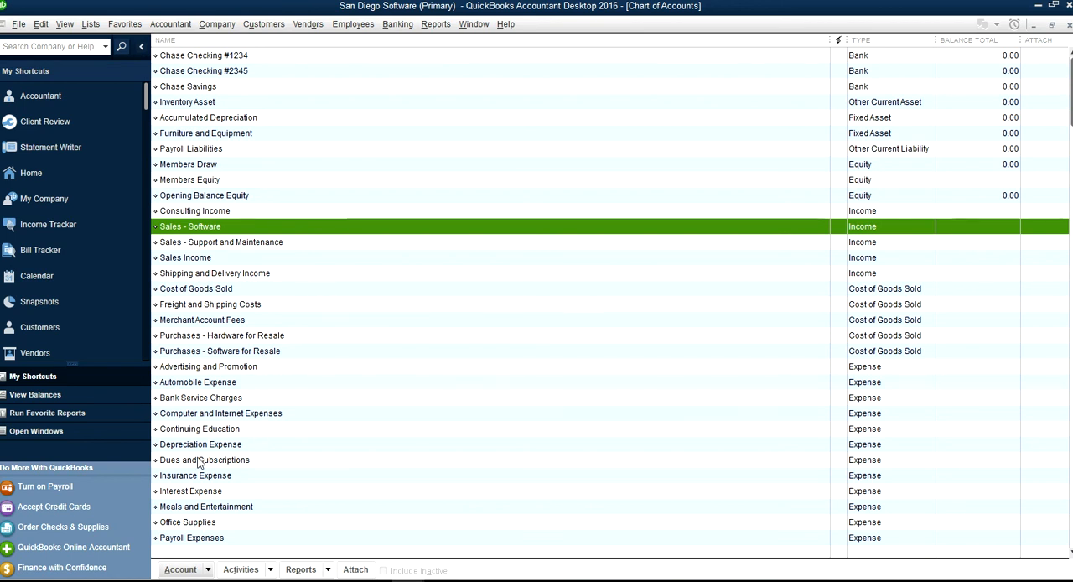
{"action": "scroll", "scroll_direction": "down", "scroll_amount": 3}
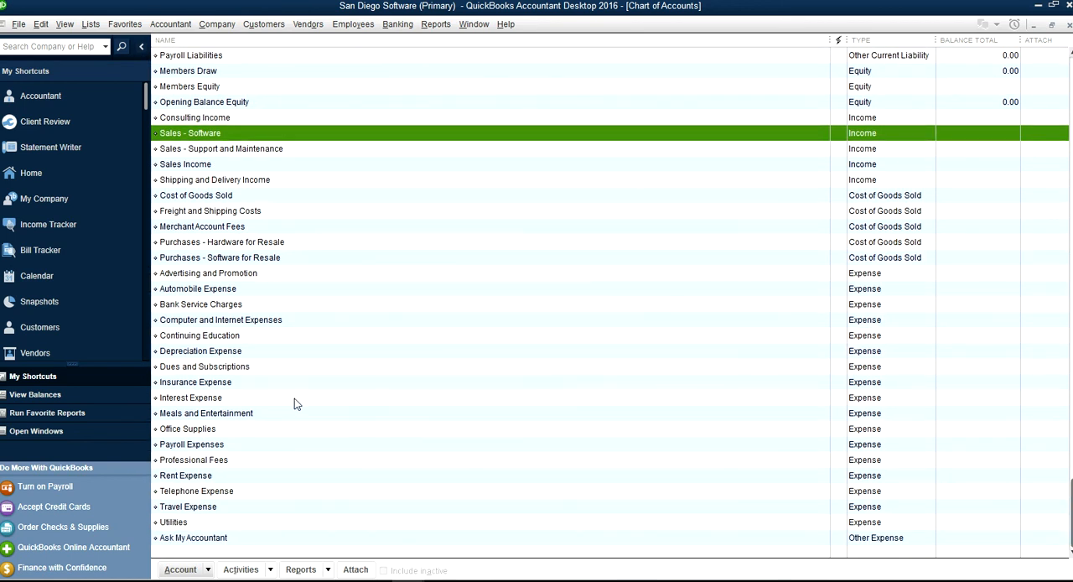
{"action": "mouse_move", "coordinate": [235, 373]}
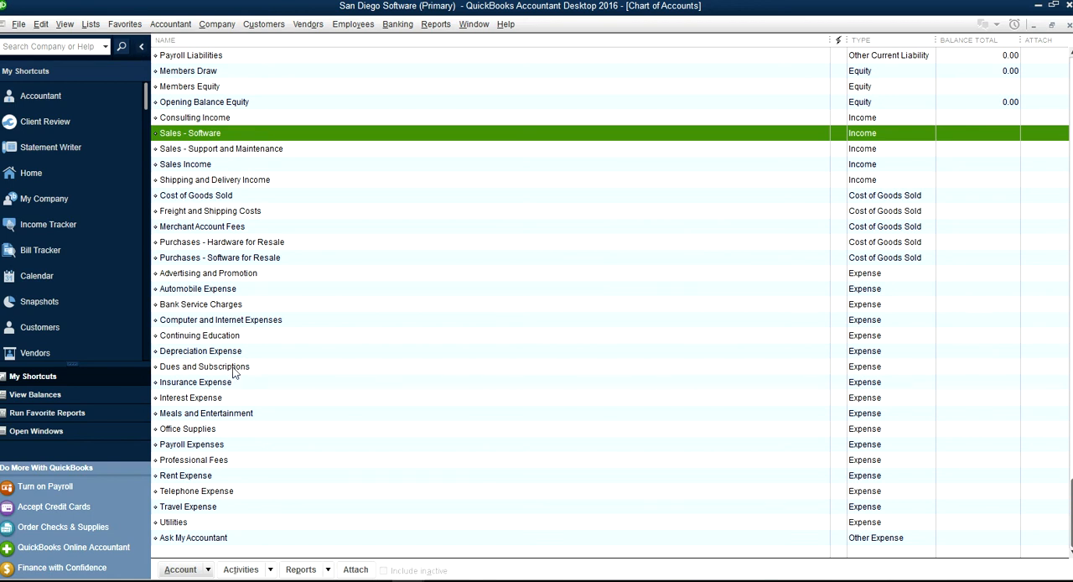
{"action": "mouse_move", "coordinate": [201, 312]}
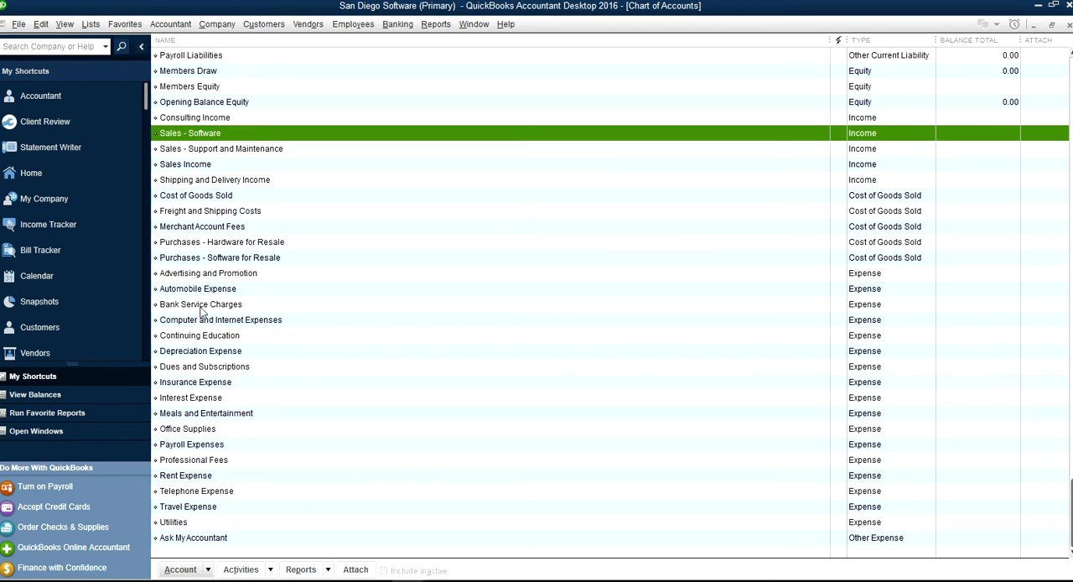
{"action": "mouse_move", "coordinate": [200, 351]}
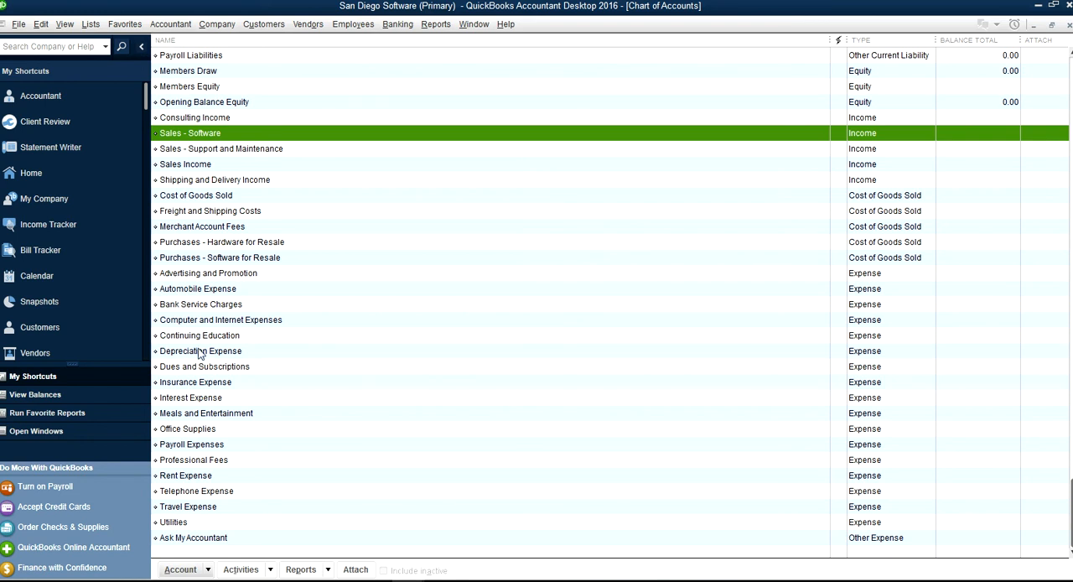
Step: Delete the Depreciation Expense account and confirm the deletion
{"action": "right_click", "coordinate": [200, 350]}
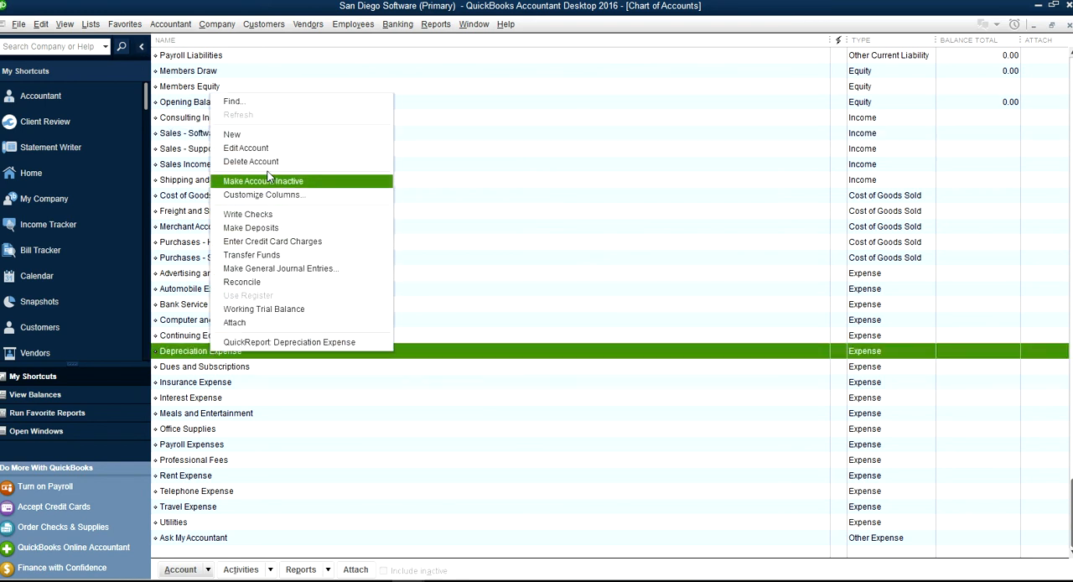
{"action": "left_click", "coordinate": [250, 161]}
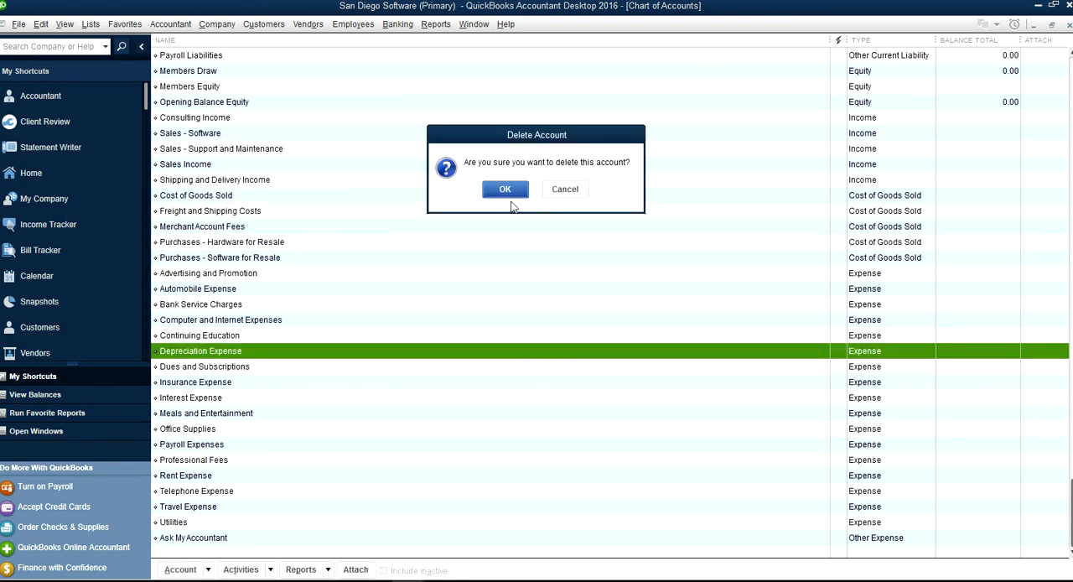
{"action": "left_click", "coordinate": [506, 188]}
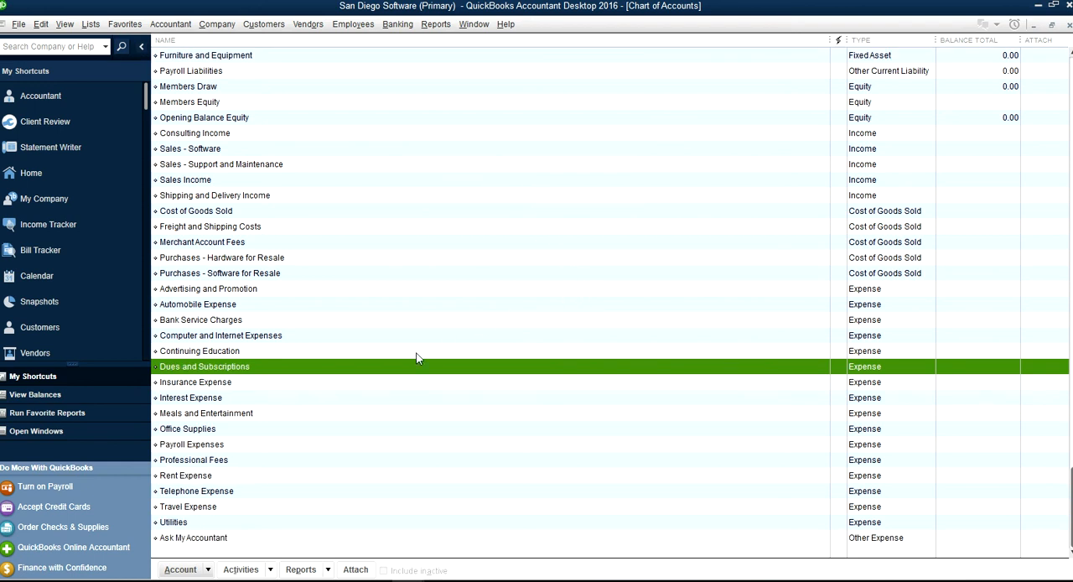
{"action": "mouse_move", "coordinate": [189, 233]}
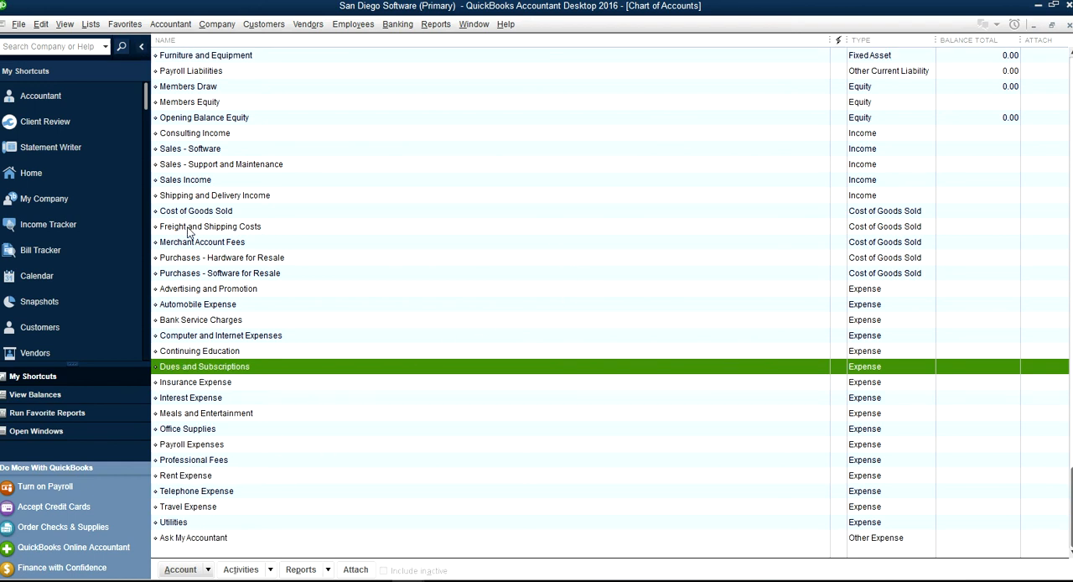
Step: Start a new Loan account, cancel it, and close the Chart of Accounts
{"action": "right_click", "coordinate": [210, 226]}
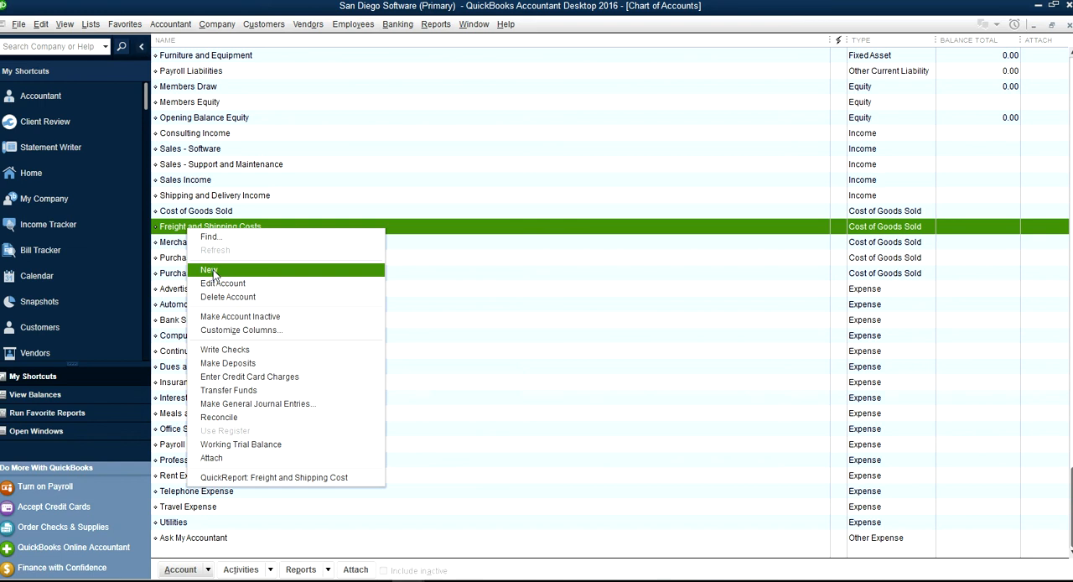
{"action": "left_click", "coordinate": [210, 270]}
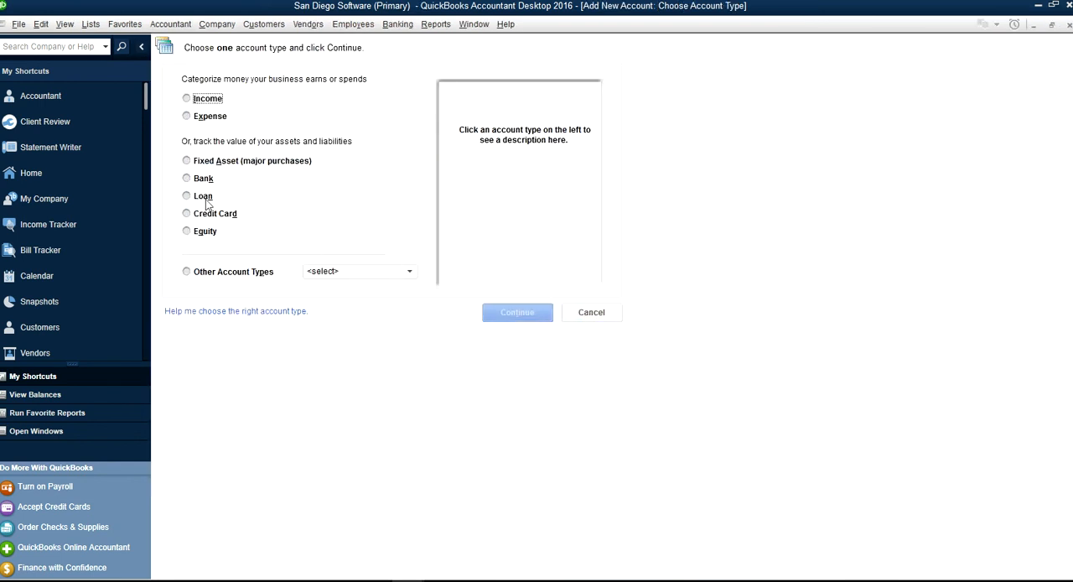
{"action": "left_click", "coordinate": [186, 195]}
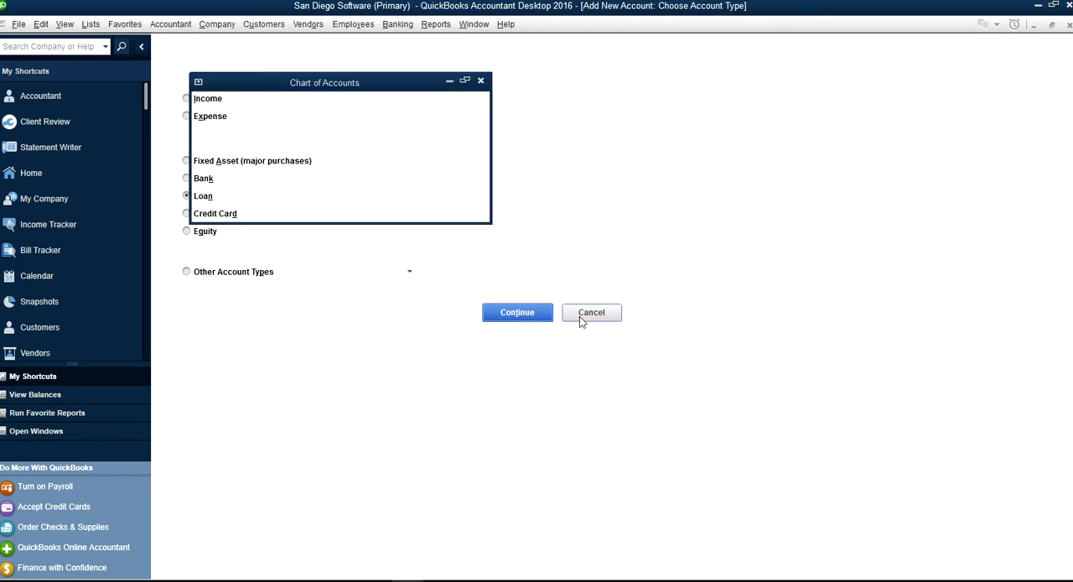
{"action": "left_click", "coordinate": [591, 312]}
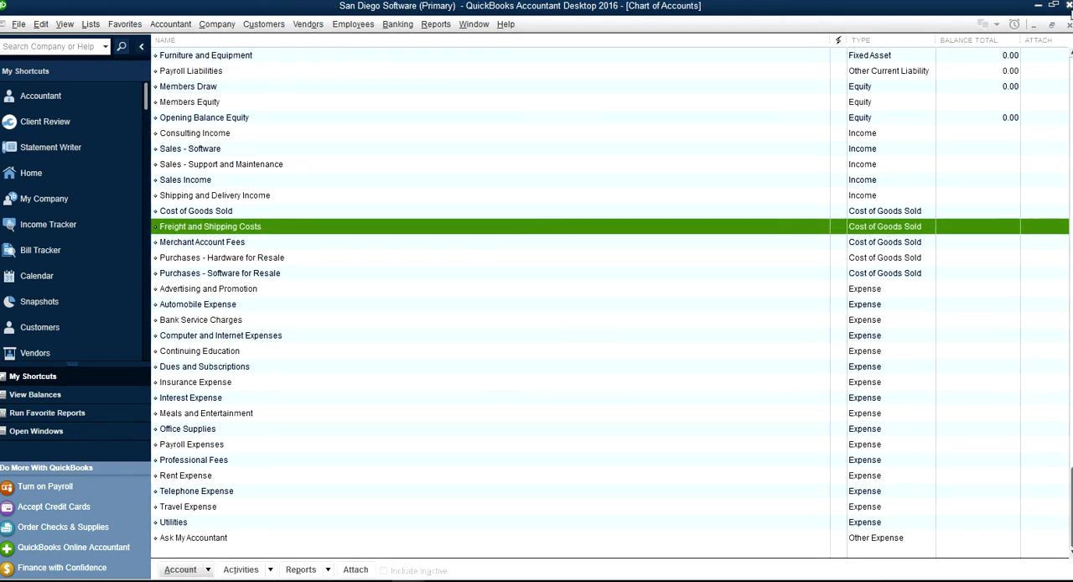
{"action": "left_click", "coordinate": [31, 172]}
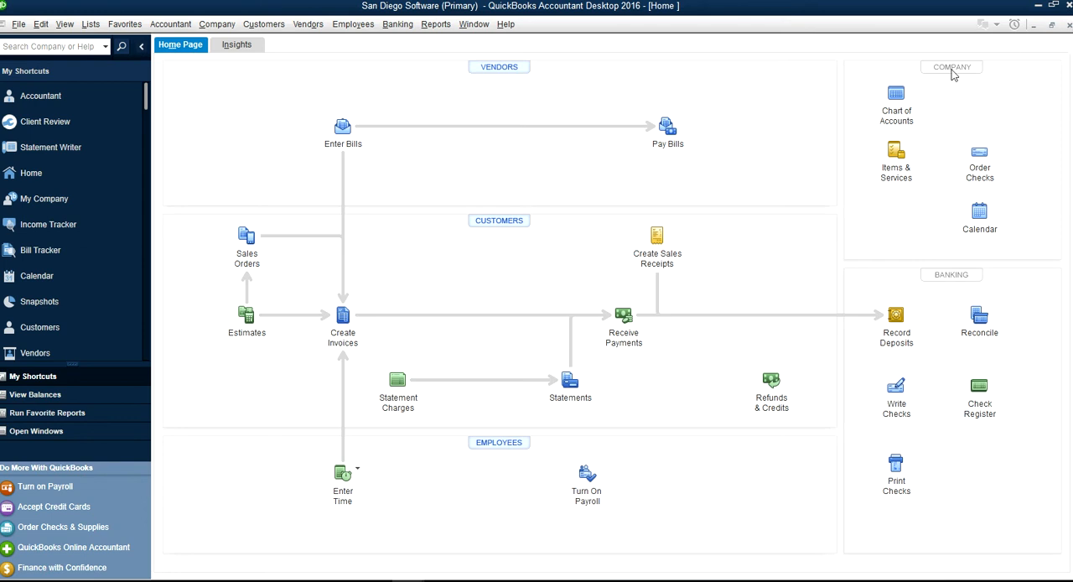
Step: Open the Item List and bring up the duplicate action for the Sales item
{"action": "left_click", "coordinate": [895, 159]}
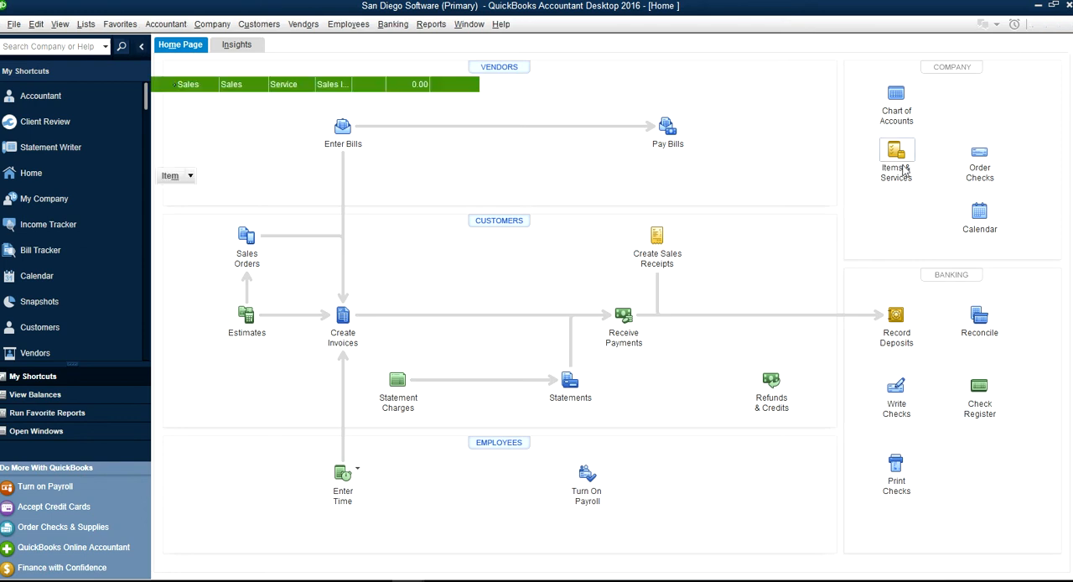
{"action": "left_click", "coordinate": [897, 159]}
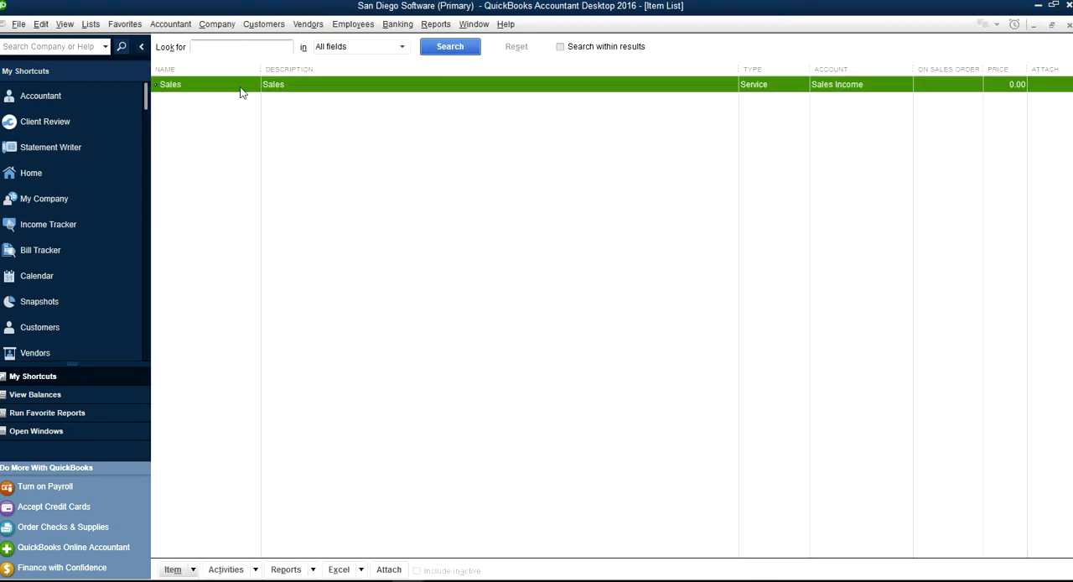
{"action": "mouse_move", "coordinate": [248, 104]}
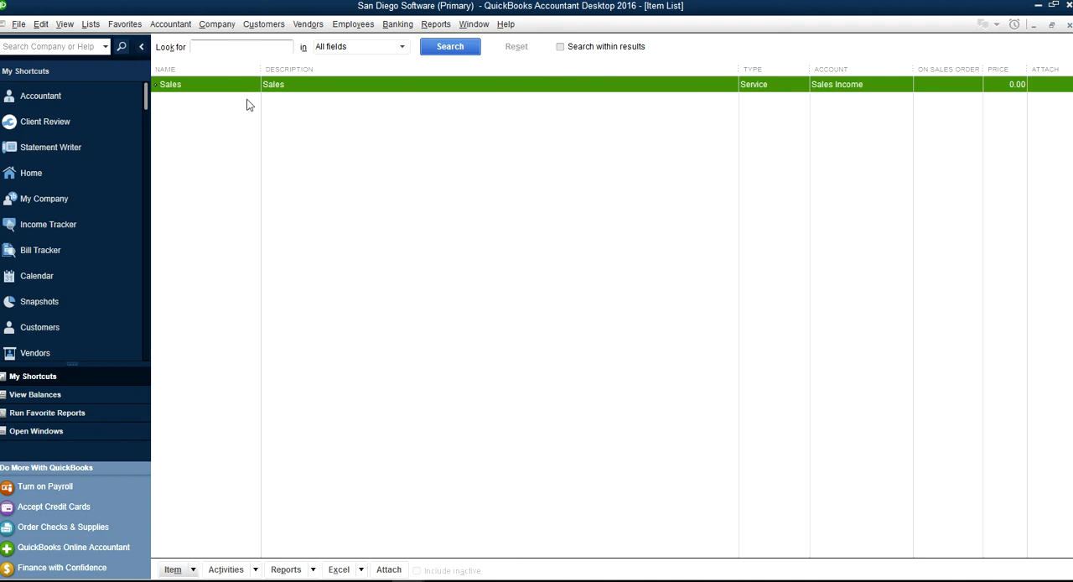
{"action": "mouse_move", "coordinate": [201, 526]}
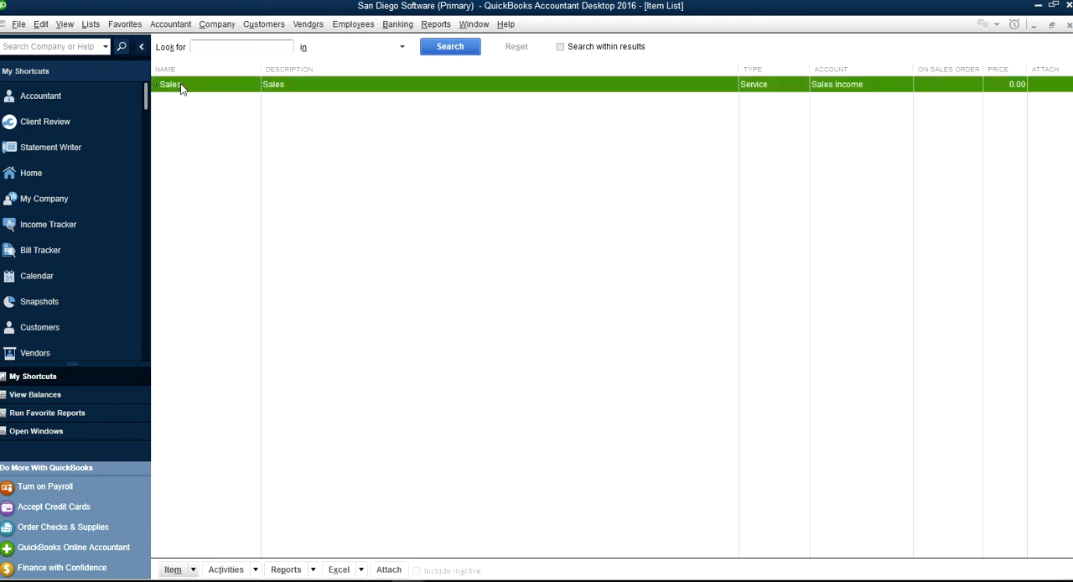
{"action": "right_click", "coordinate": [171, 84]}
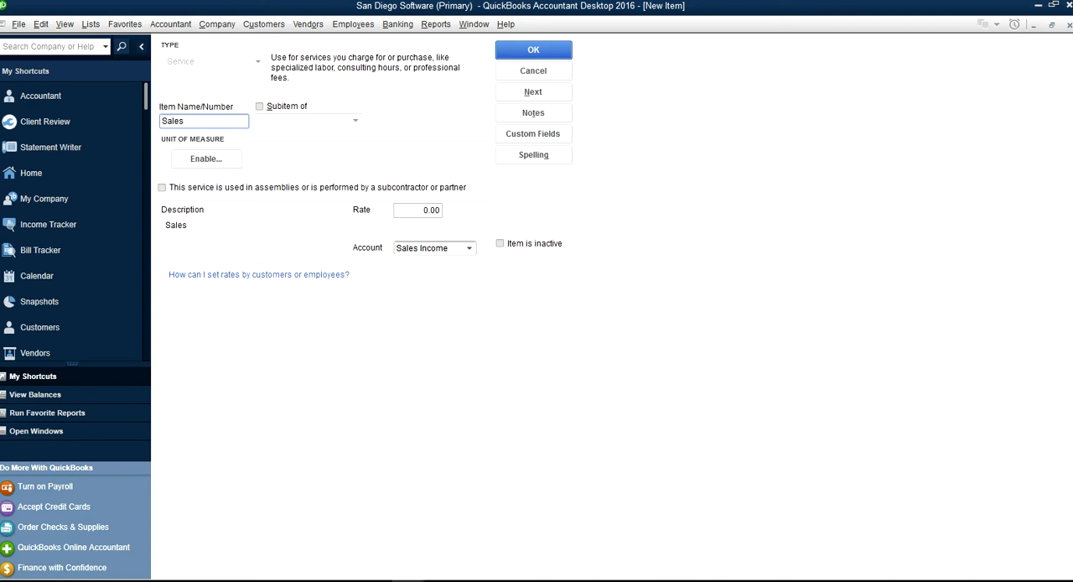
Step: Set the duplicated item's account to Sales - Support and Maintenance
{"action": "type", "text": "Serv"}
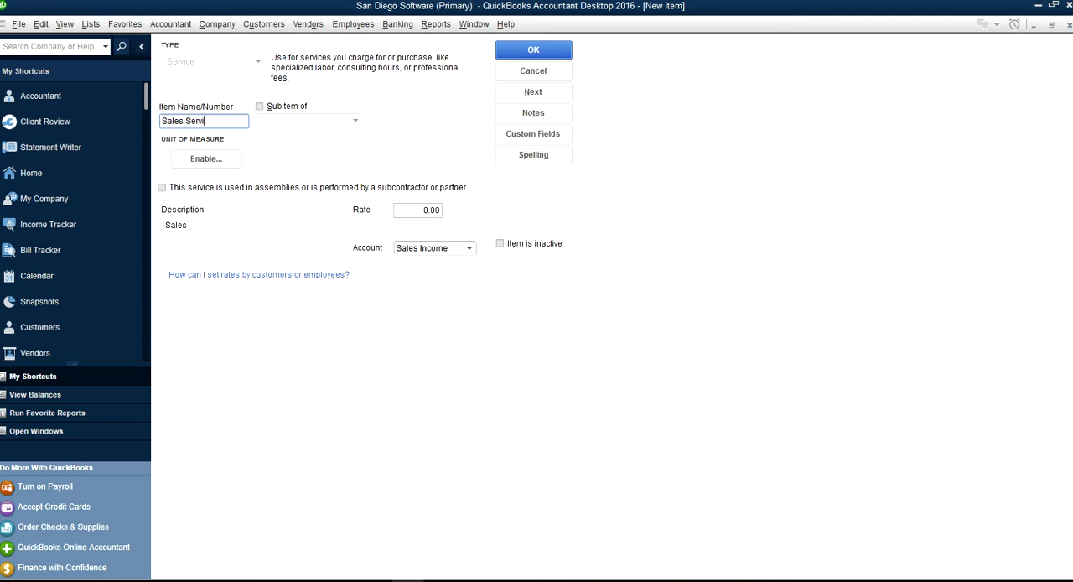
{"action": "type", "text": "ice"}
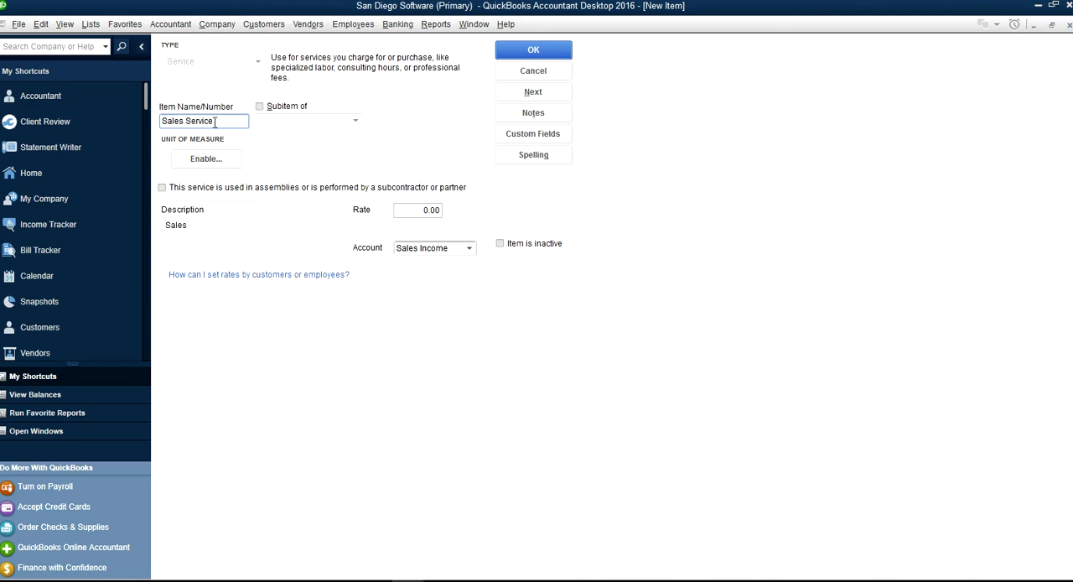
{"action": "right_click", "coordinate": [201, 121]}
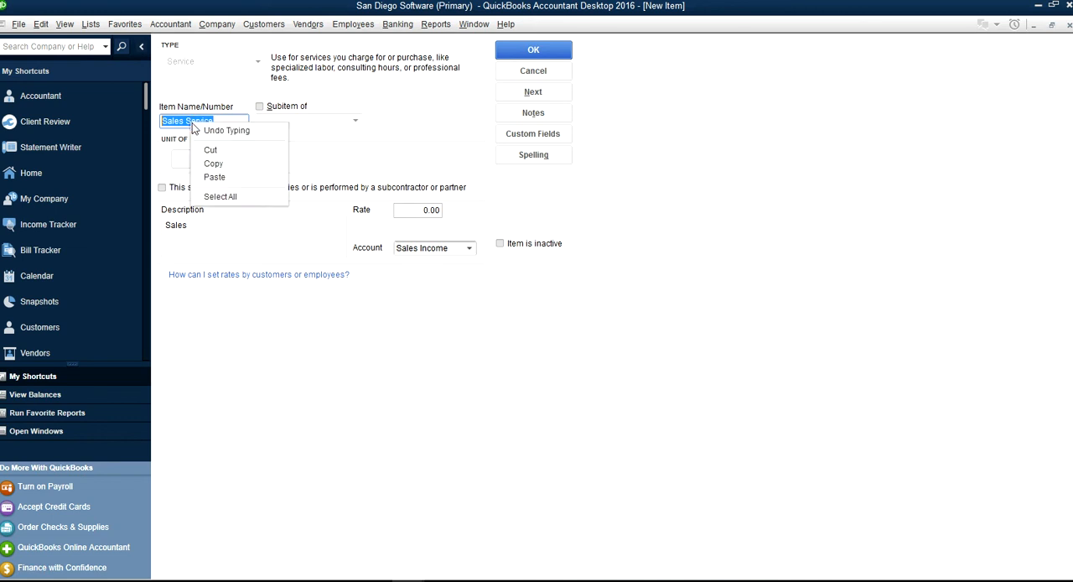
{"action": "left_click", "coordinate": [493, 262]}
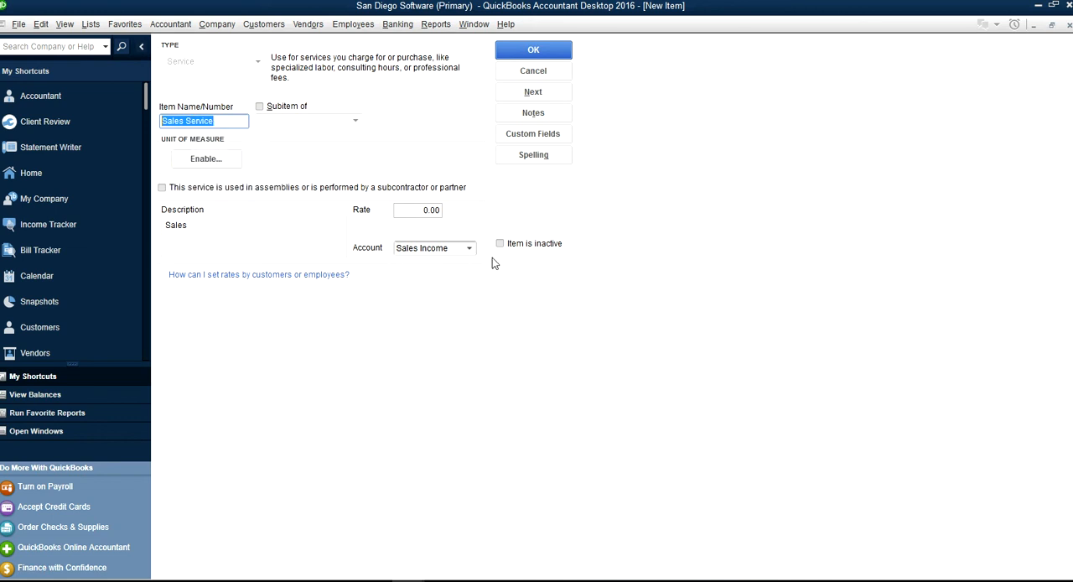
{"action": "left_click", "coordinate": [467, 247]}
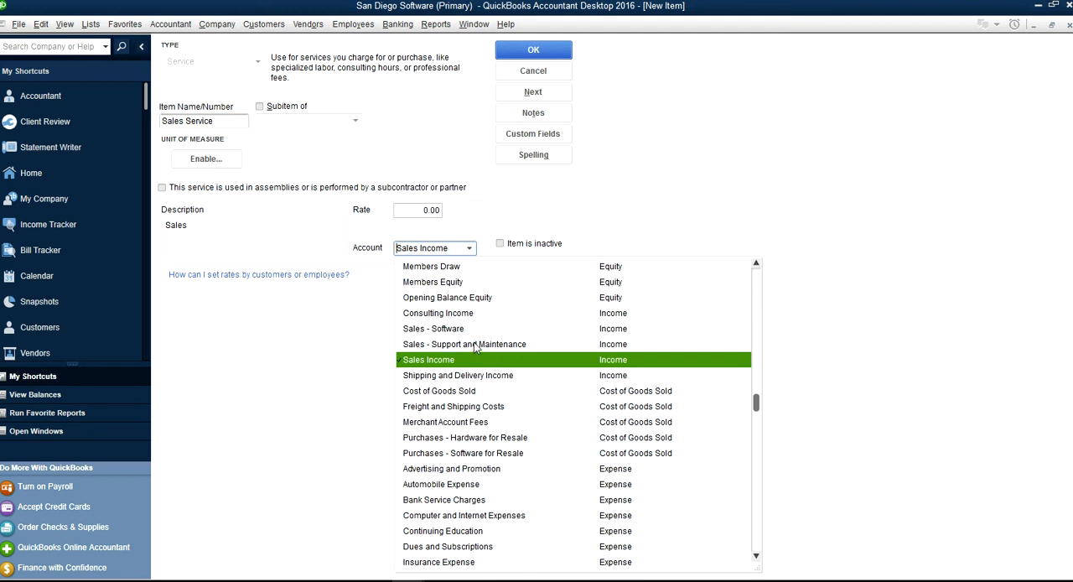
{"action": "left_click", "coordinate": [463, 344]}
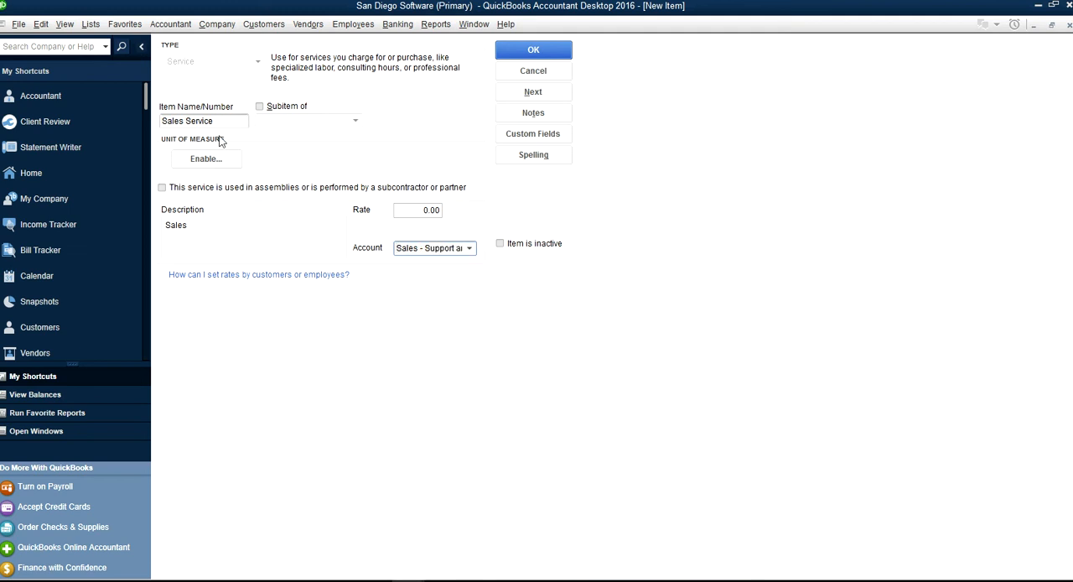
Step: Name the item 'Sales Support', save it, and close the Item List
{"action": "left_click", "coordinate": [204, 120]}
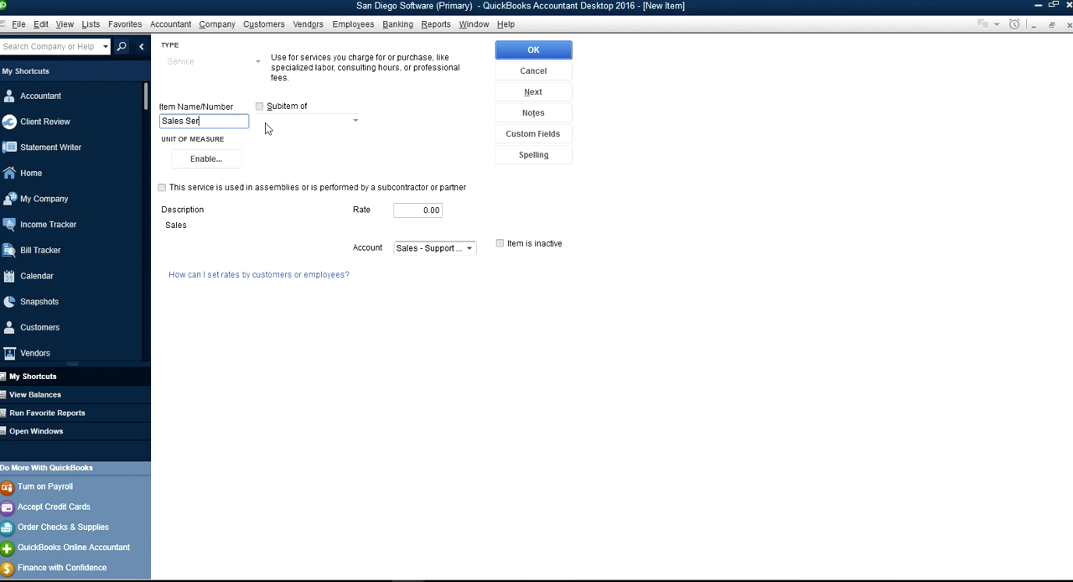
{"action": "type", "text": "Su"}
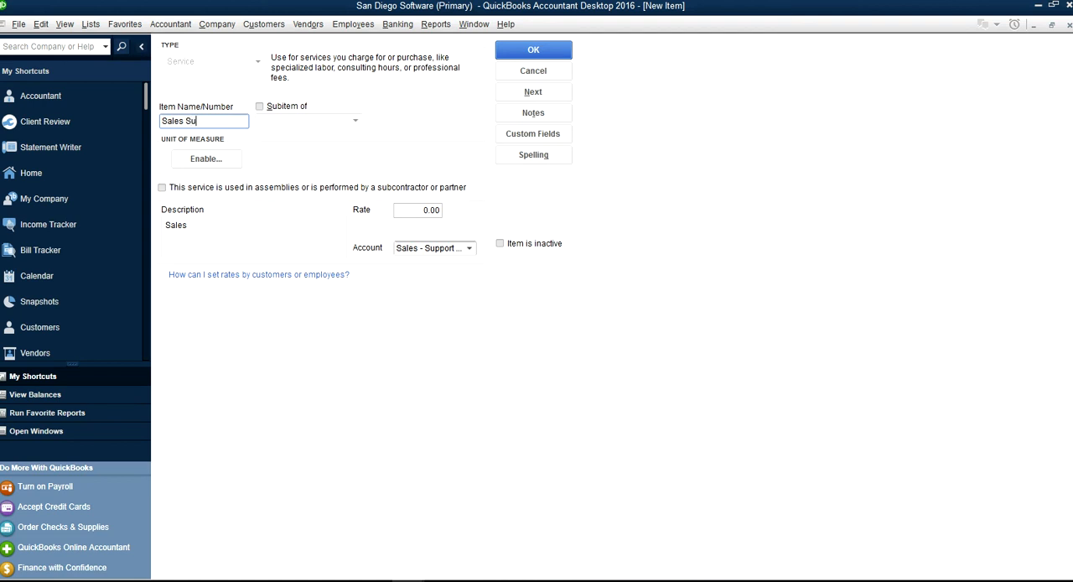
{"action": "type", "text": "pport"}
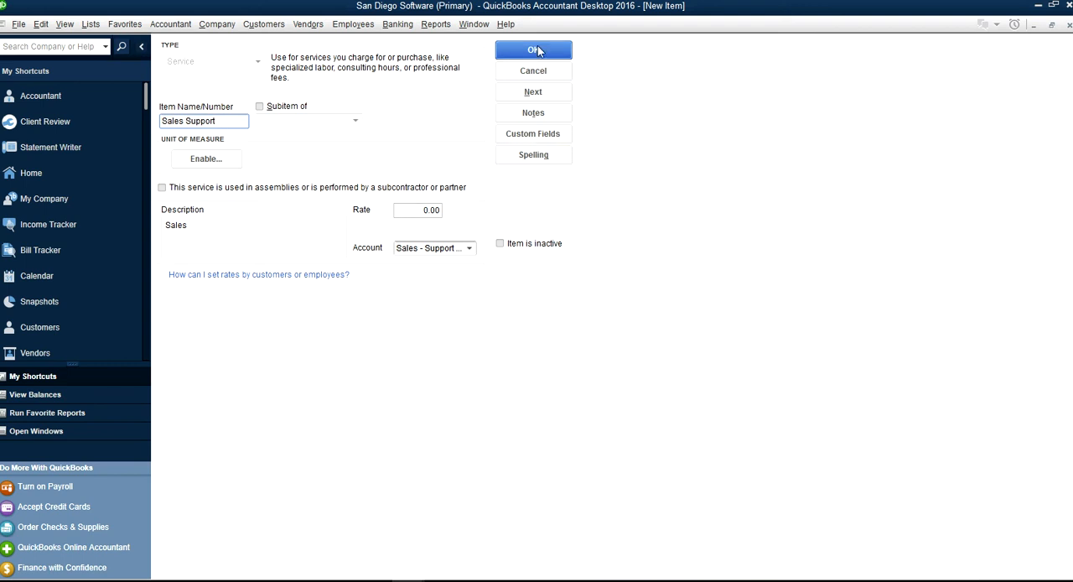
{"action": "left_click", "coordinate": [533, 50]}
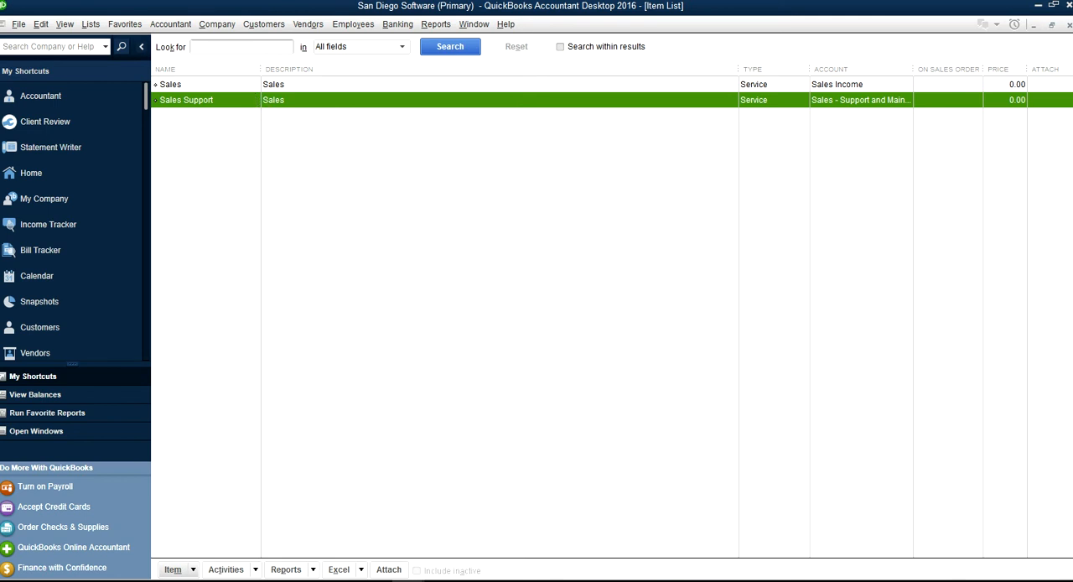
{"action": "left_click", "coordinate": [31, 173]}
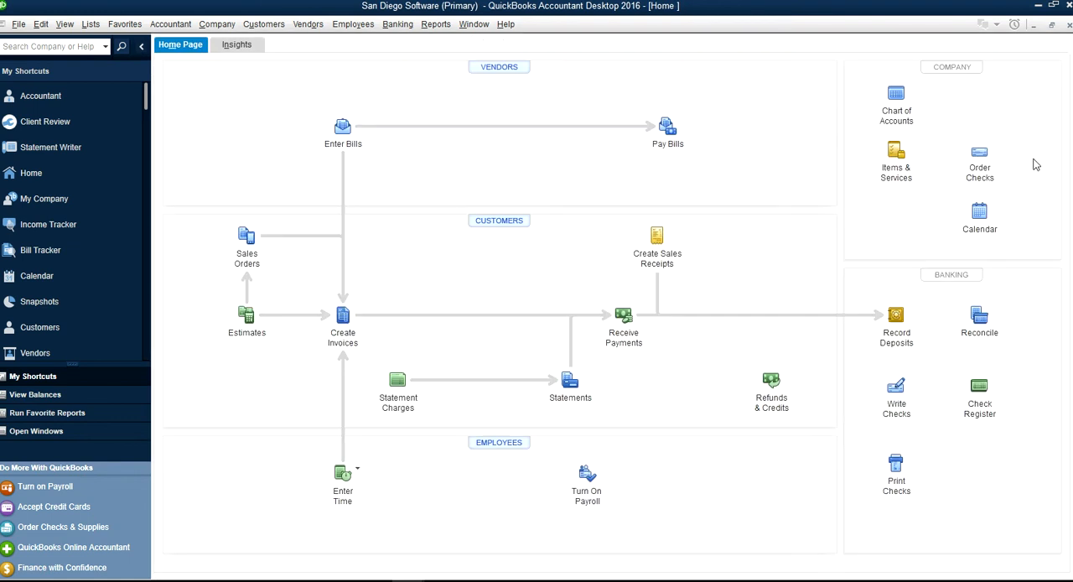
{"action": "mouse_move", "coordinate": [566, 212]}
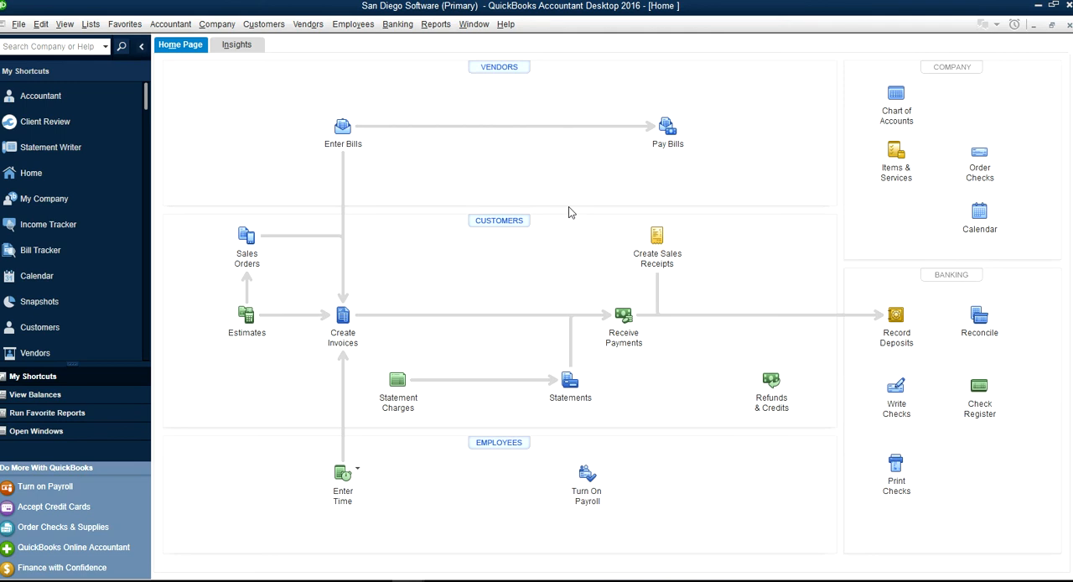
{"action": "mouse_move", "coordinate": [541, 256]}
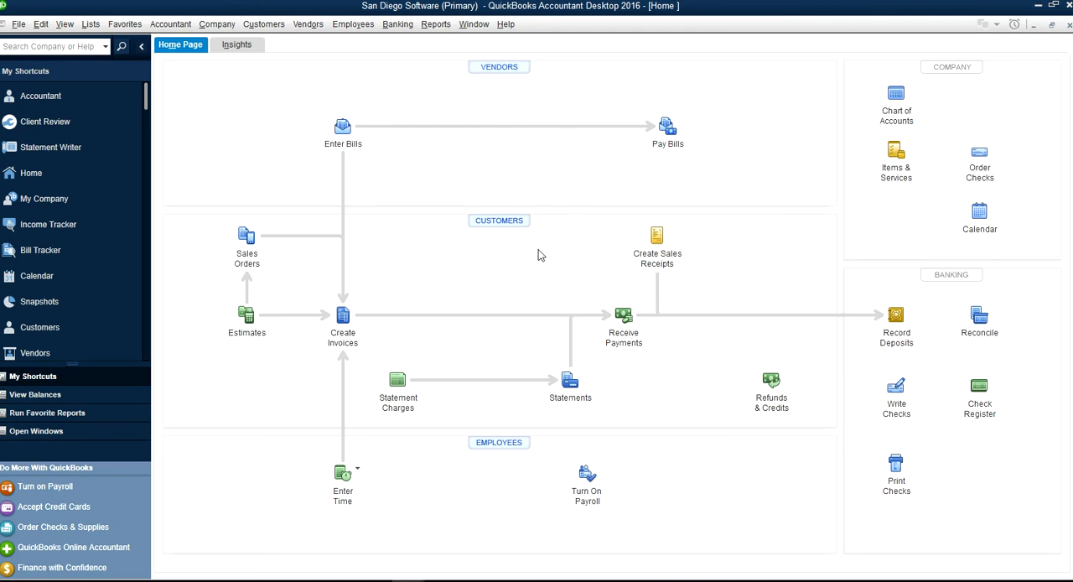
{"action": "mouse_move", "coordinate": [524, 288]}
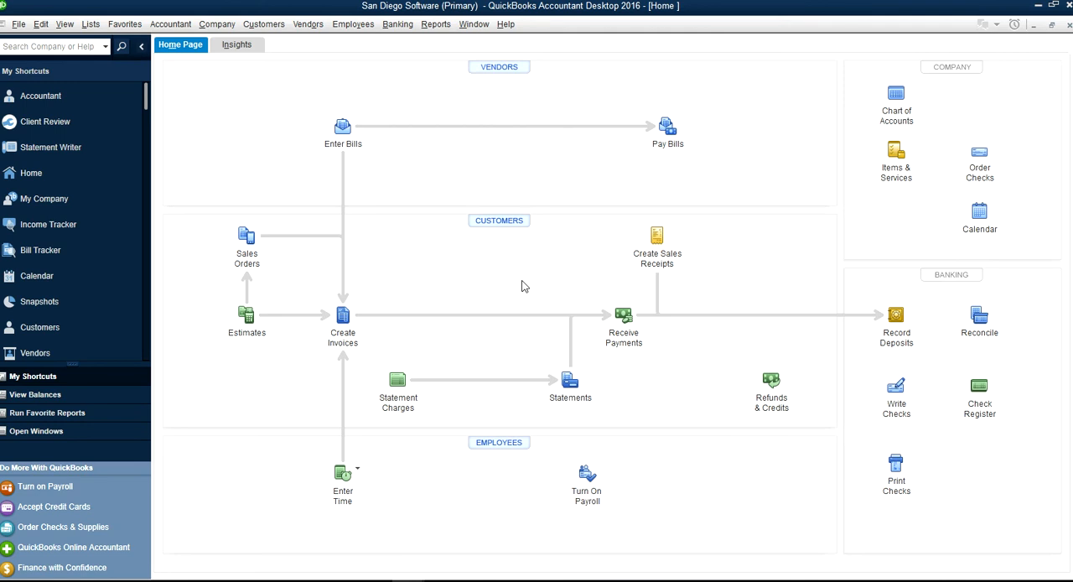
{"action": "mouse_move", "coordinate": [516, 209]}
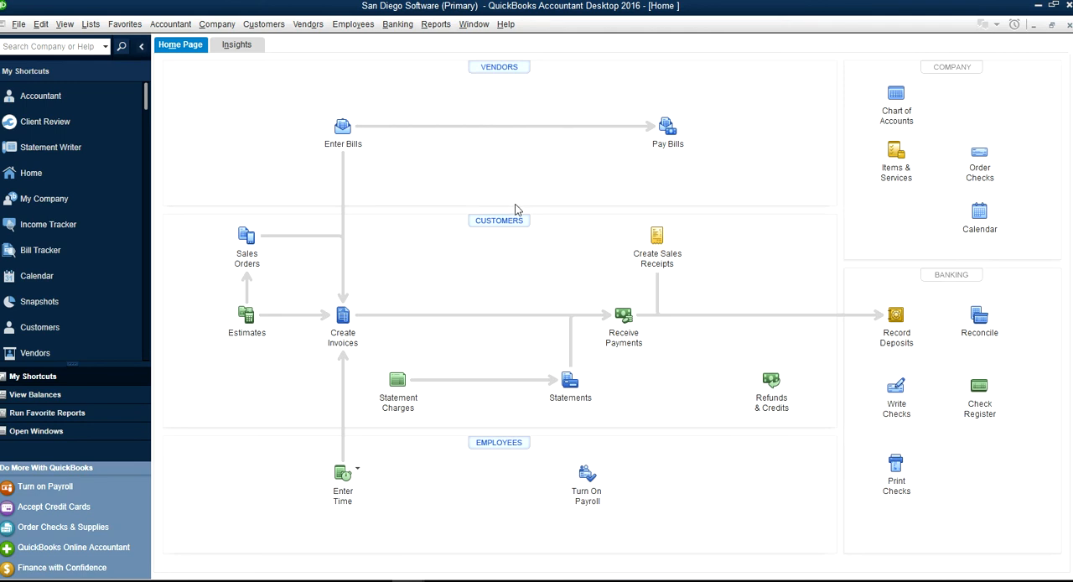